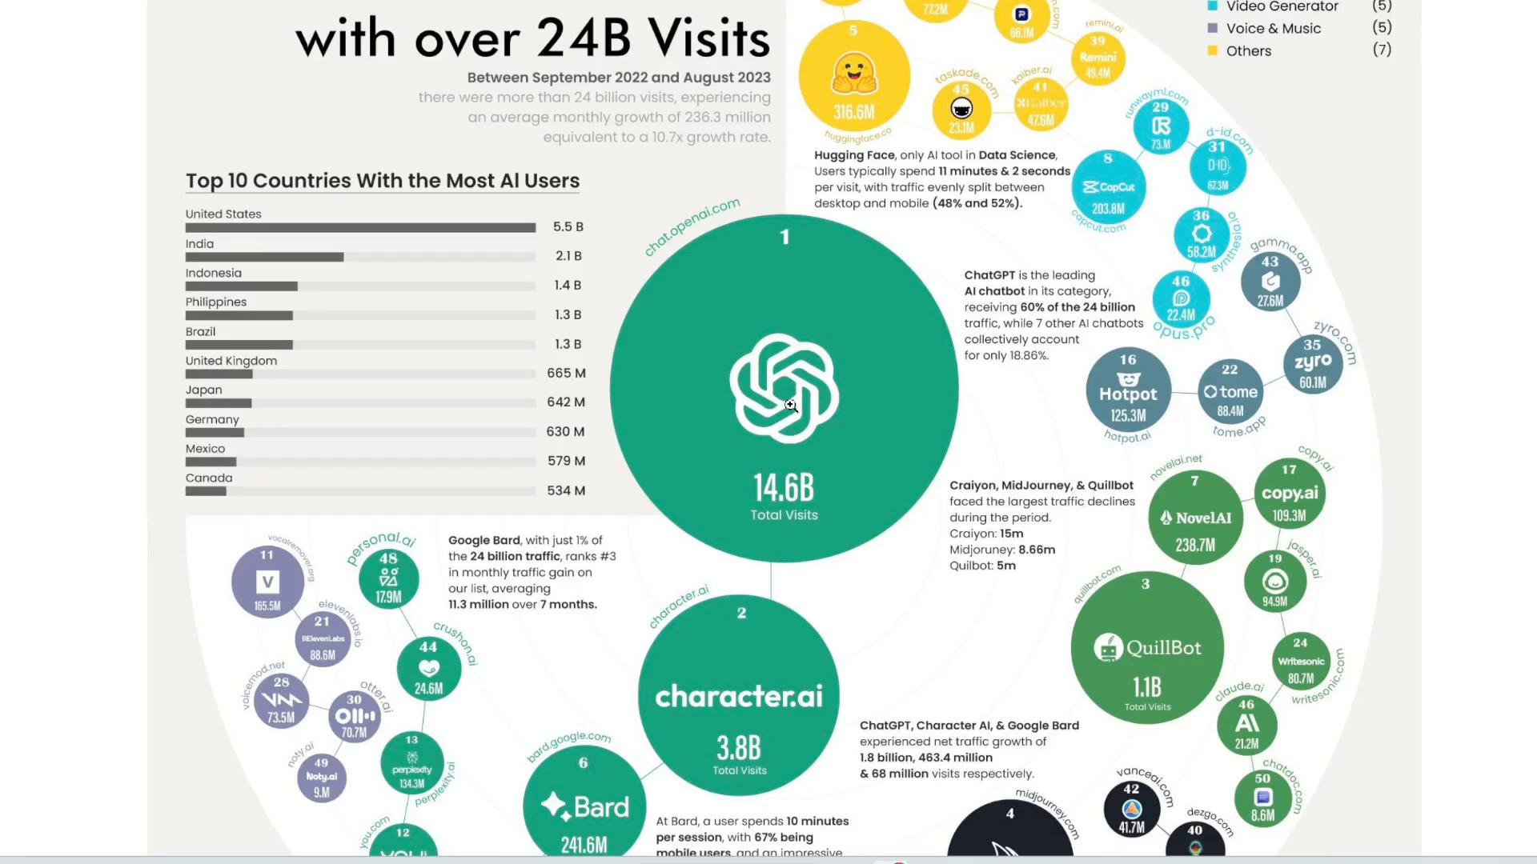
mouse_move(870, 549)
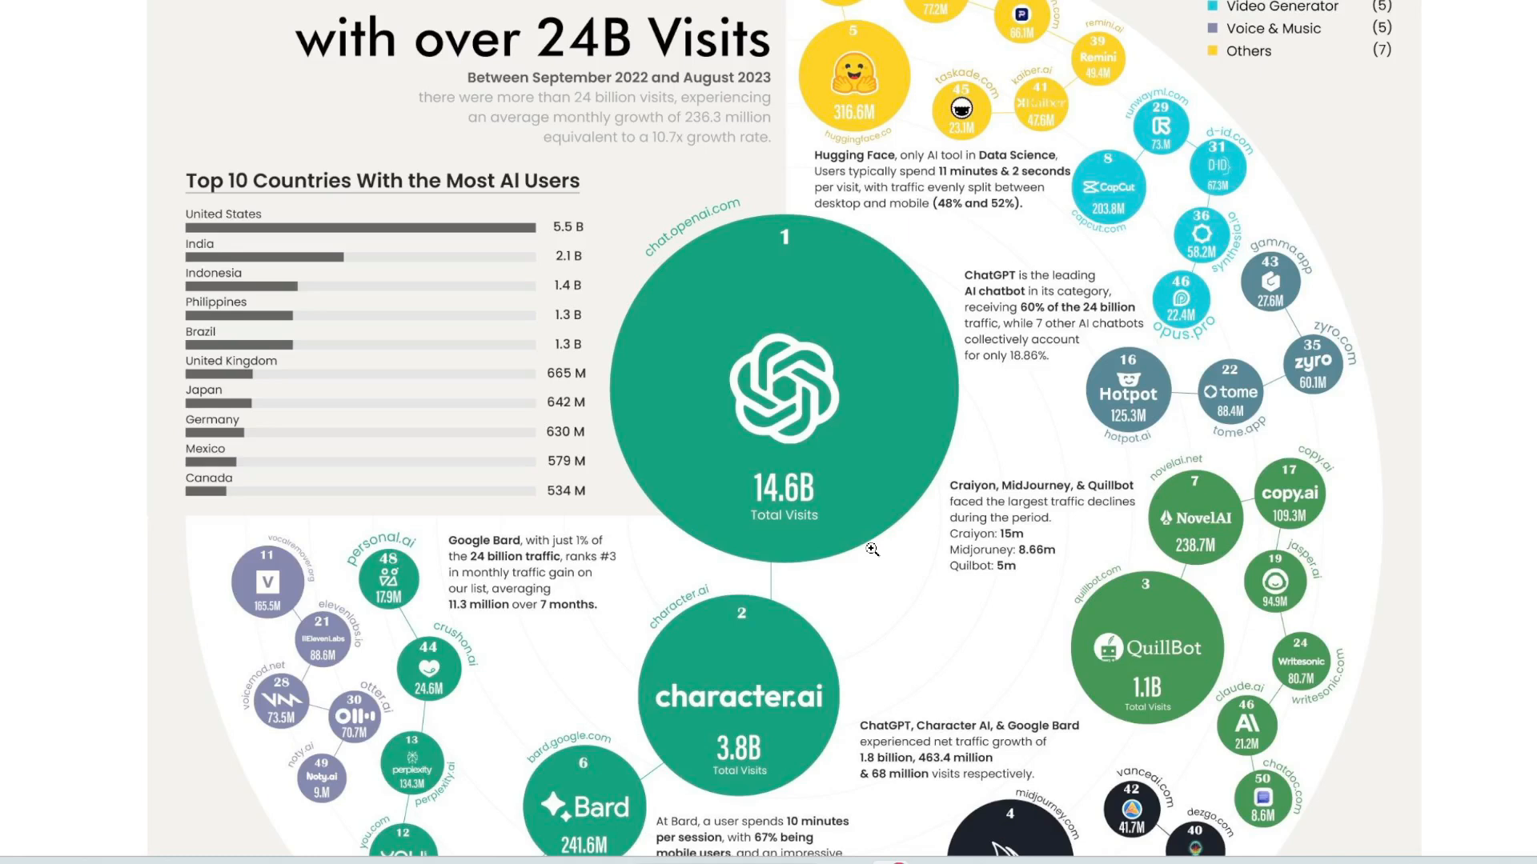
Go to Explore GPTs and browse down through the featured and trending custom GPTs
click(784, 382)
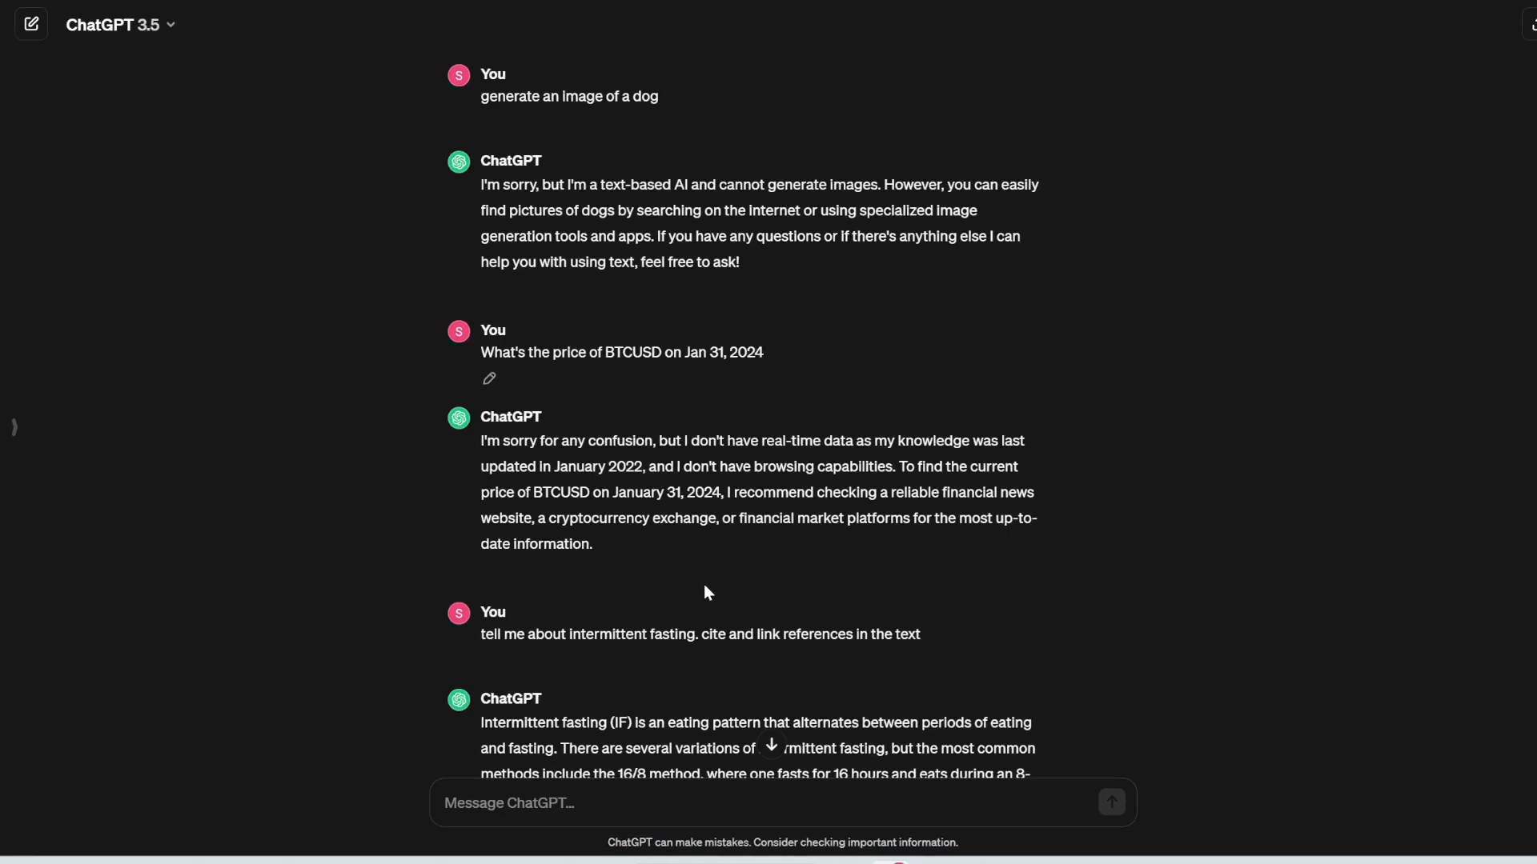
mouse_move(479, 106)
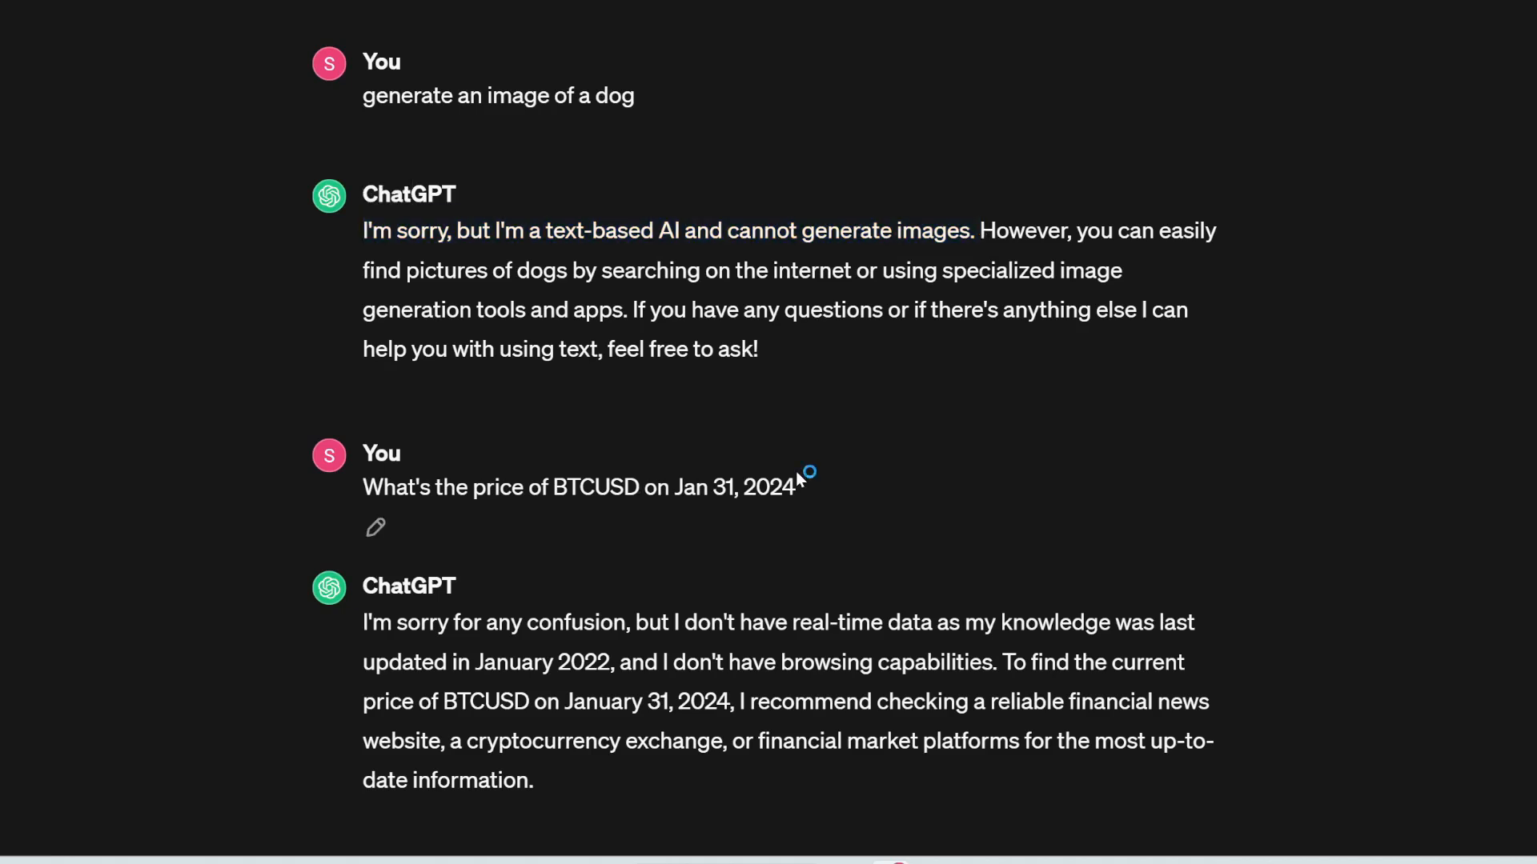
mouse_move(328, 518)
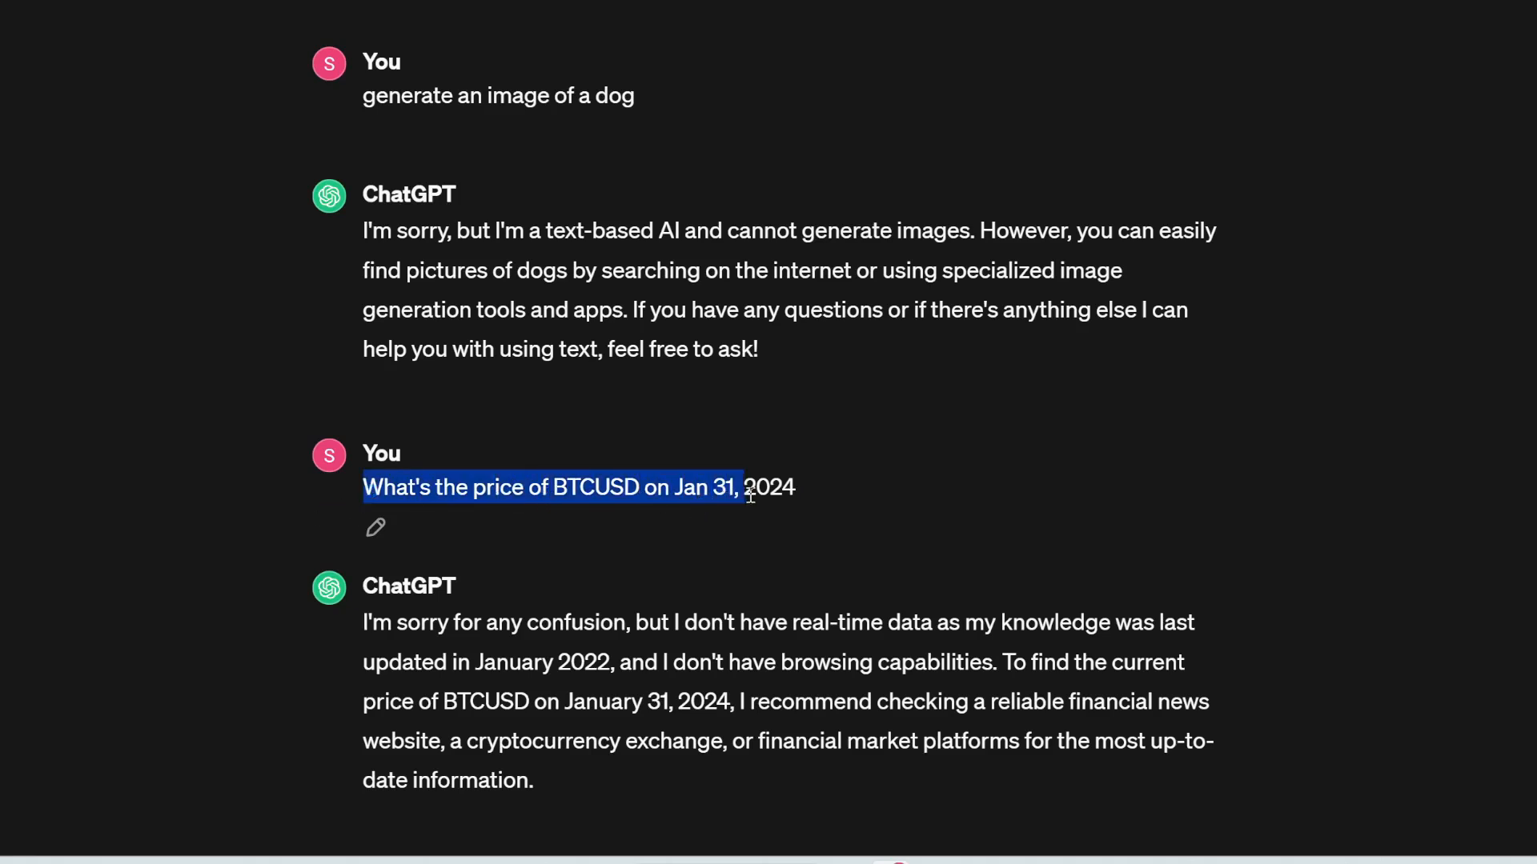
scroll(down, 3)
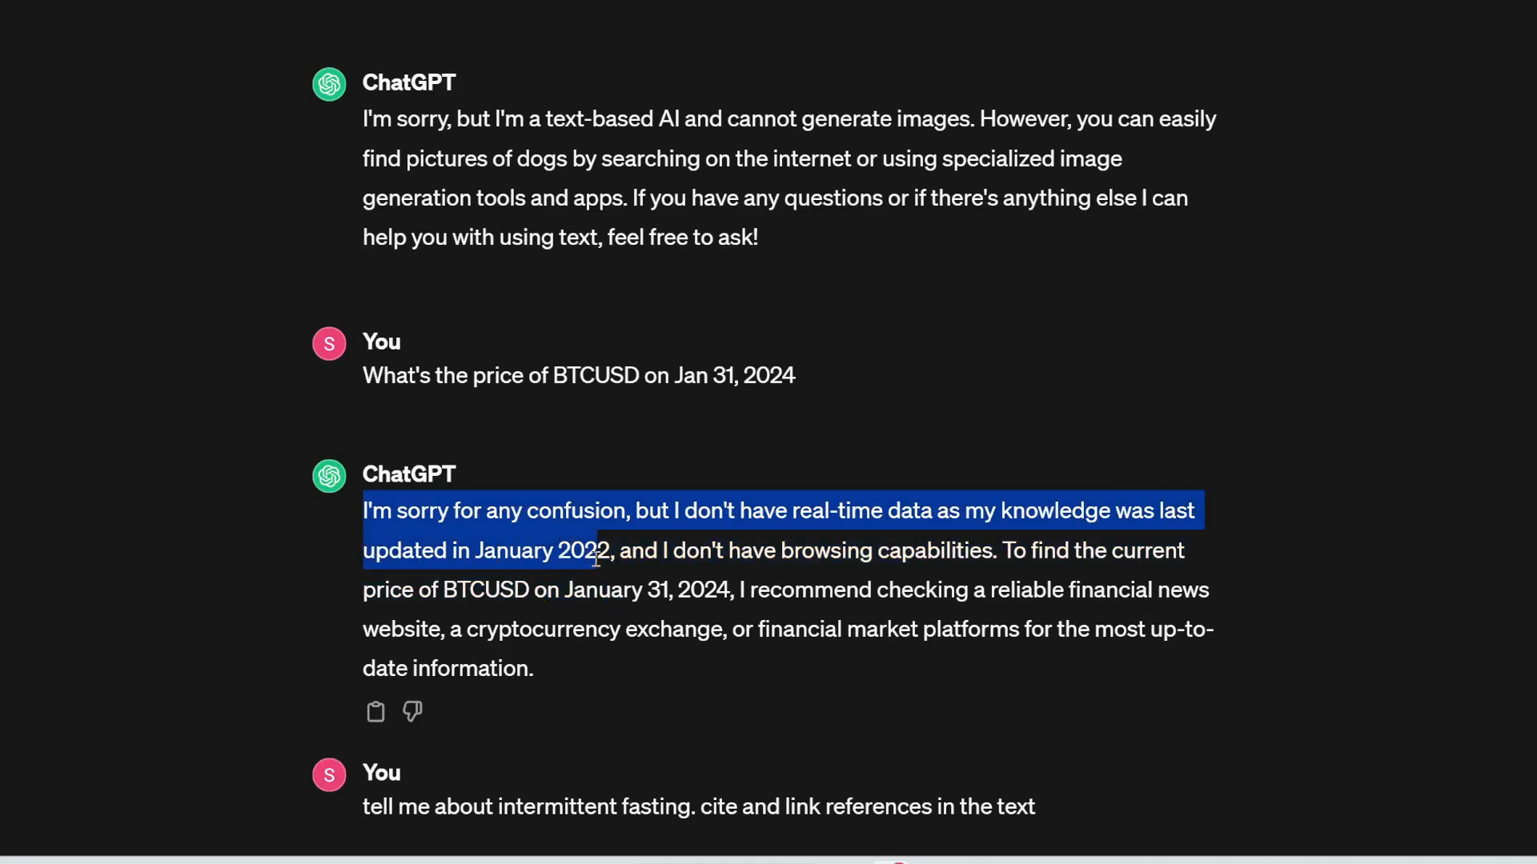
scroll(down, 3)
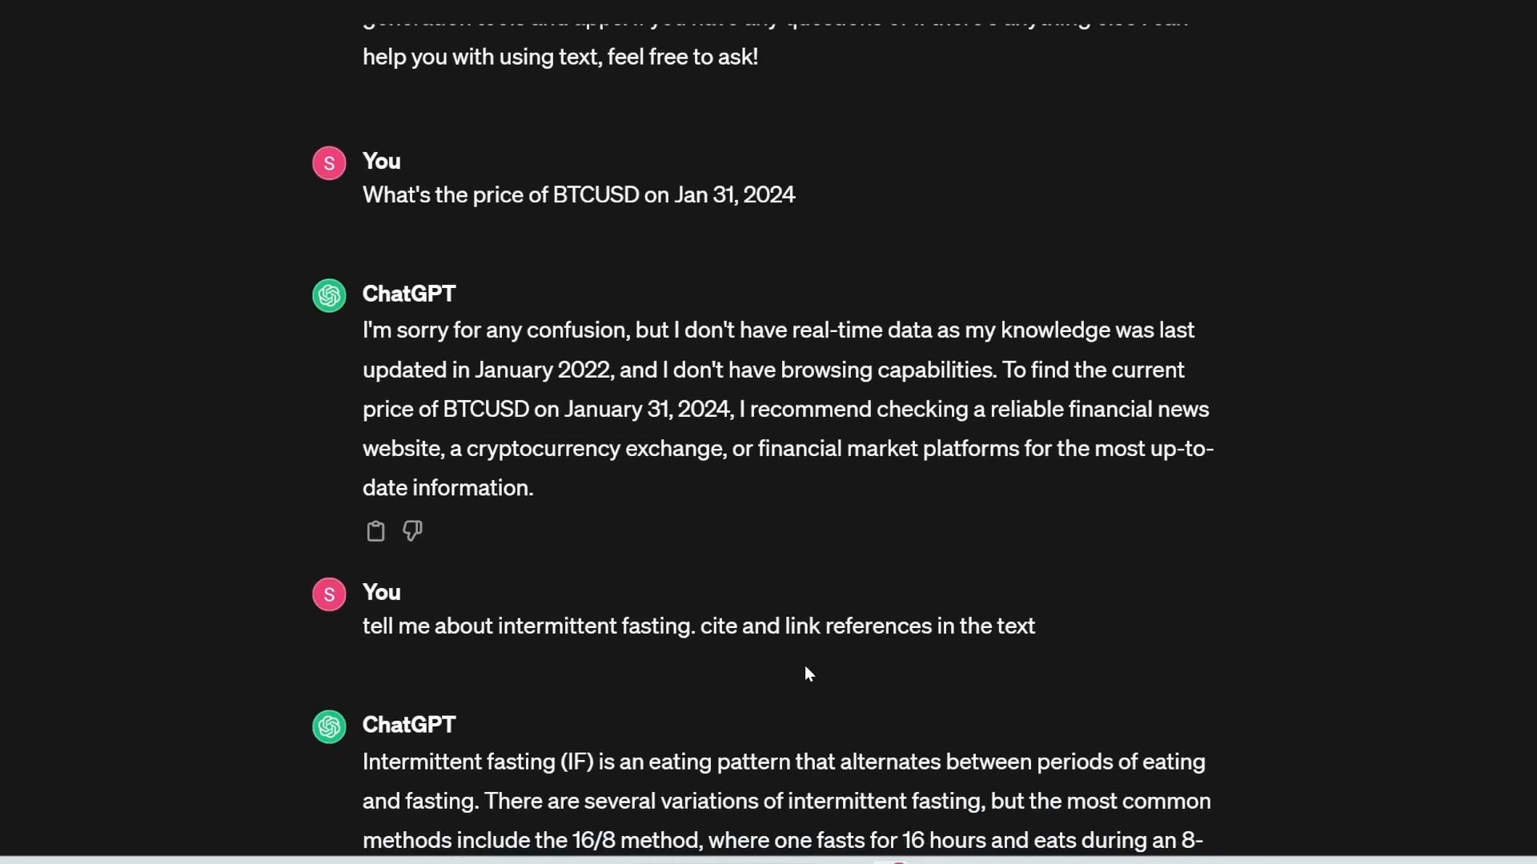
scroll(down, 3)
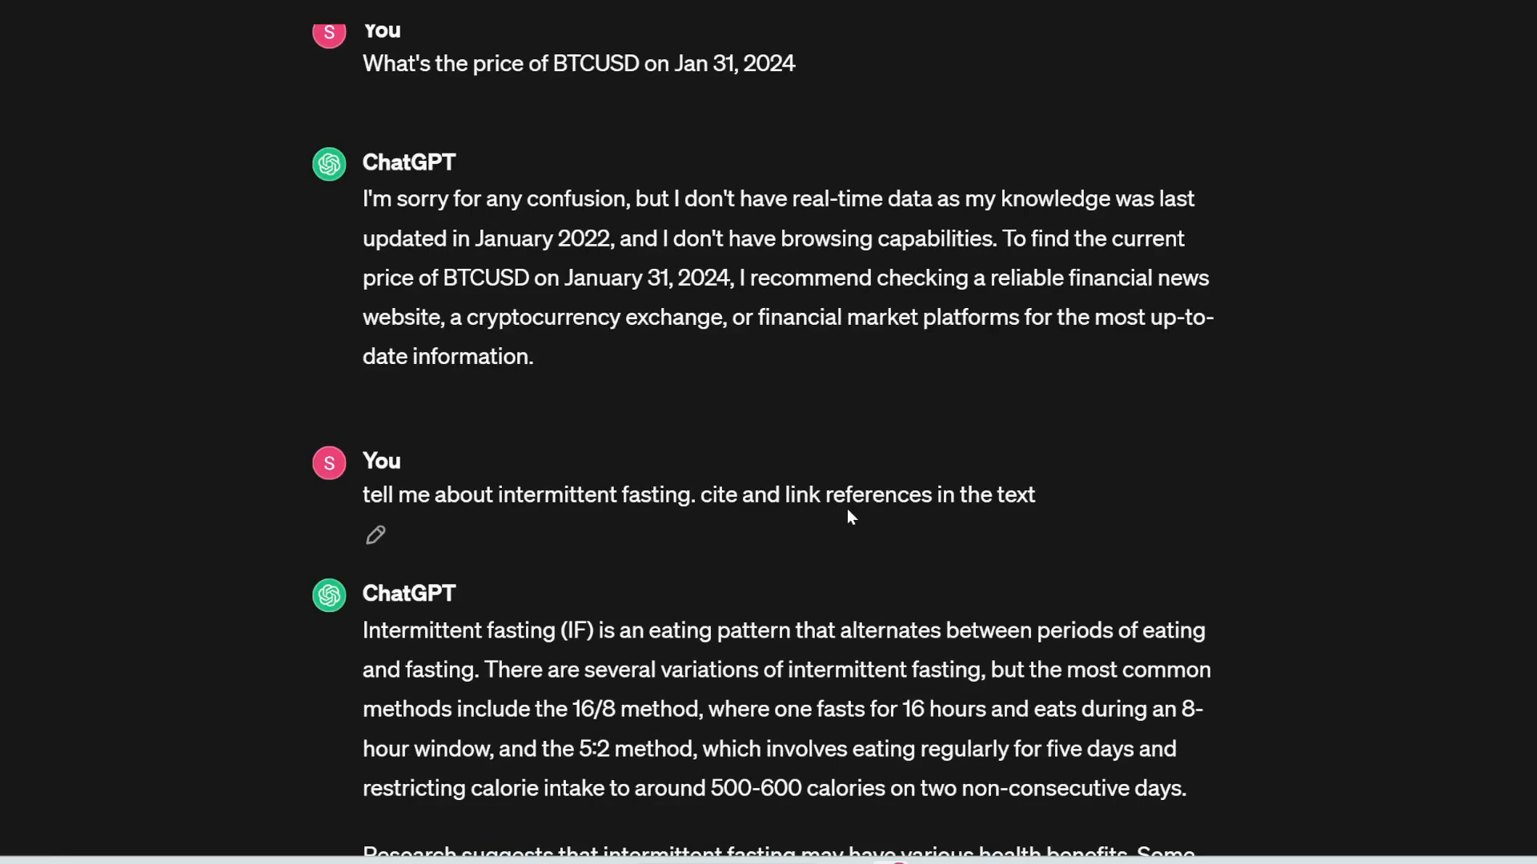
scroll(down, 3)
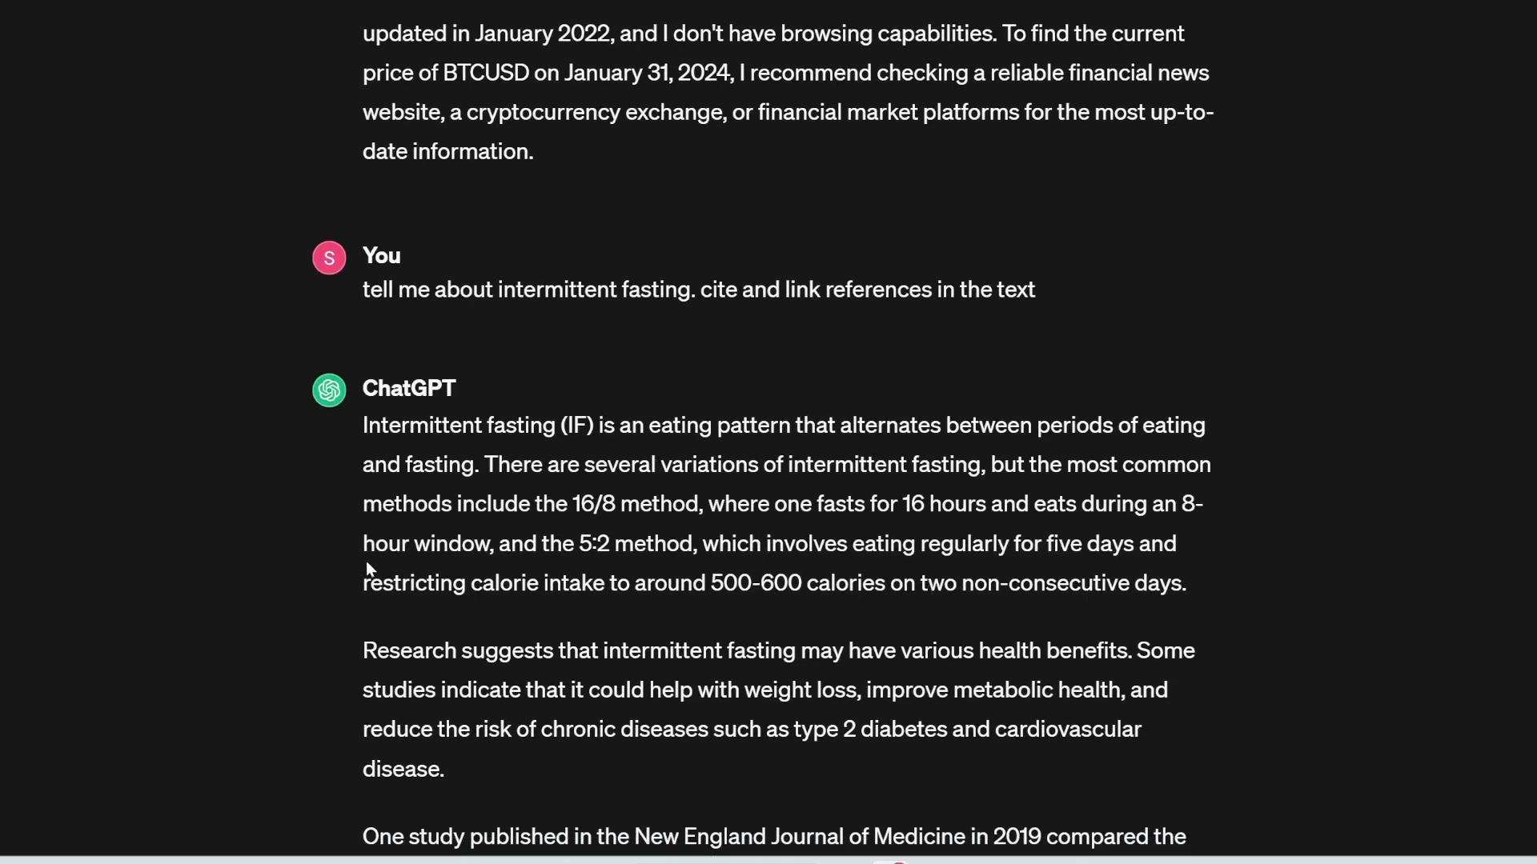
scroll(down, 3)
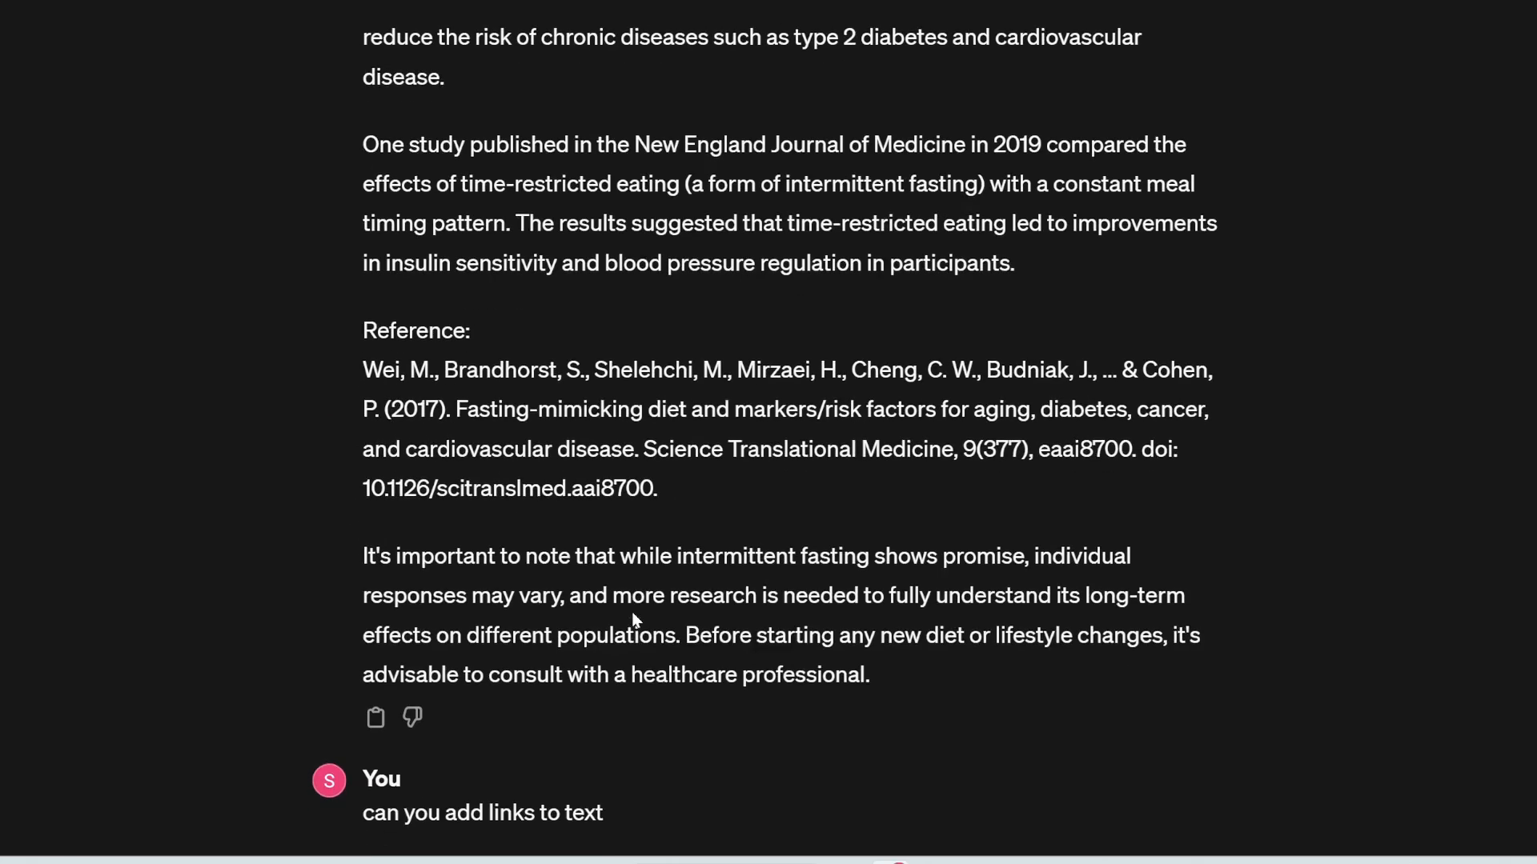
mouse_move(418, 411)
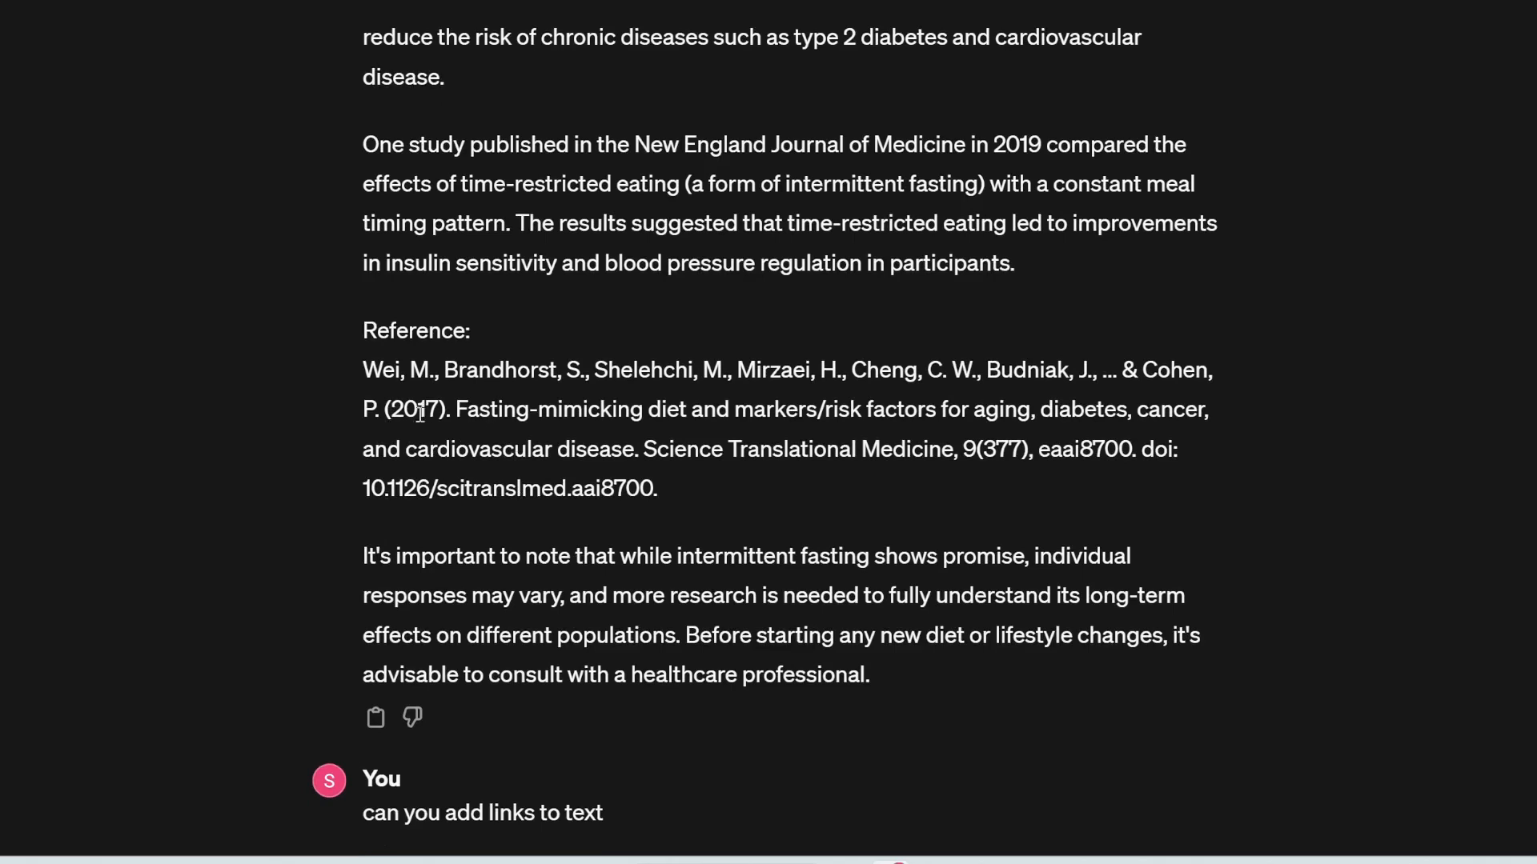
Highlight the 2017 publication year in a reference and keep browsing down the page
double_click(410, 409)
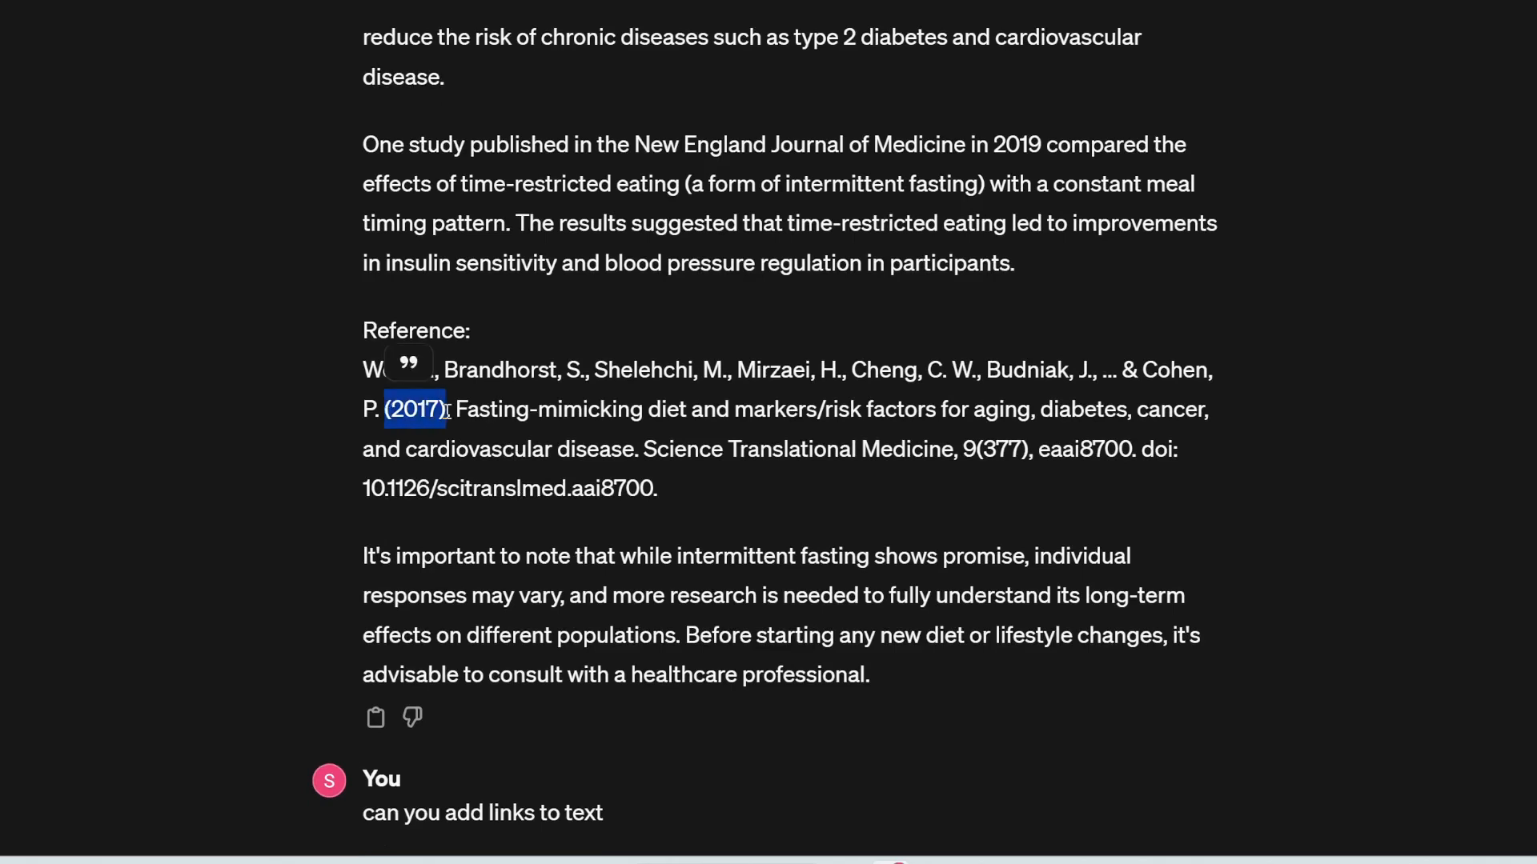
scroll(down, 3)
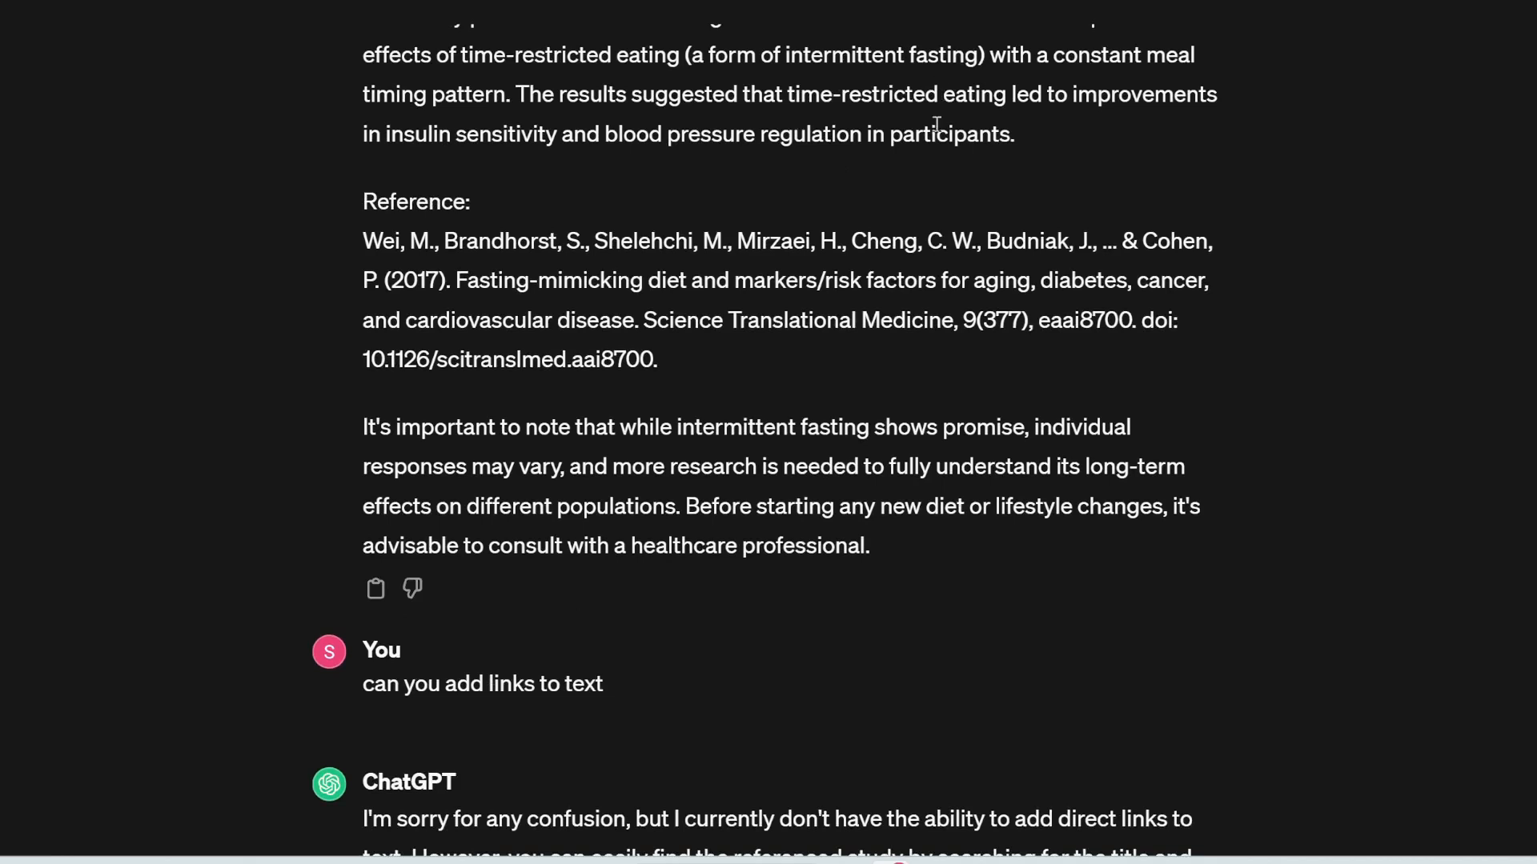
scroll(down, 3)
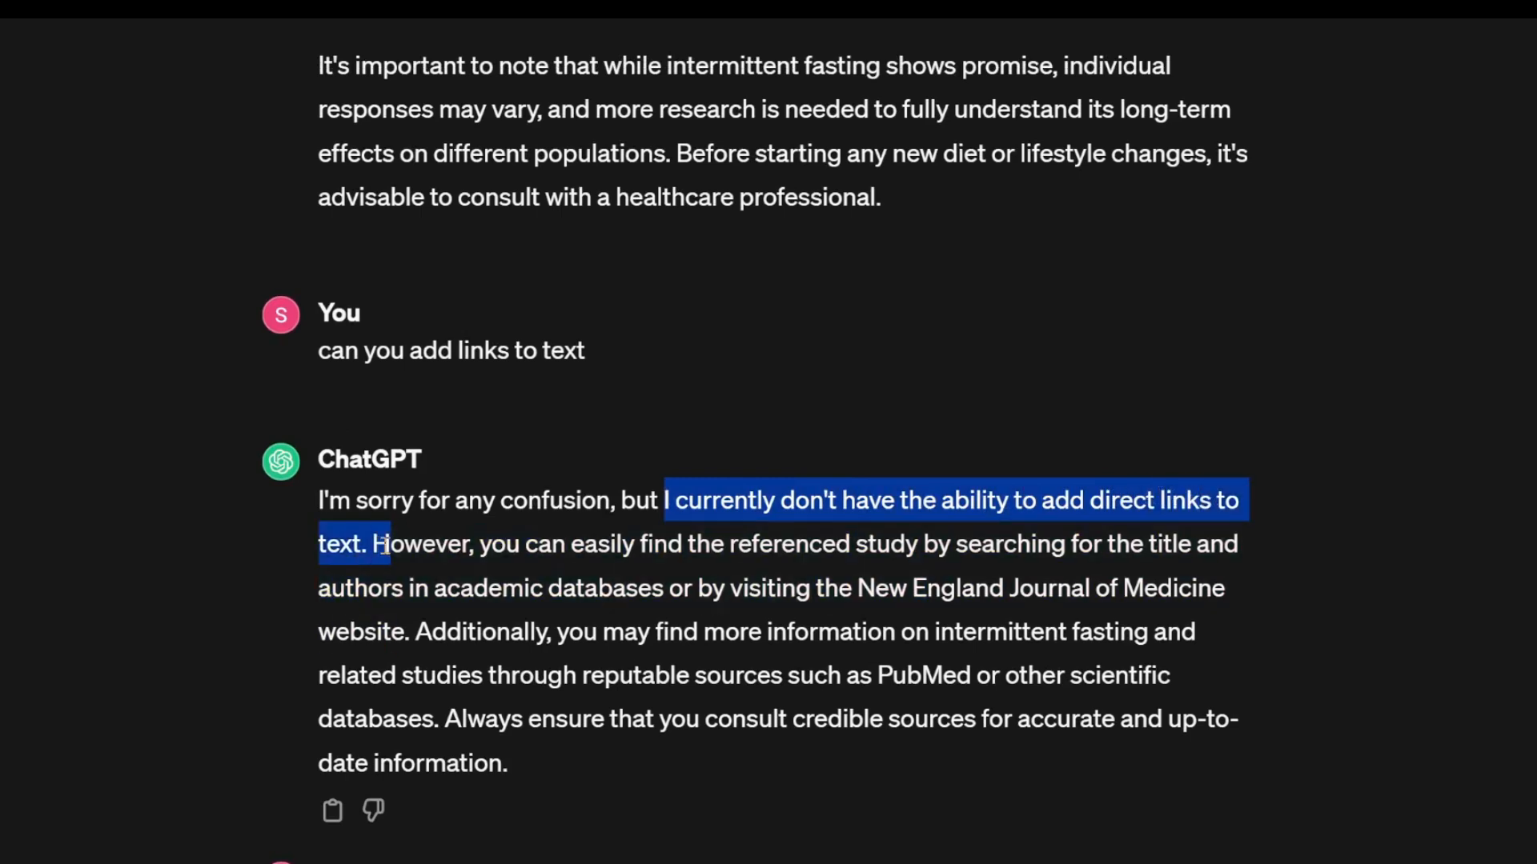
scroll(down, 3)
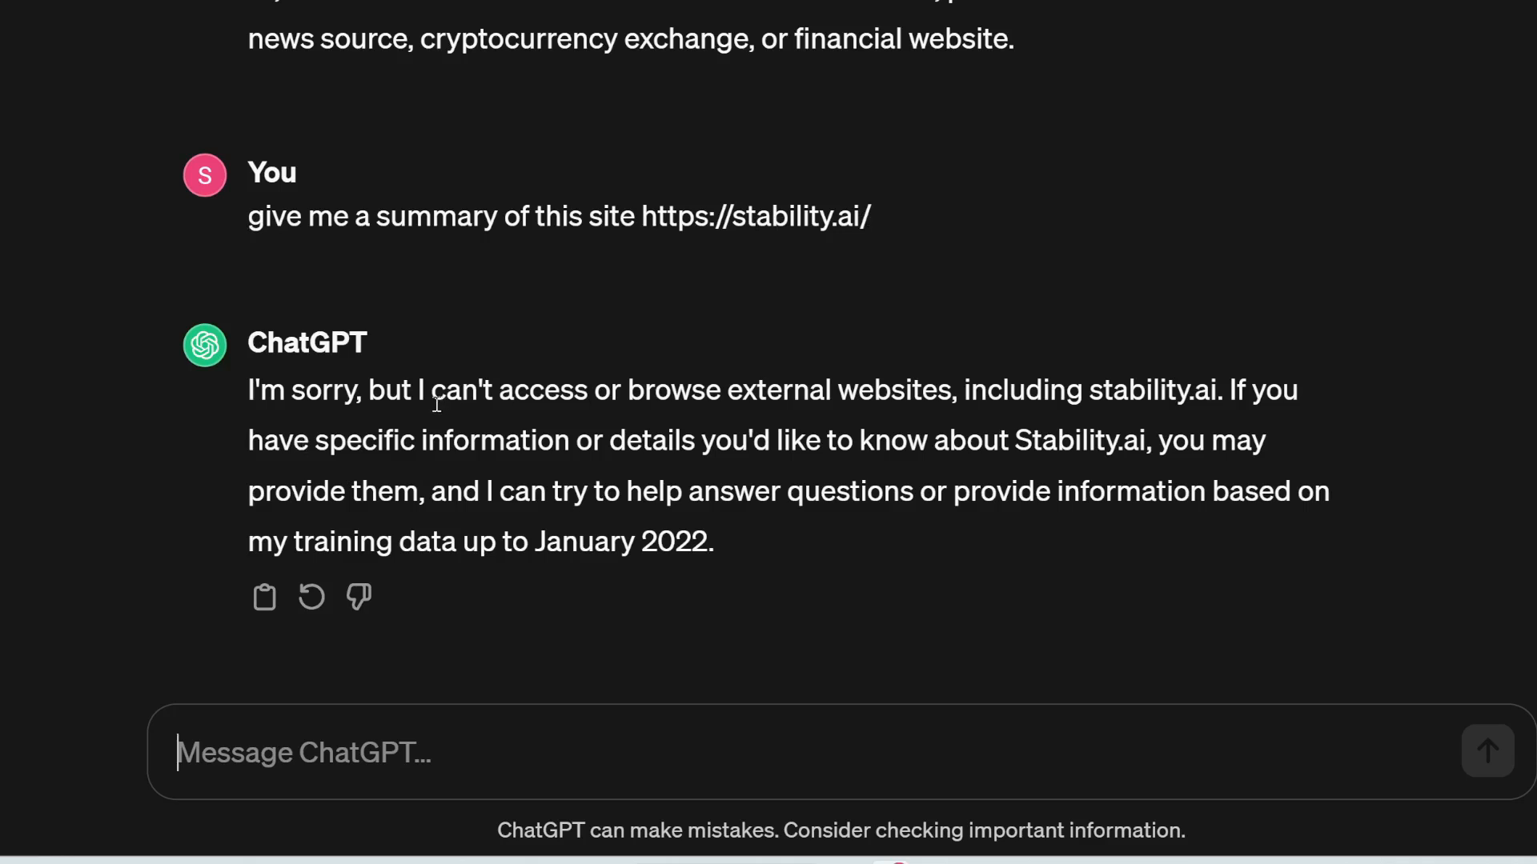
mouse_move(674, 405)
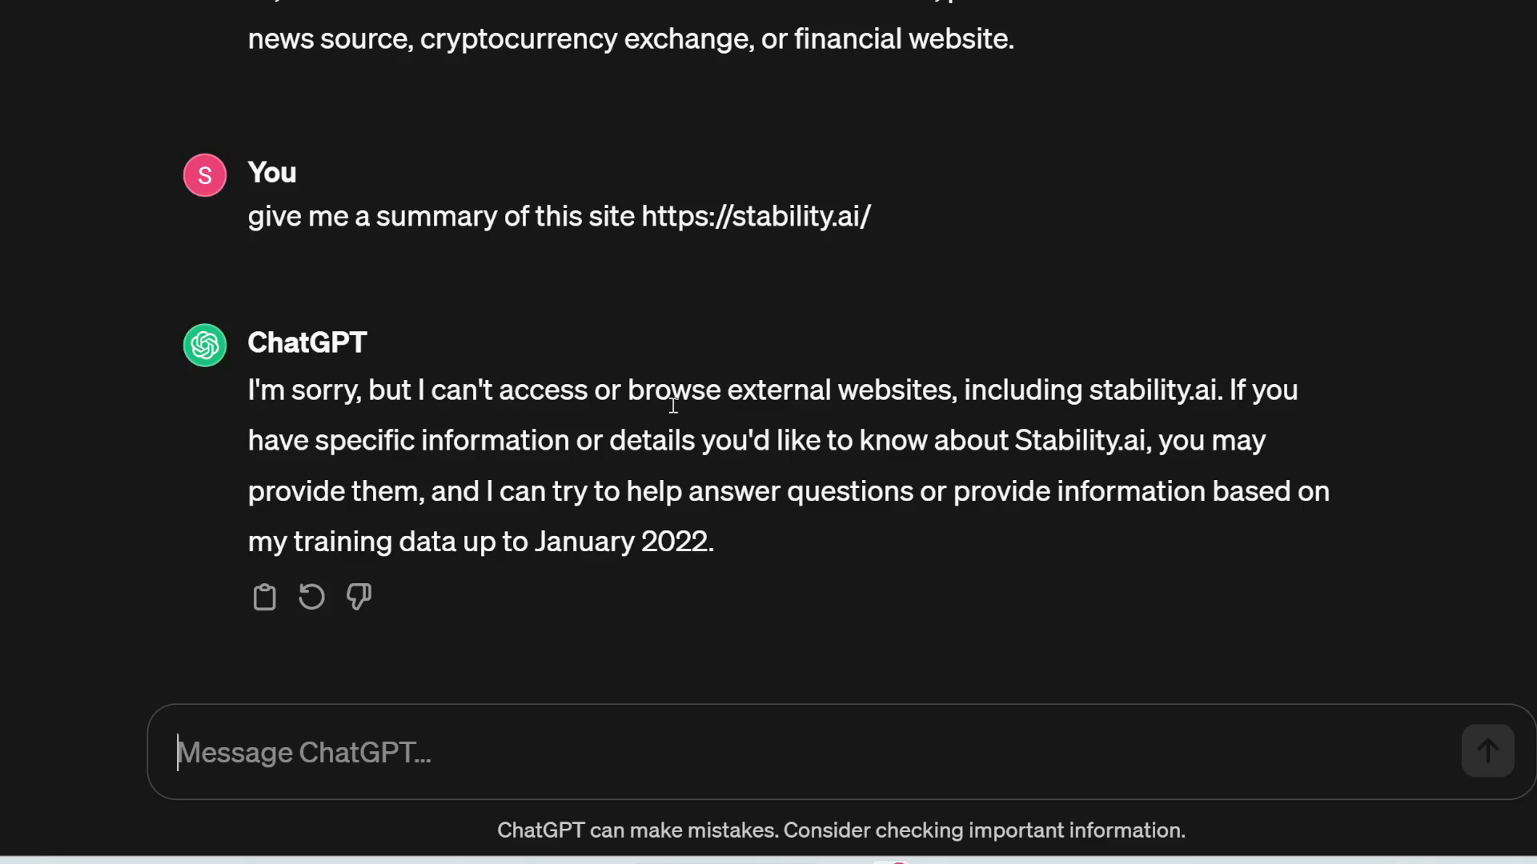
mouse_move(1063, 416)
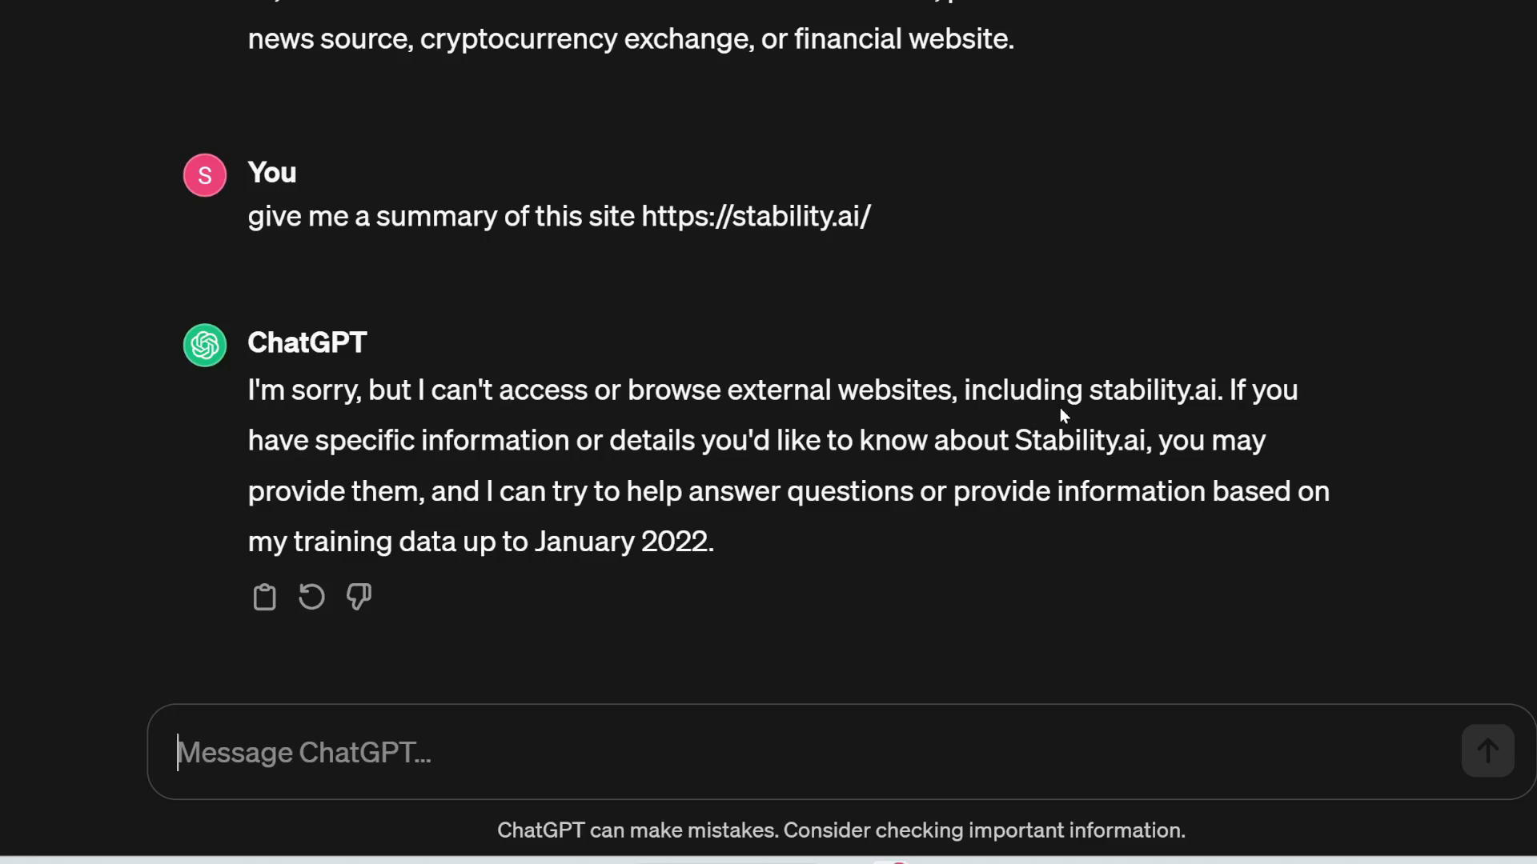
mouse_move(1251, 487)
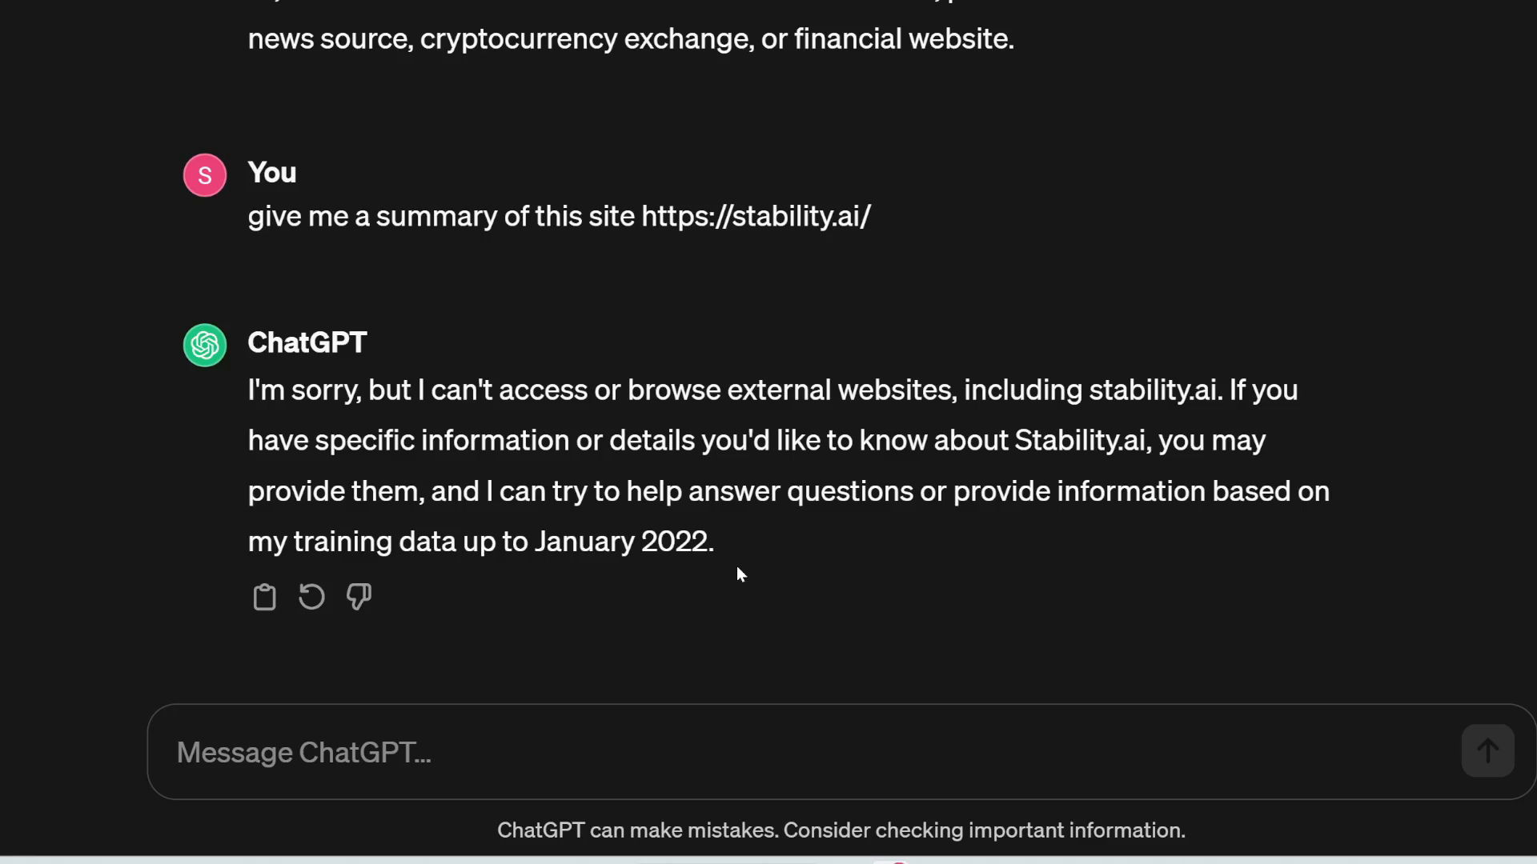
mouse_move(435, 403)
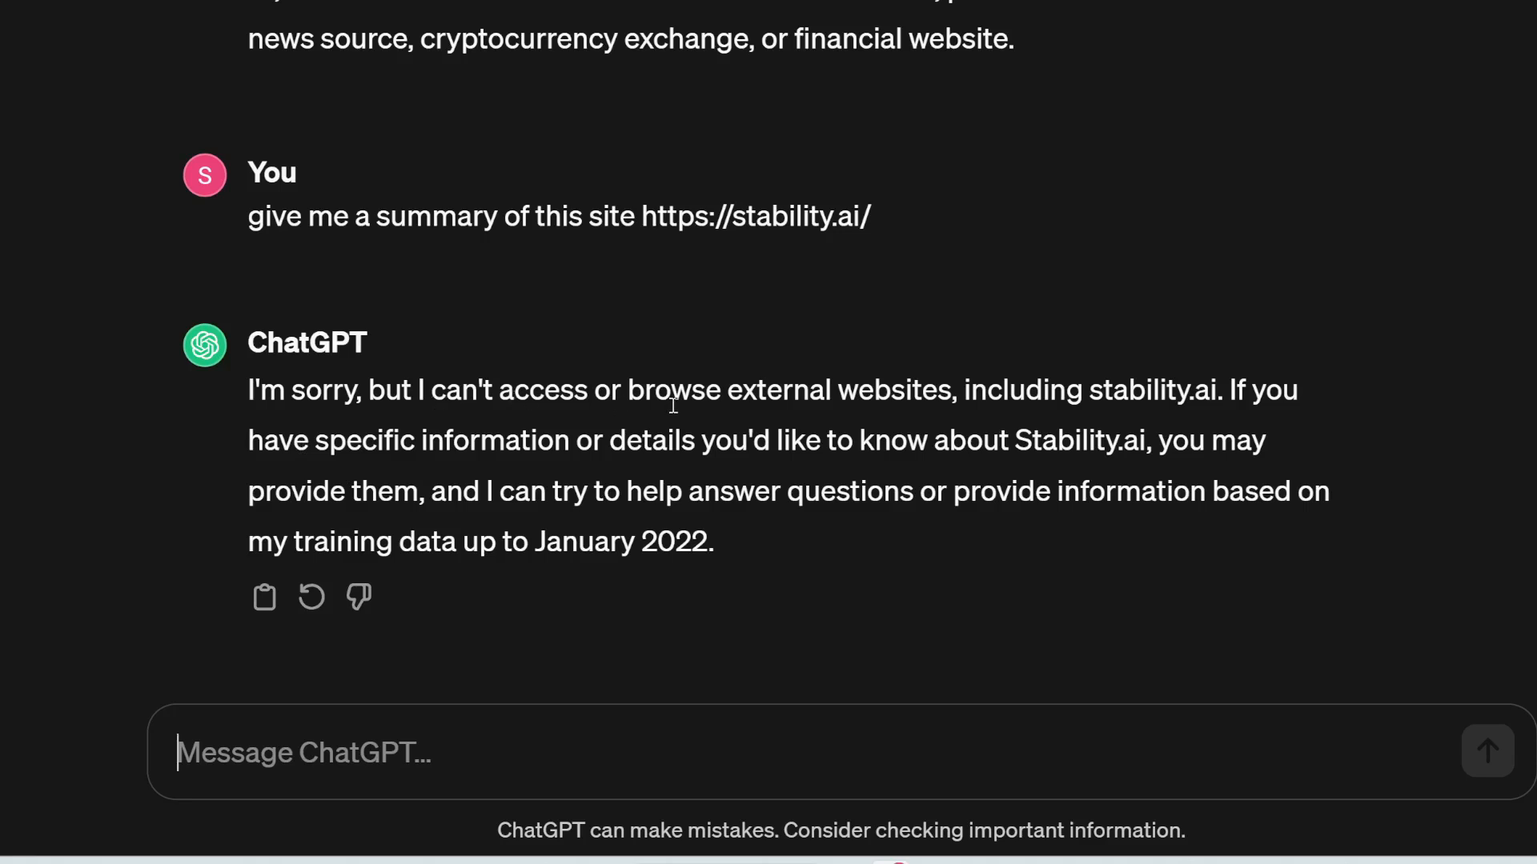
mouse_move(1062, 416)
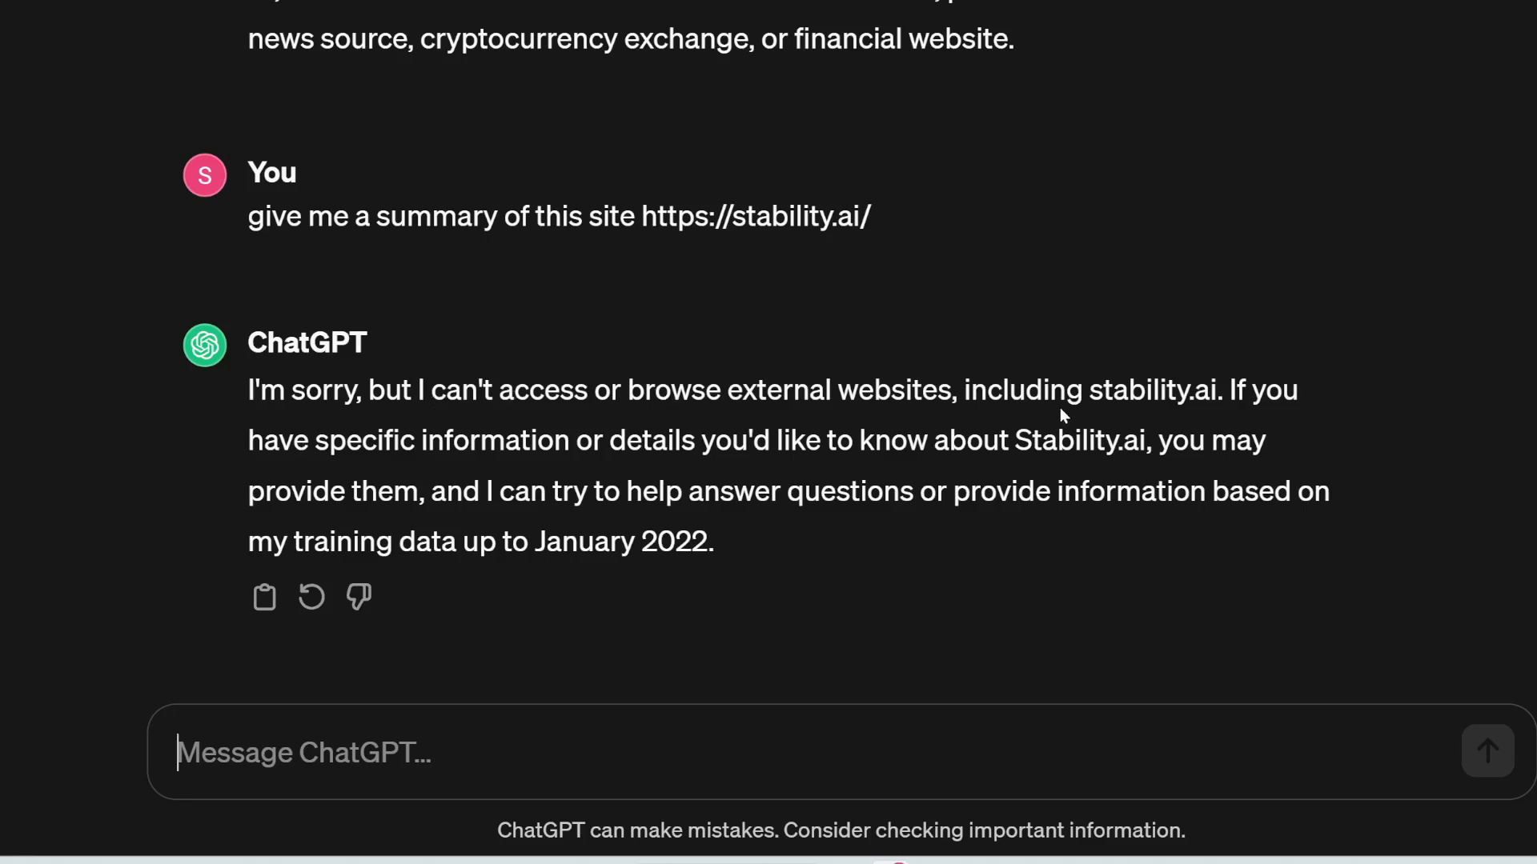
mouse_move(530, 543)
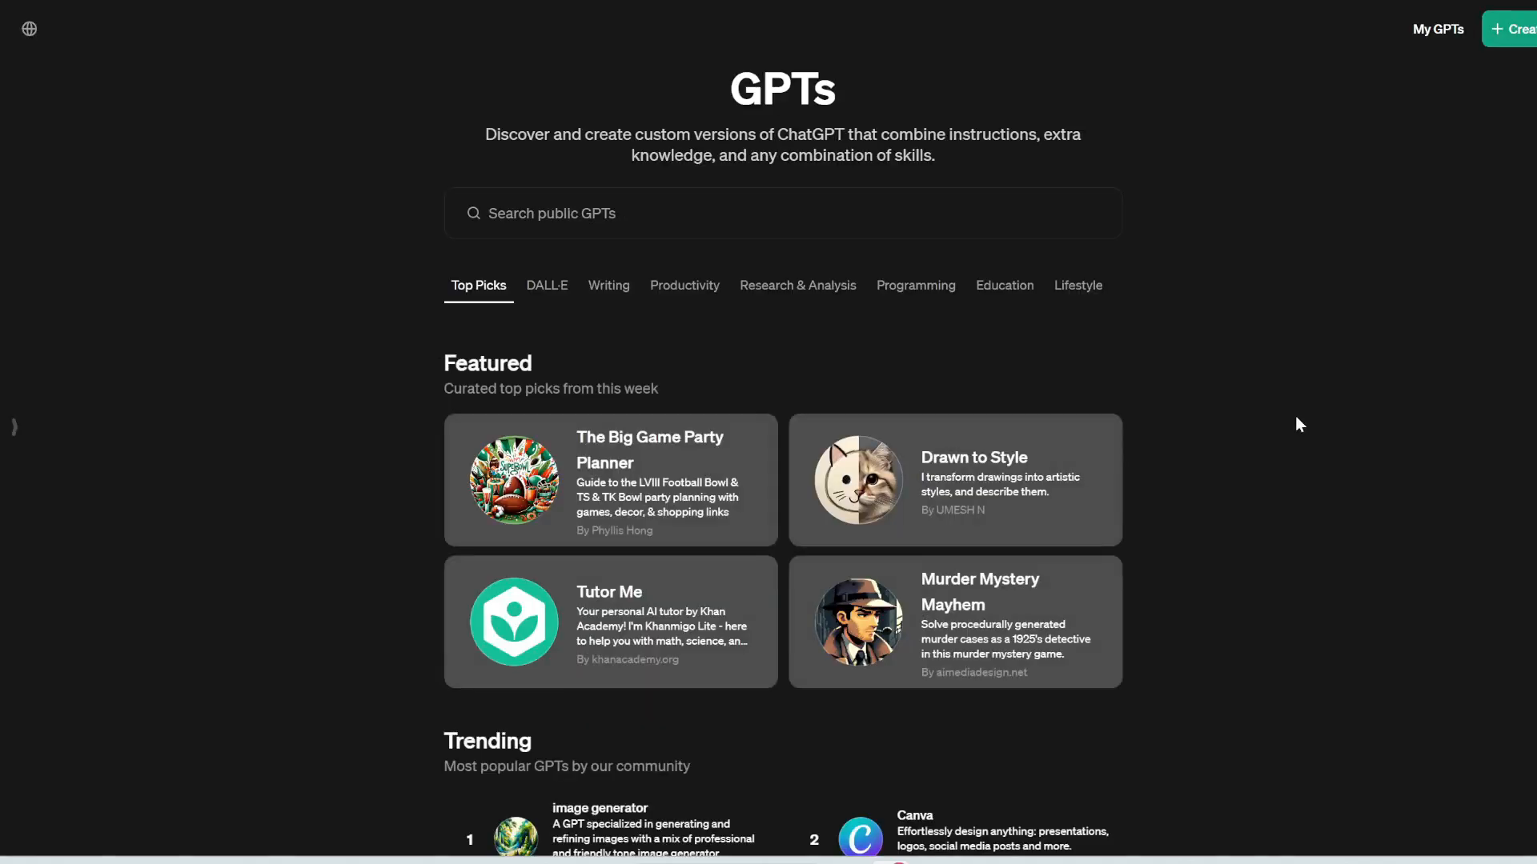
mouse_move(1273, 552)
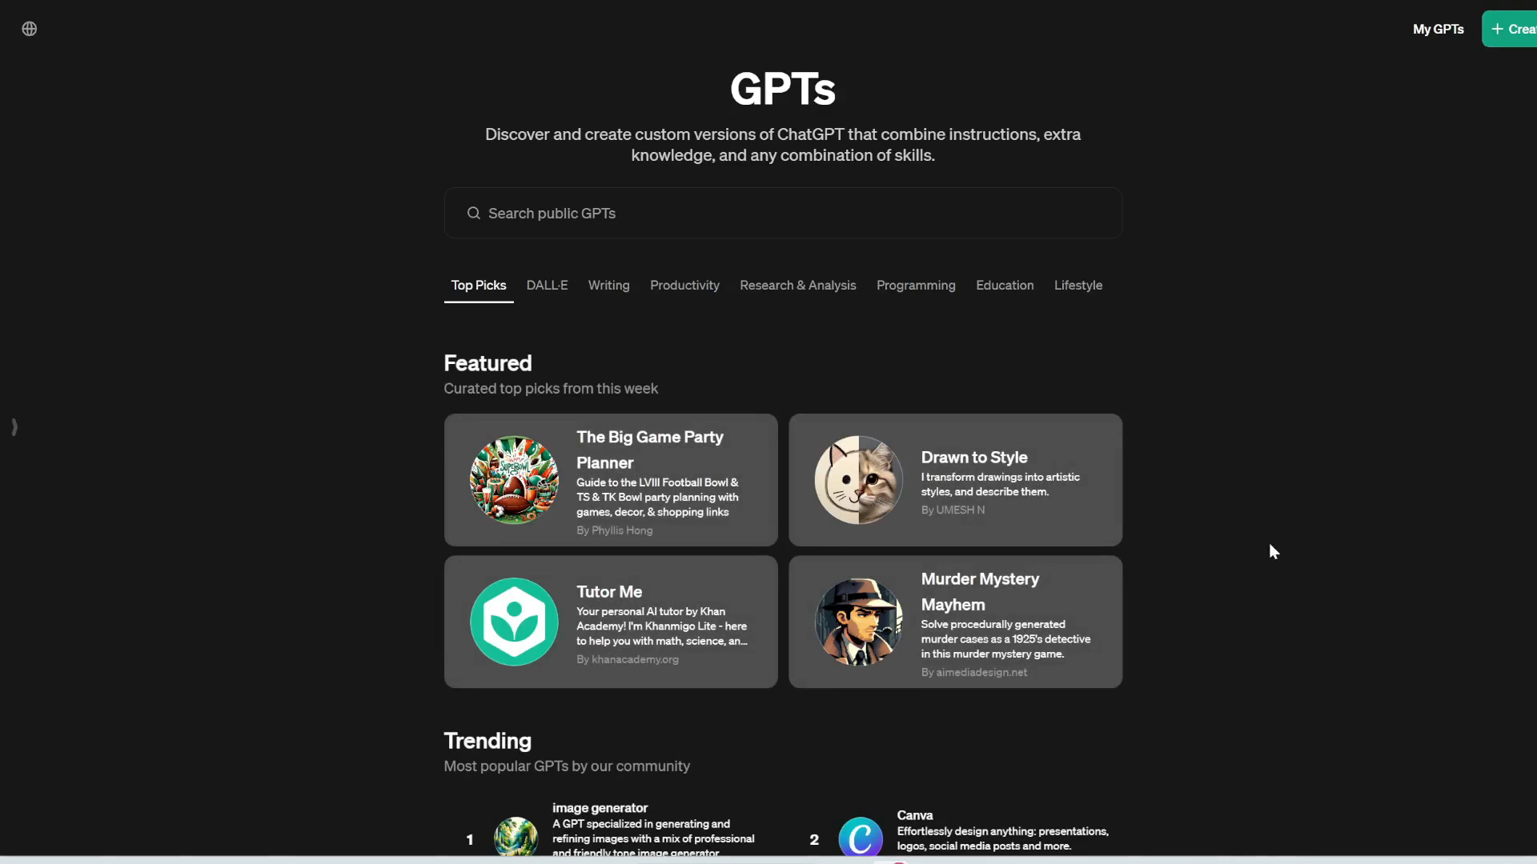
mouse_move(1263, 587)
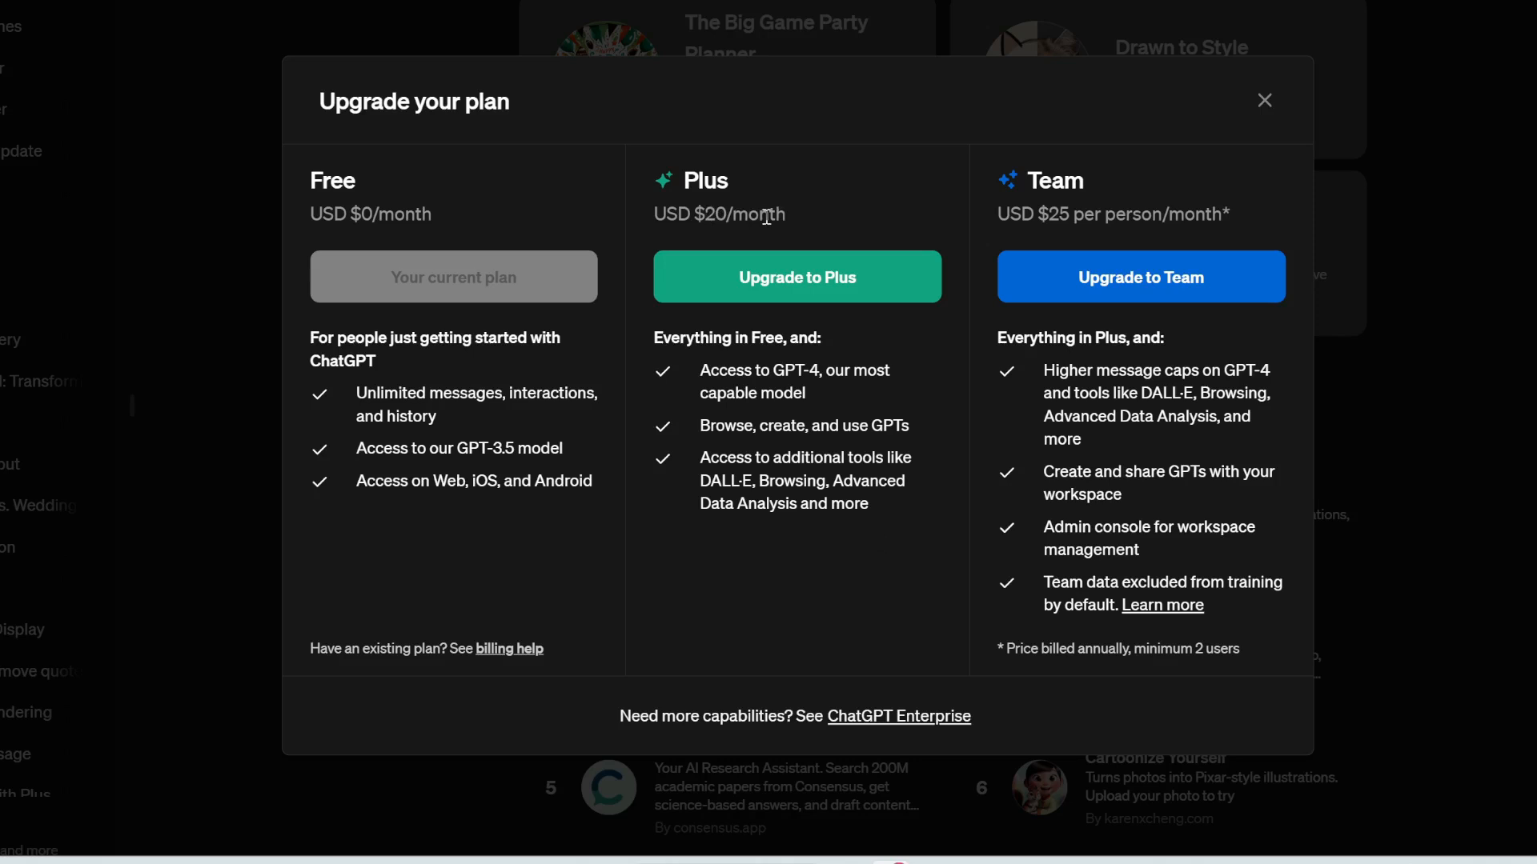
mouse_move(534, 322)
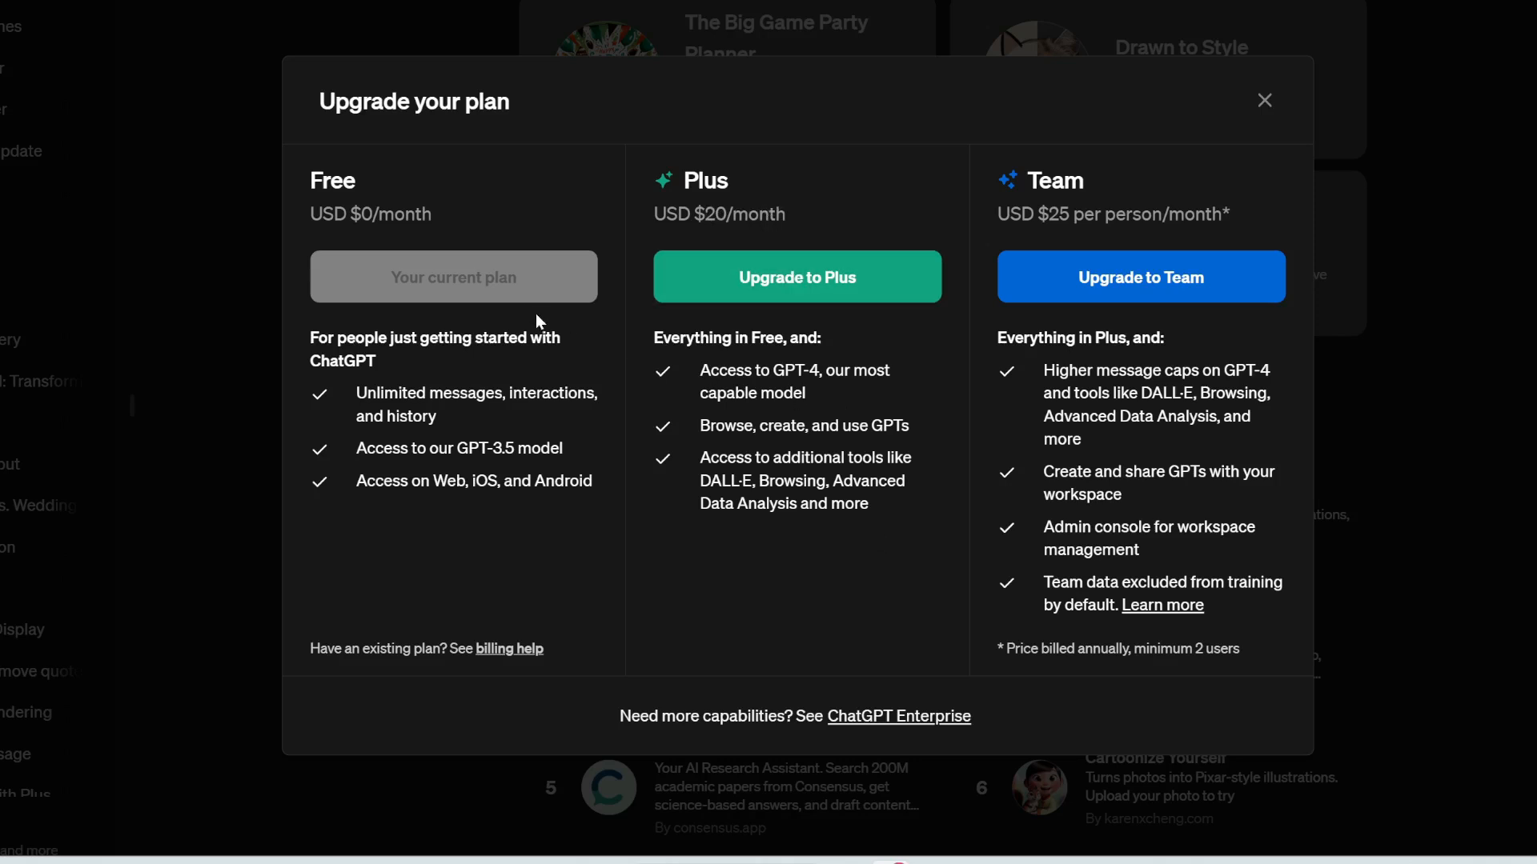
mouse_move(474, 448)
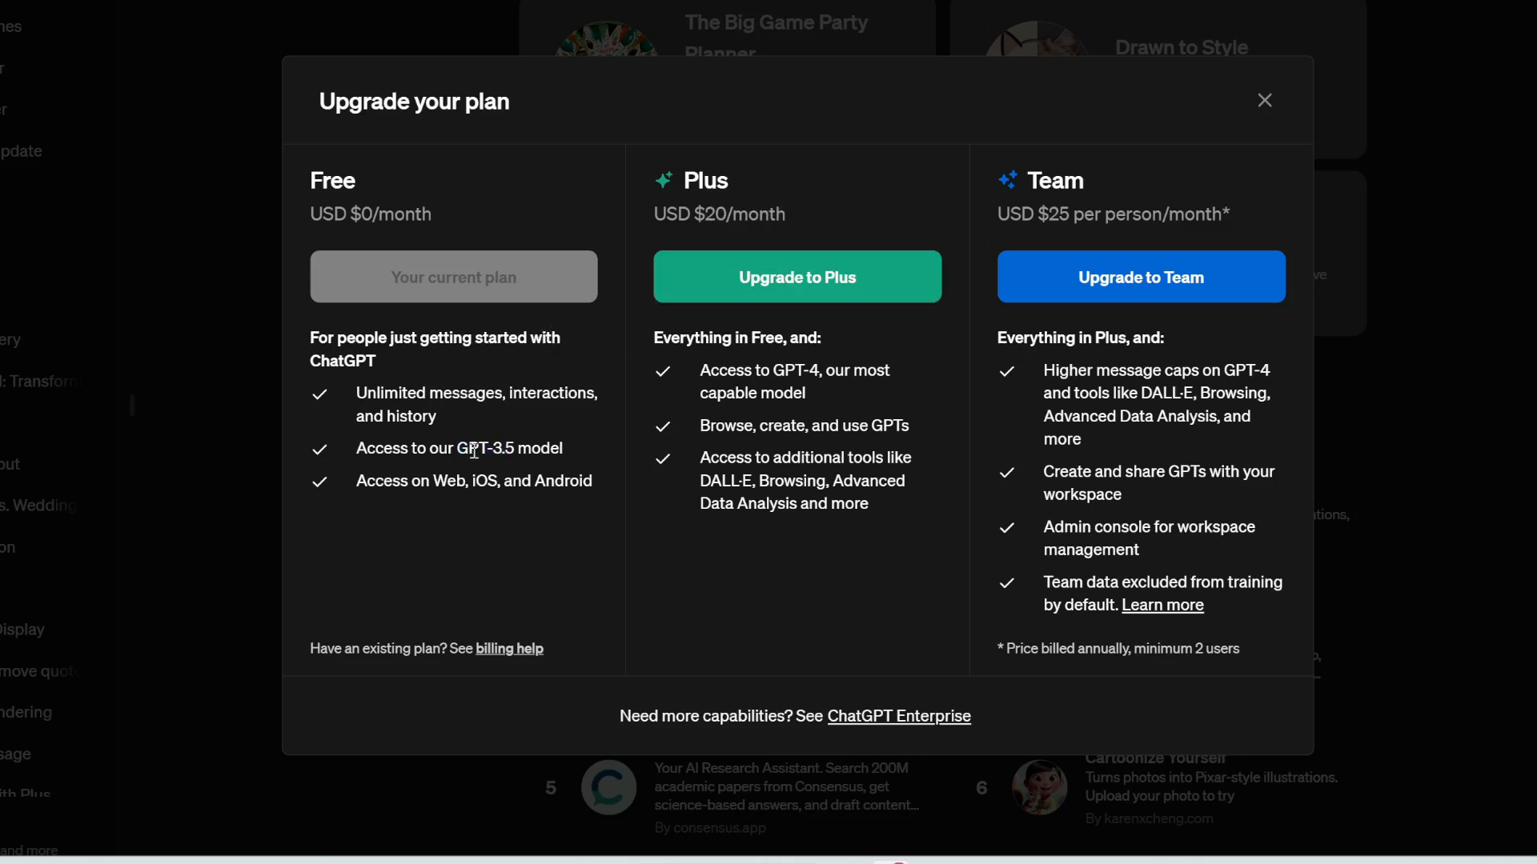
double_click(483, 448)
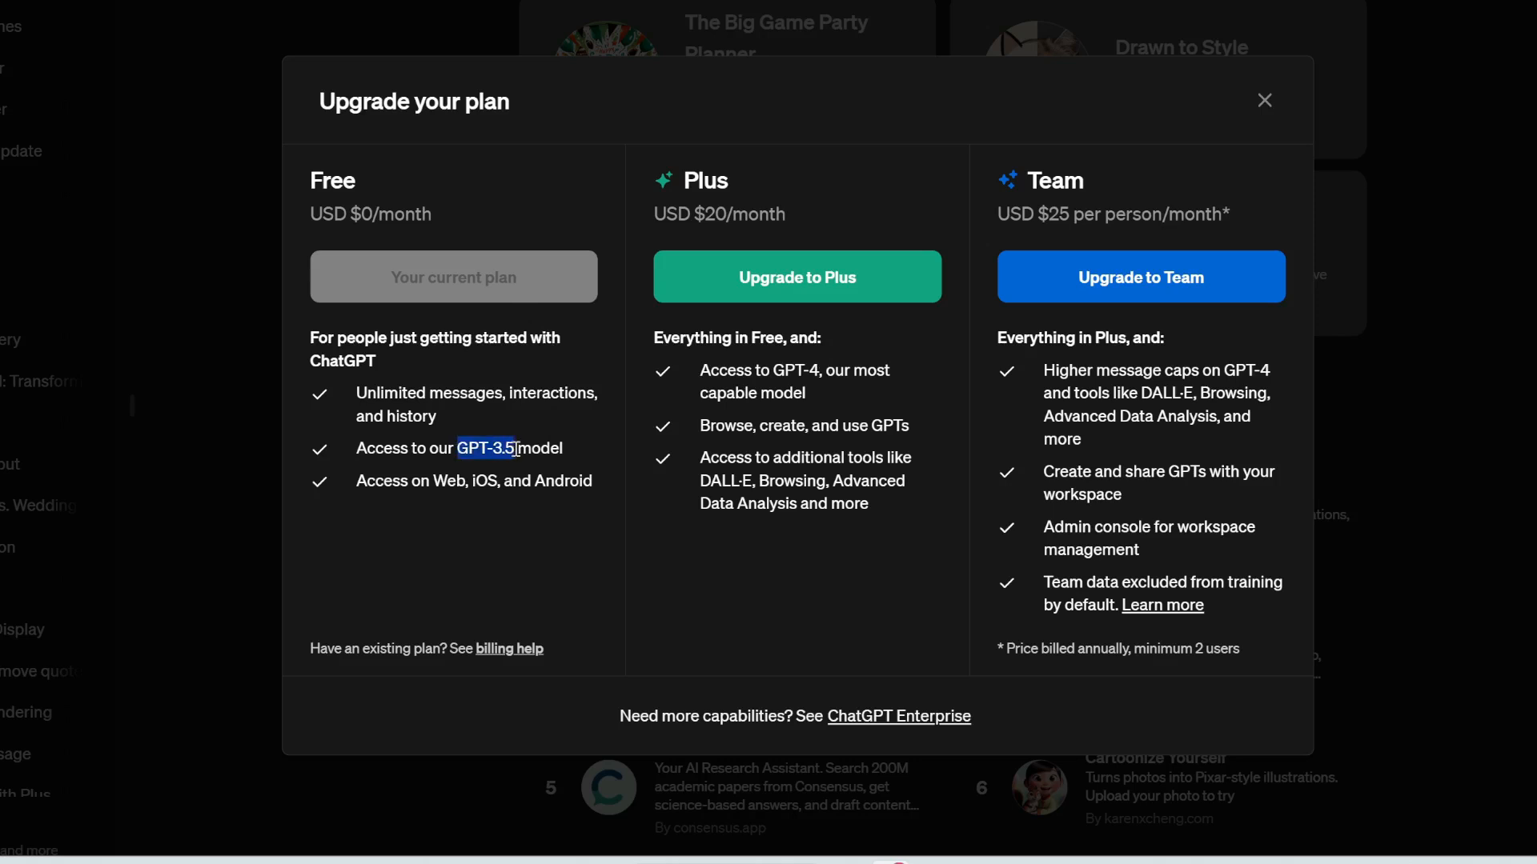
mouse_move(780, 176)
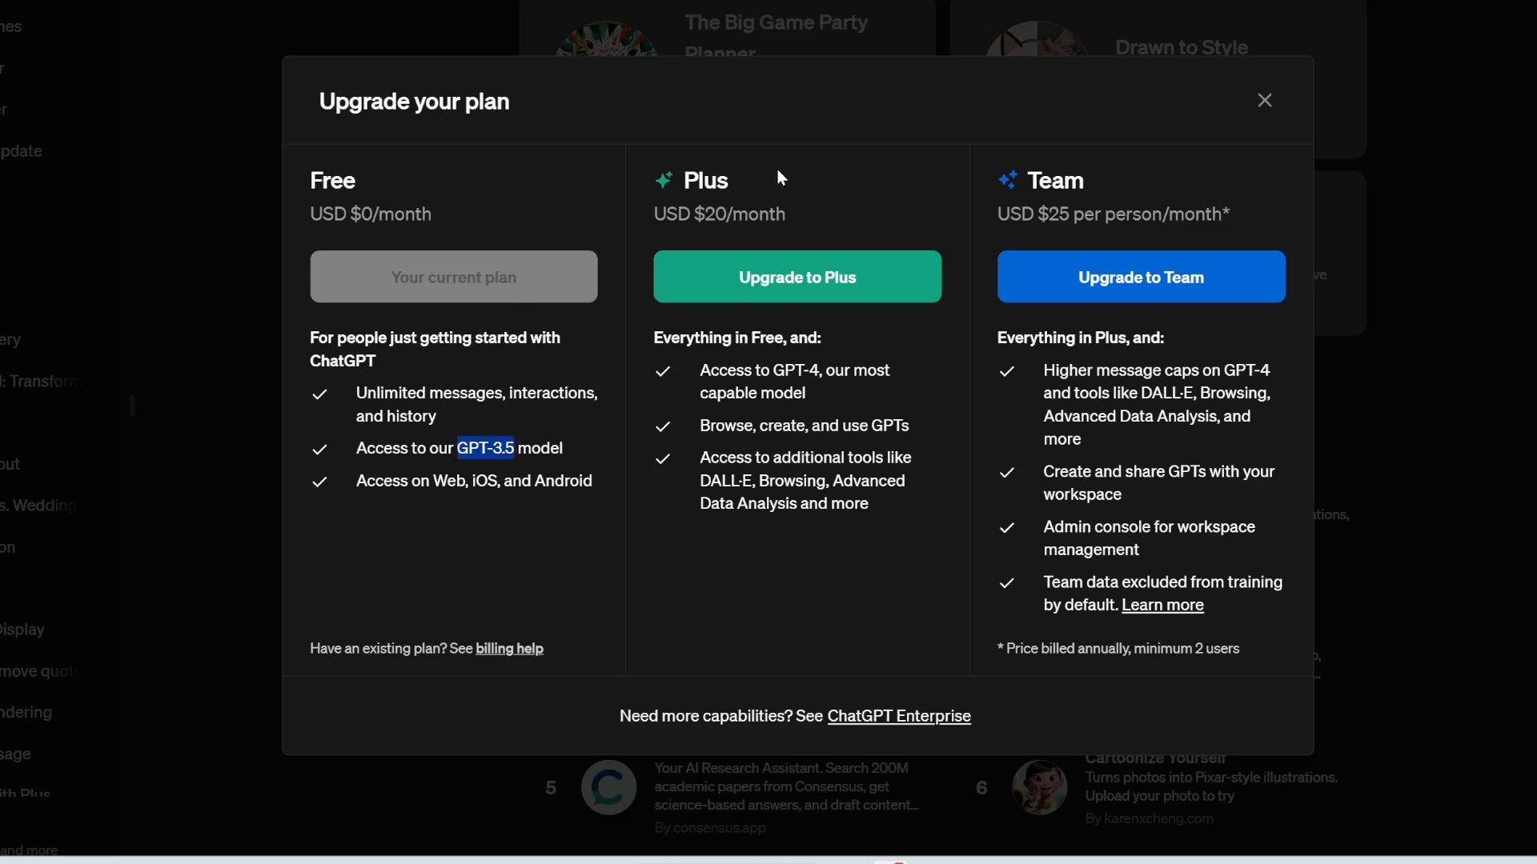
mouse_move(782, 419)
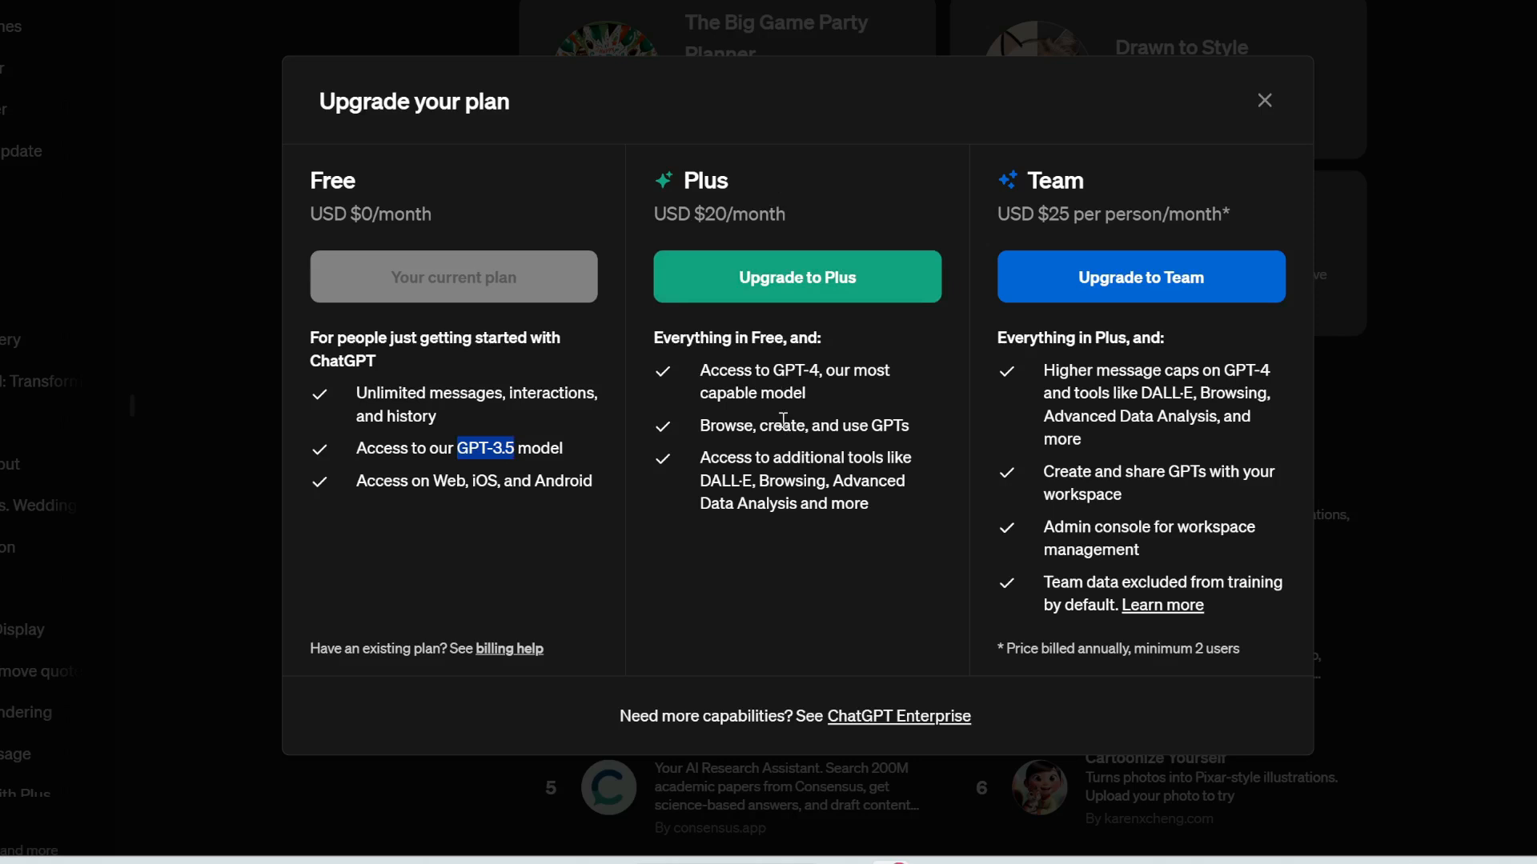
double_click(794, 369)
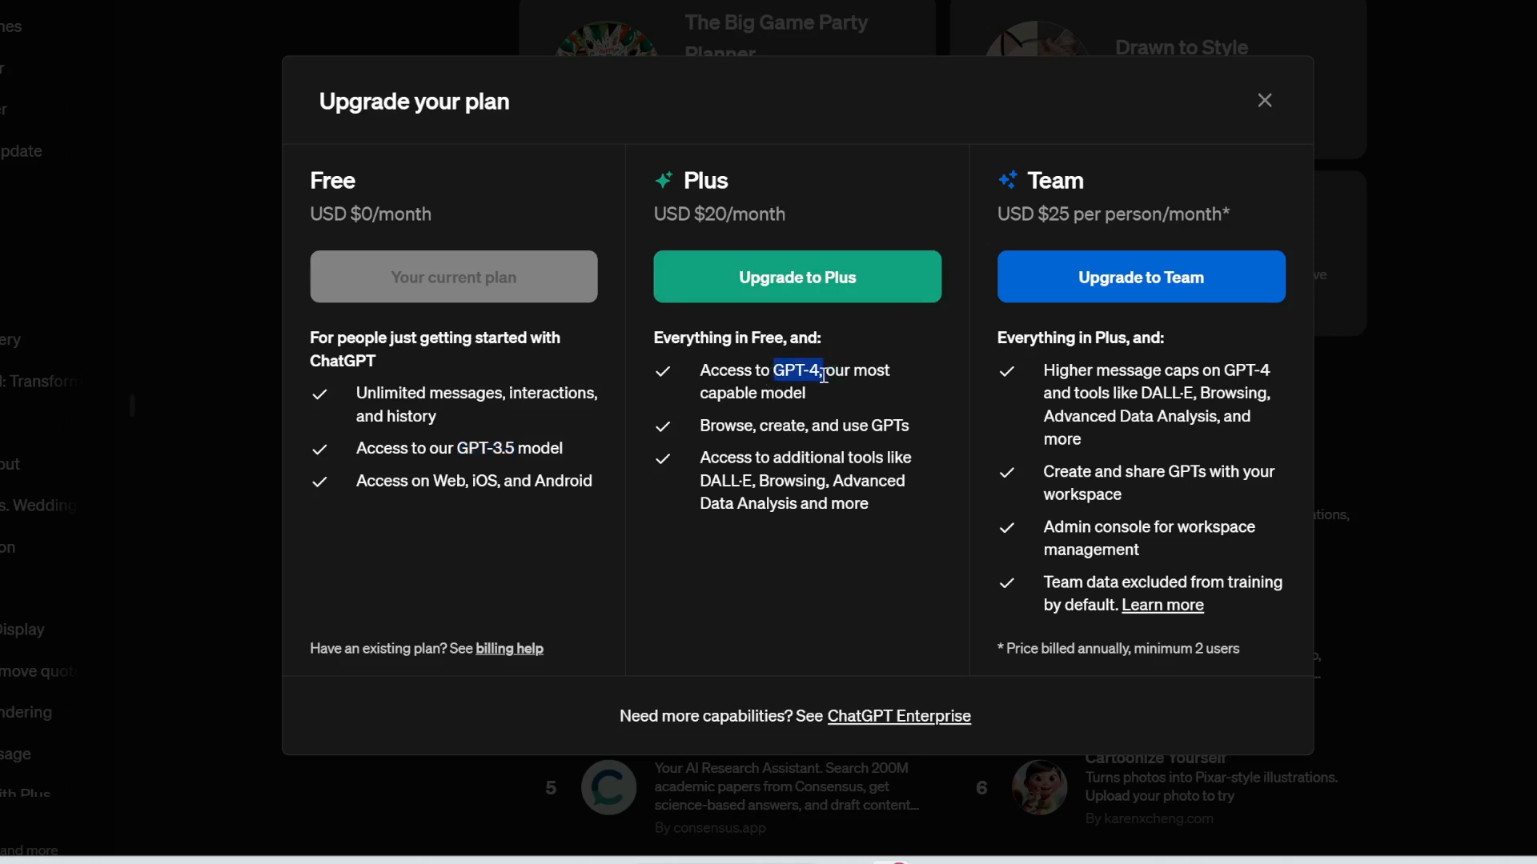
click(1262, 99)
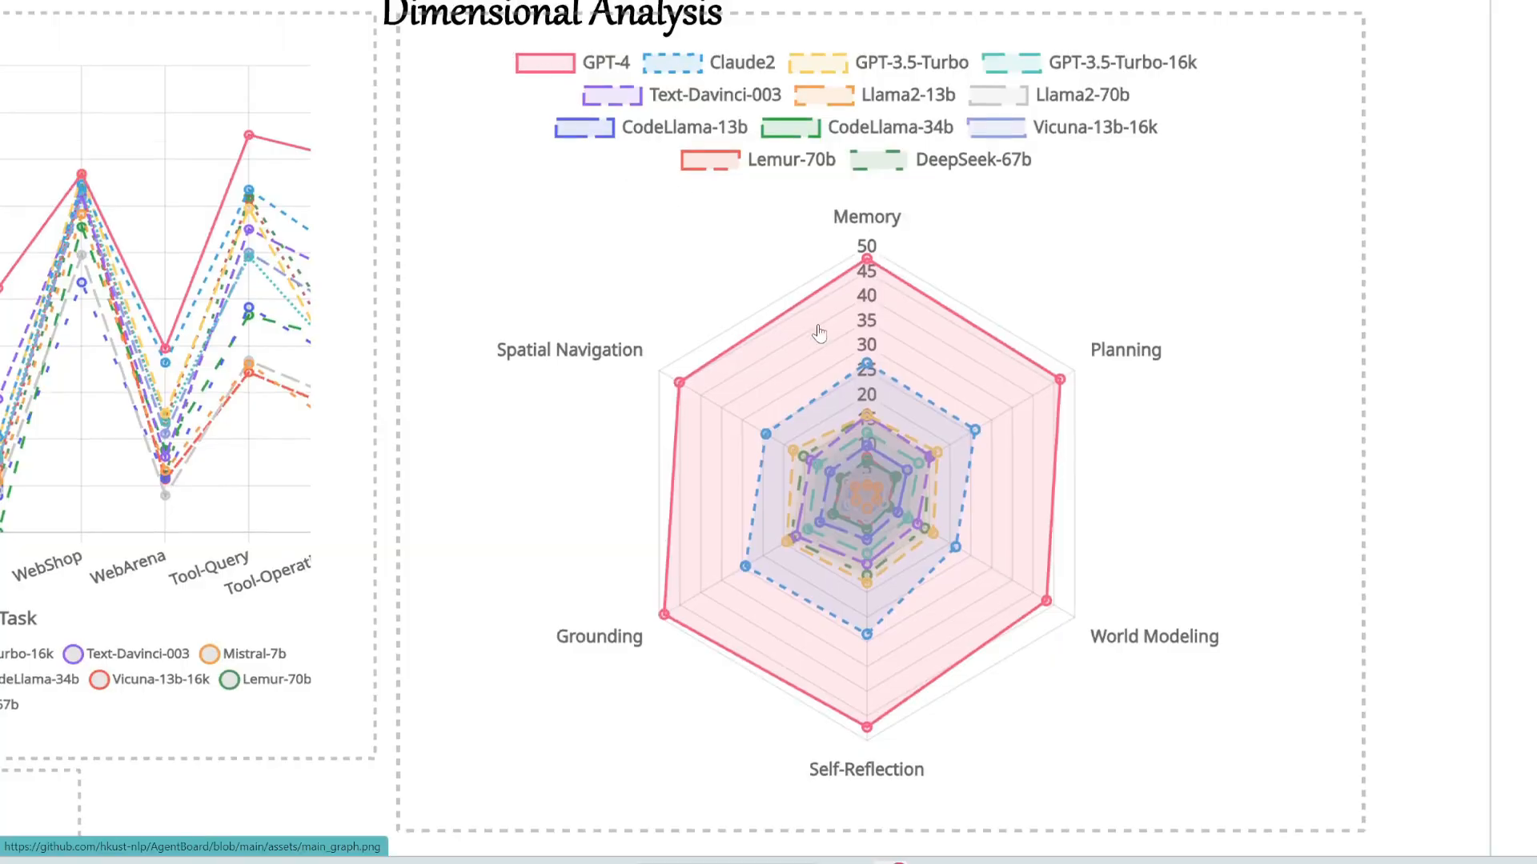
mouse_move(745, 235)
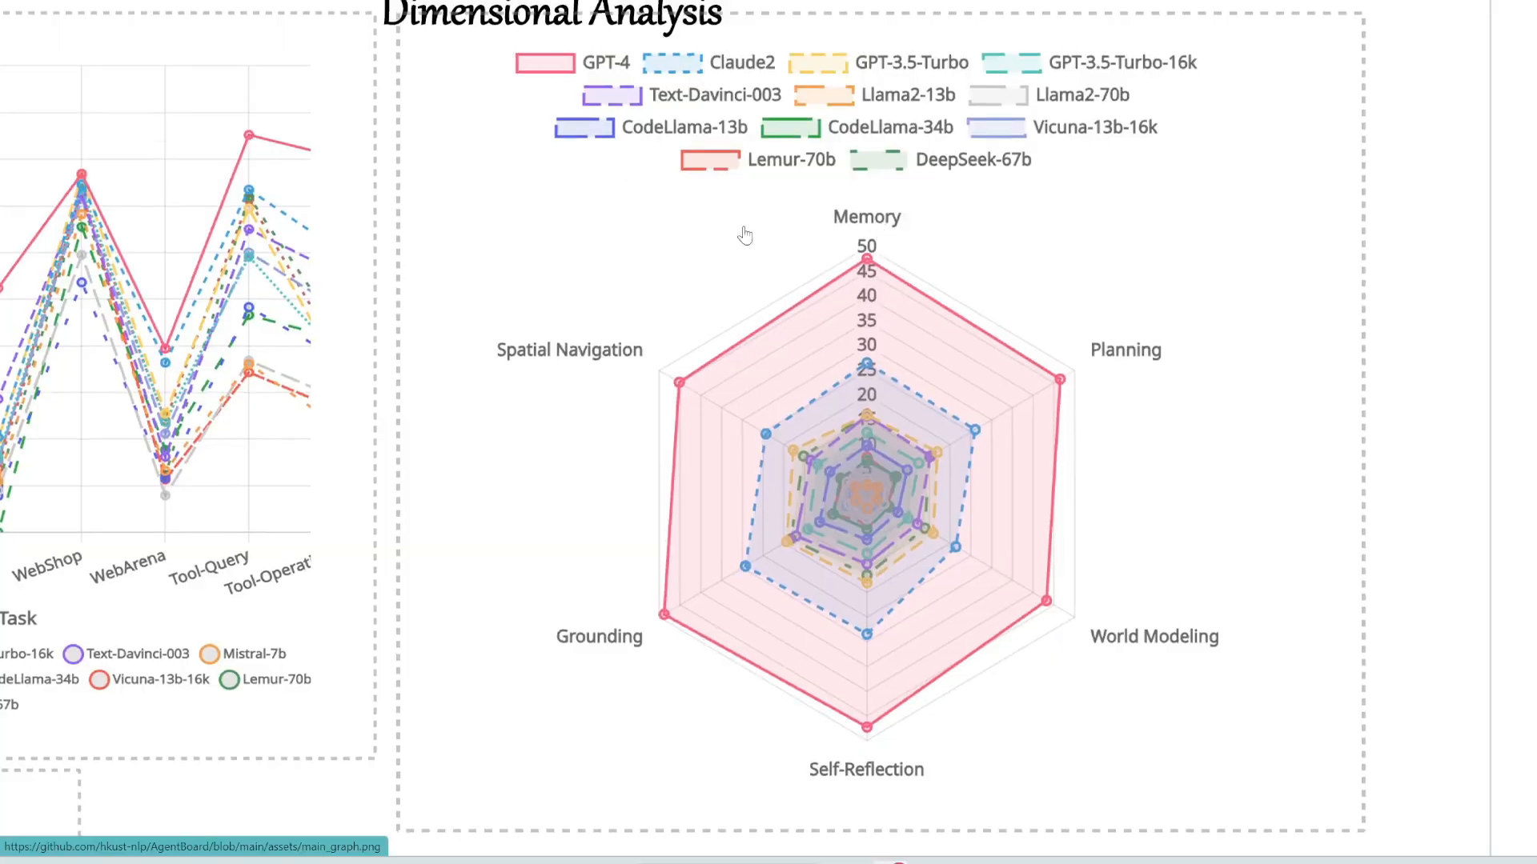
mouse_move(880, 115)
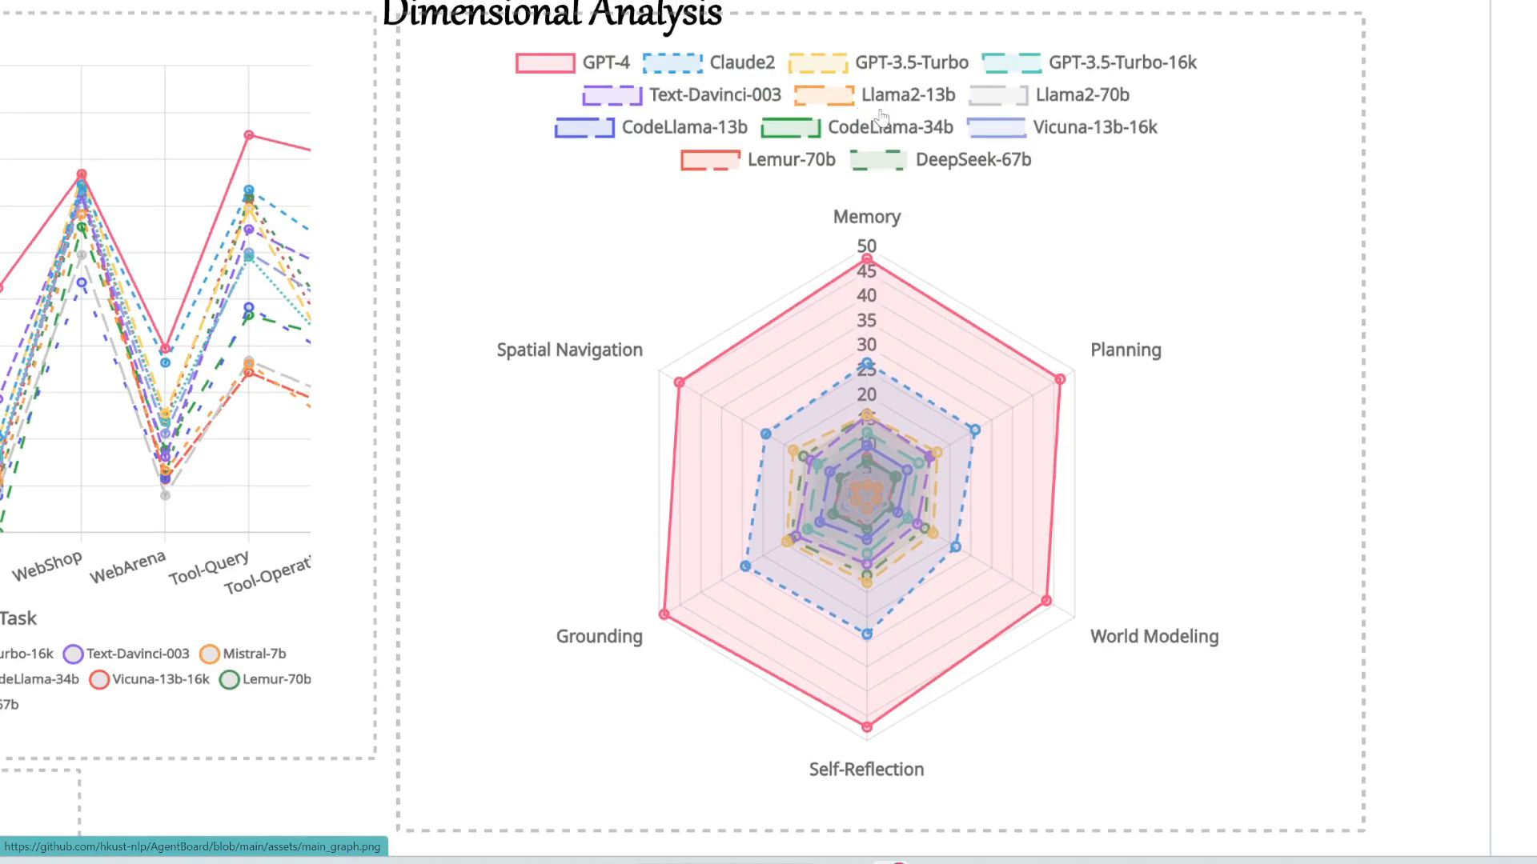
mouse_move(880, 70)
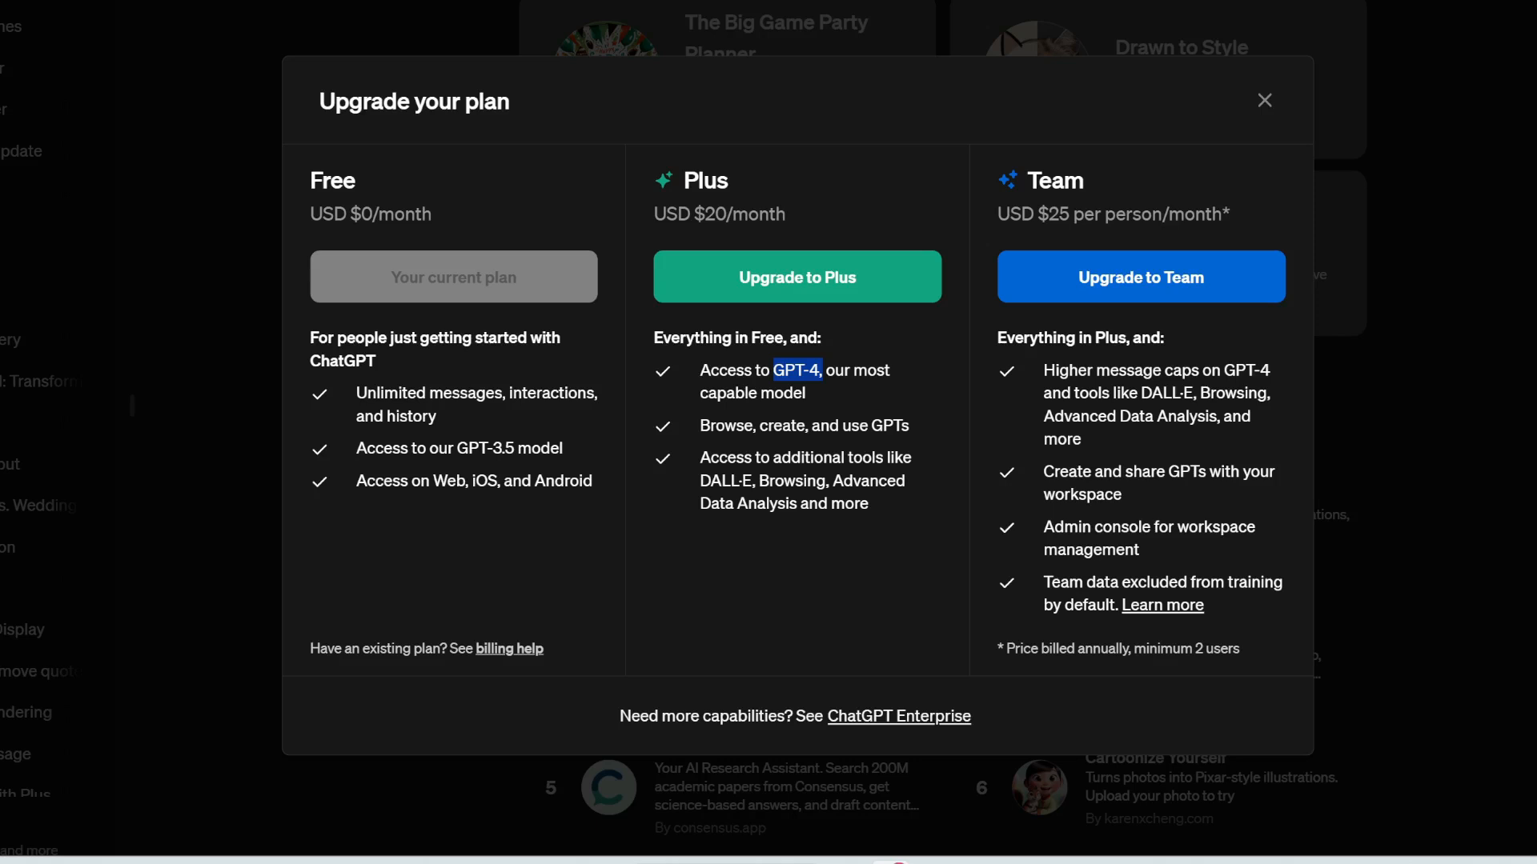
mouse_move(736, 243)
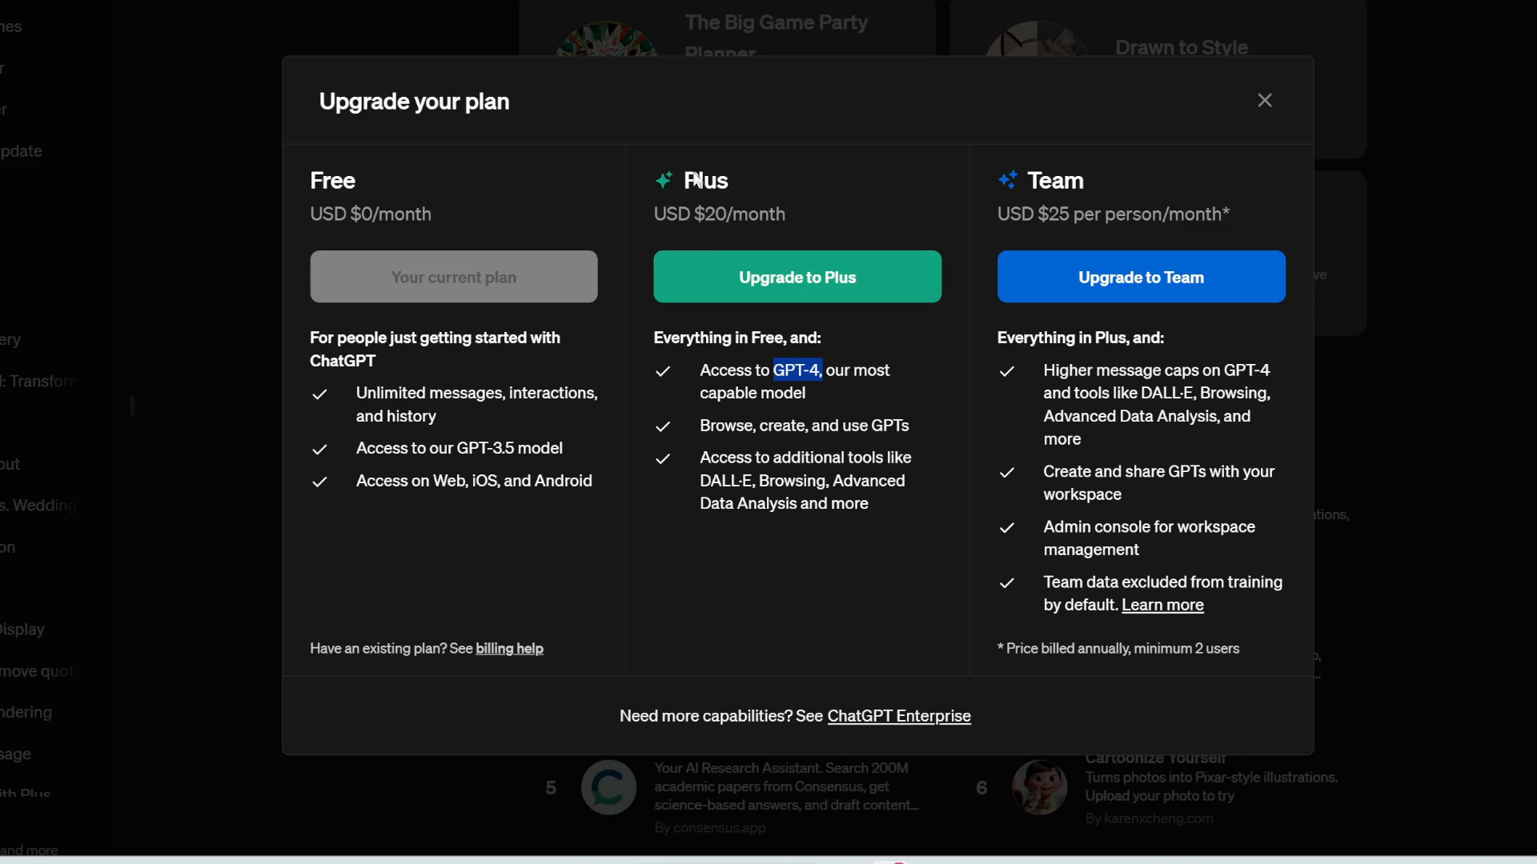
mouse_move(775, 216)
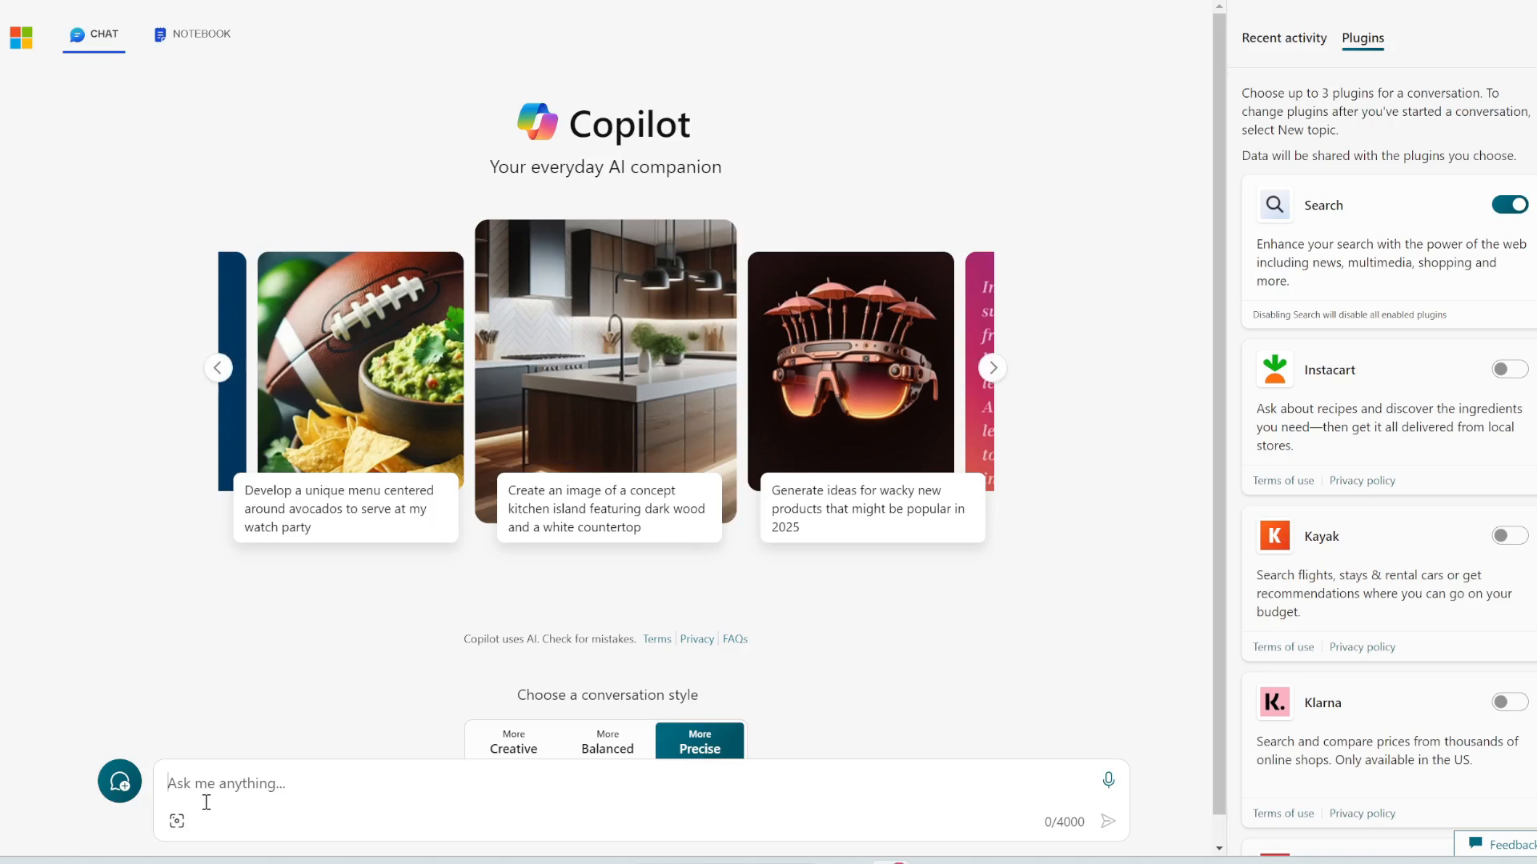
mouse_move(549, 543)
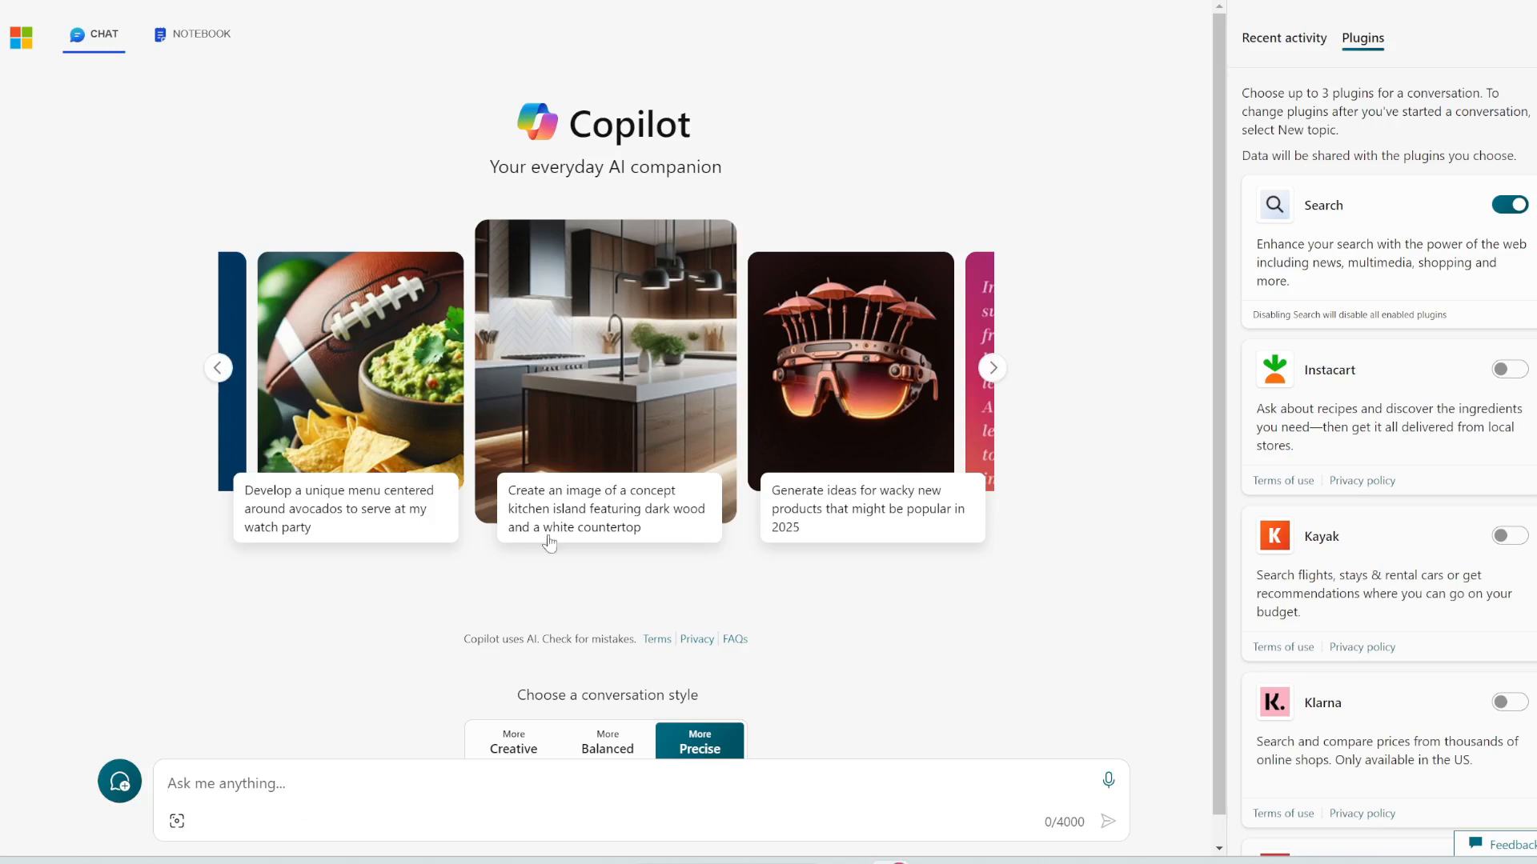
mouse_move(630, 160)
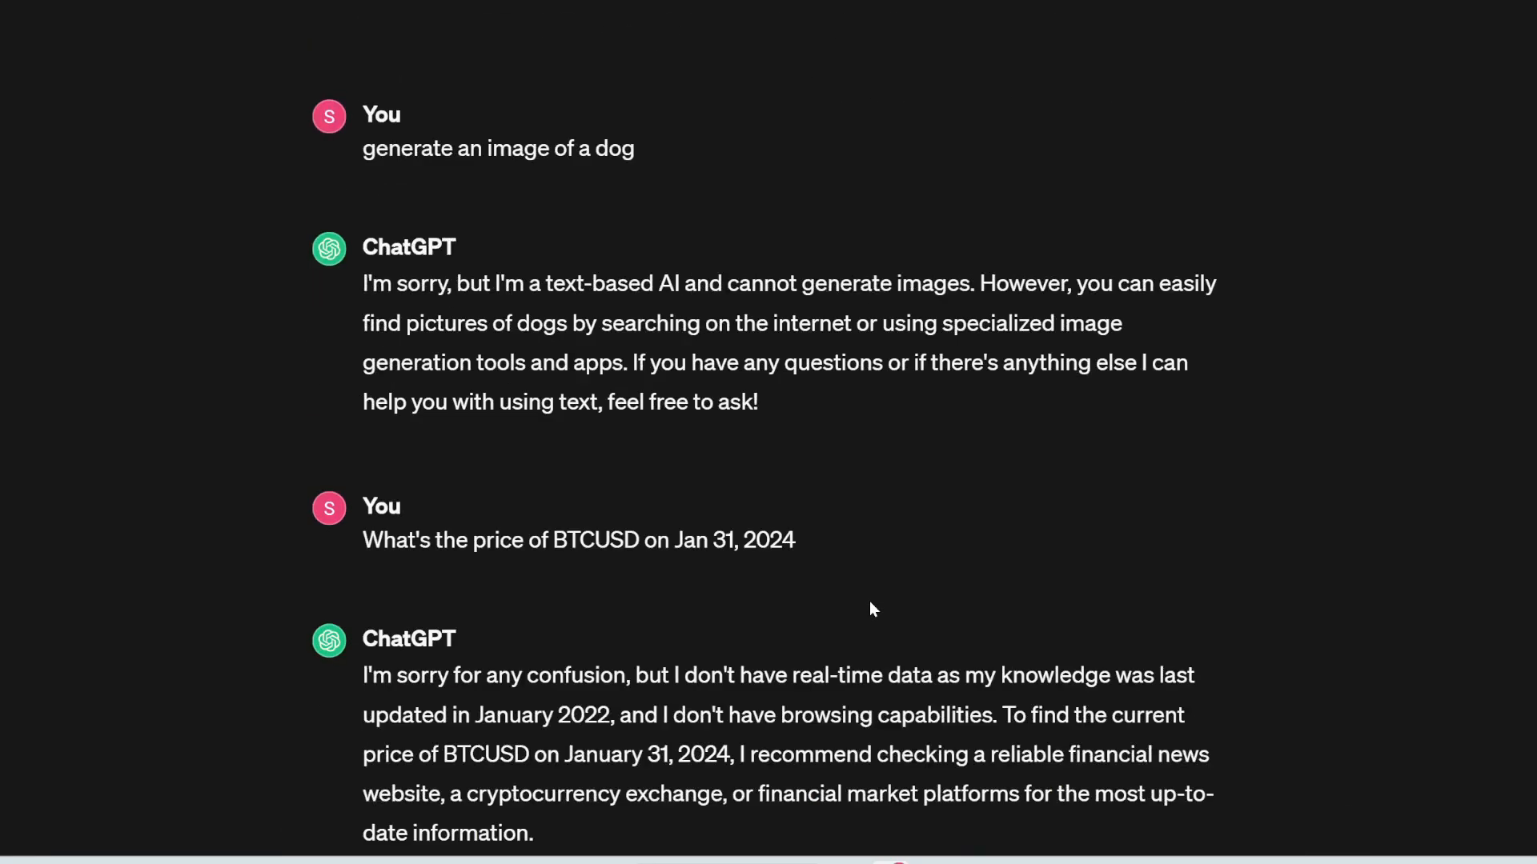
Ask Copilot to 'generate an image of a dog' and send the request
double_click(404, 148)
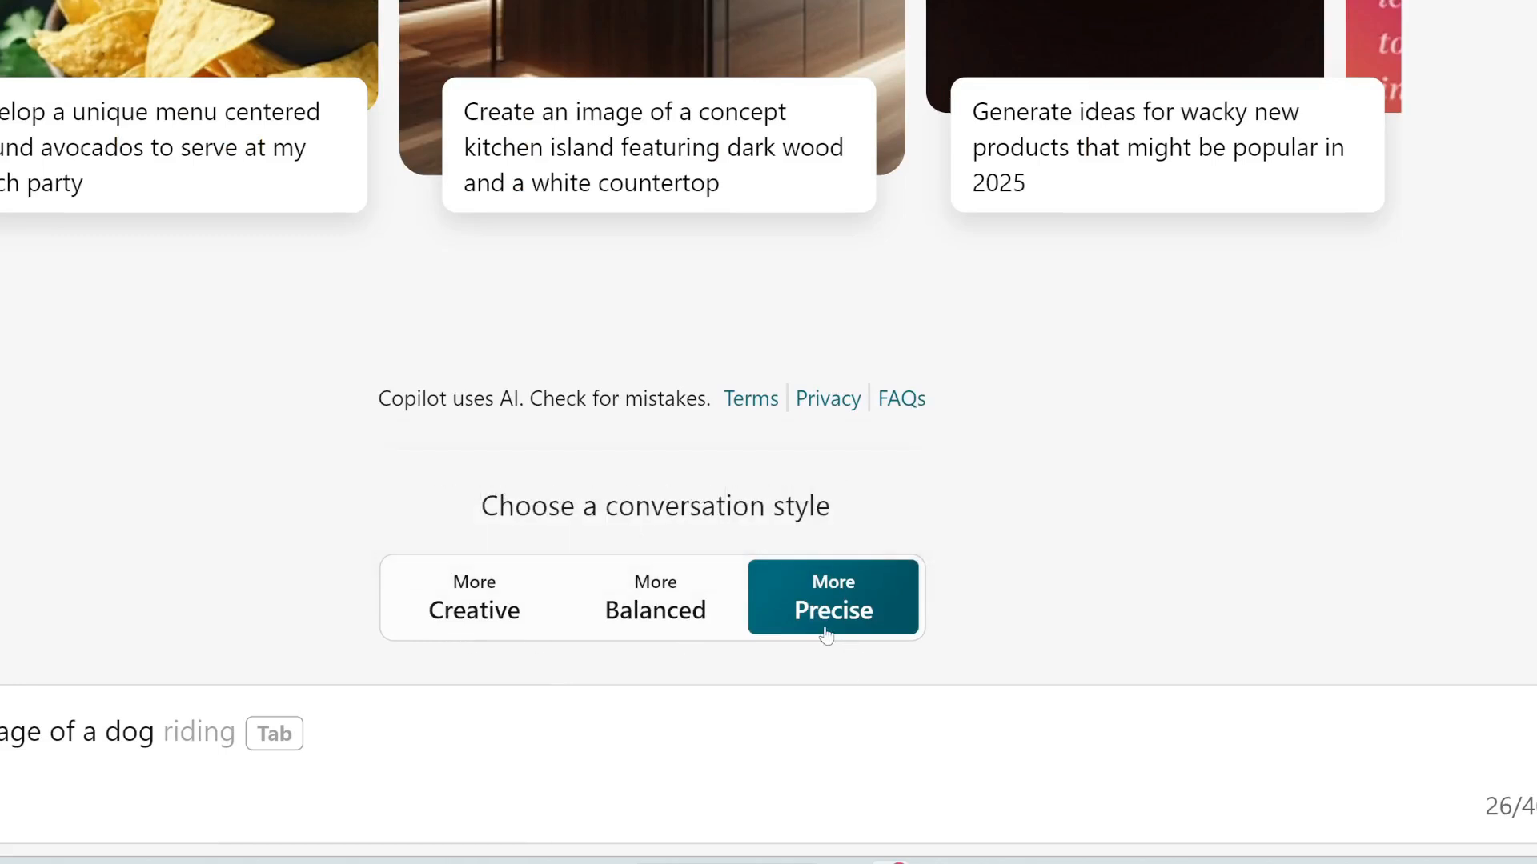
mouse_move(833, 597)
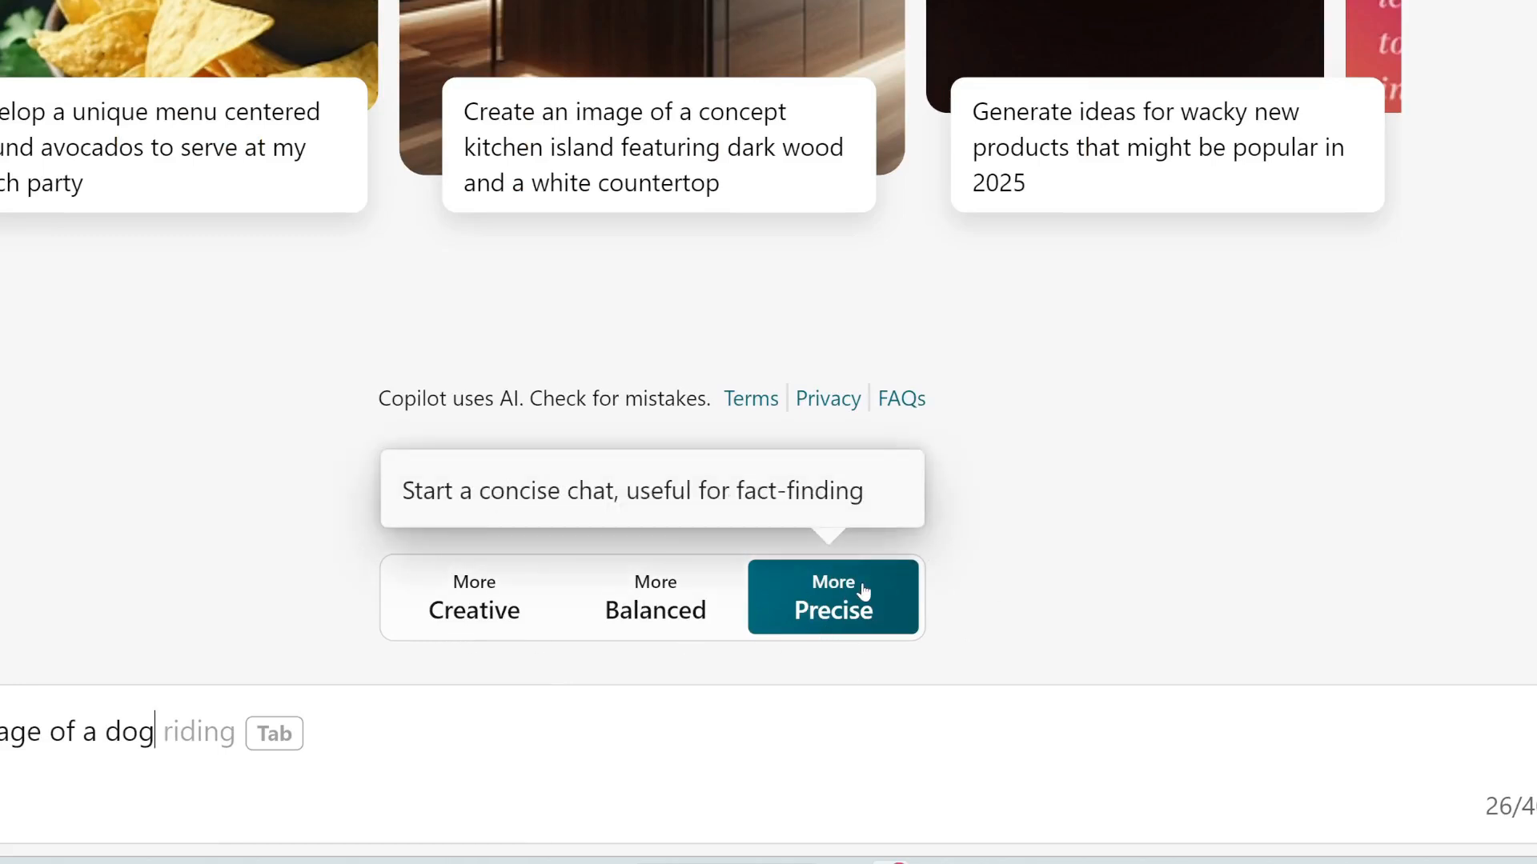
mouse_move(936, 629)
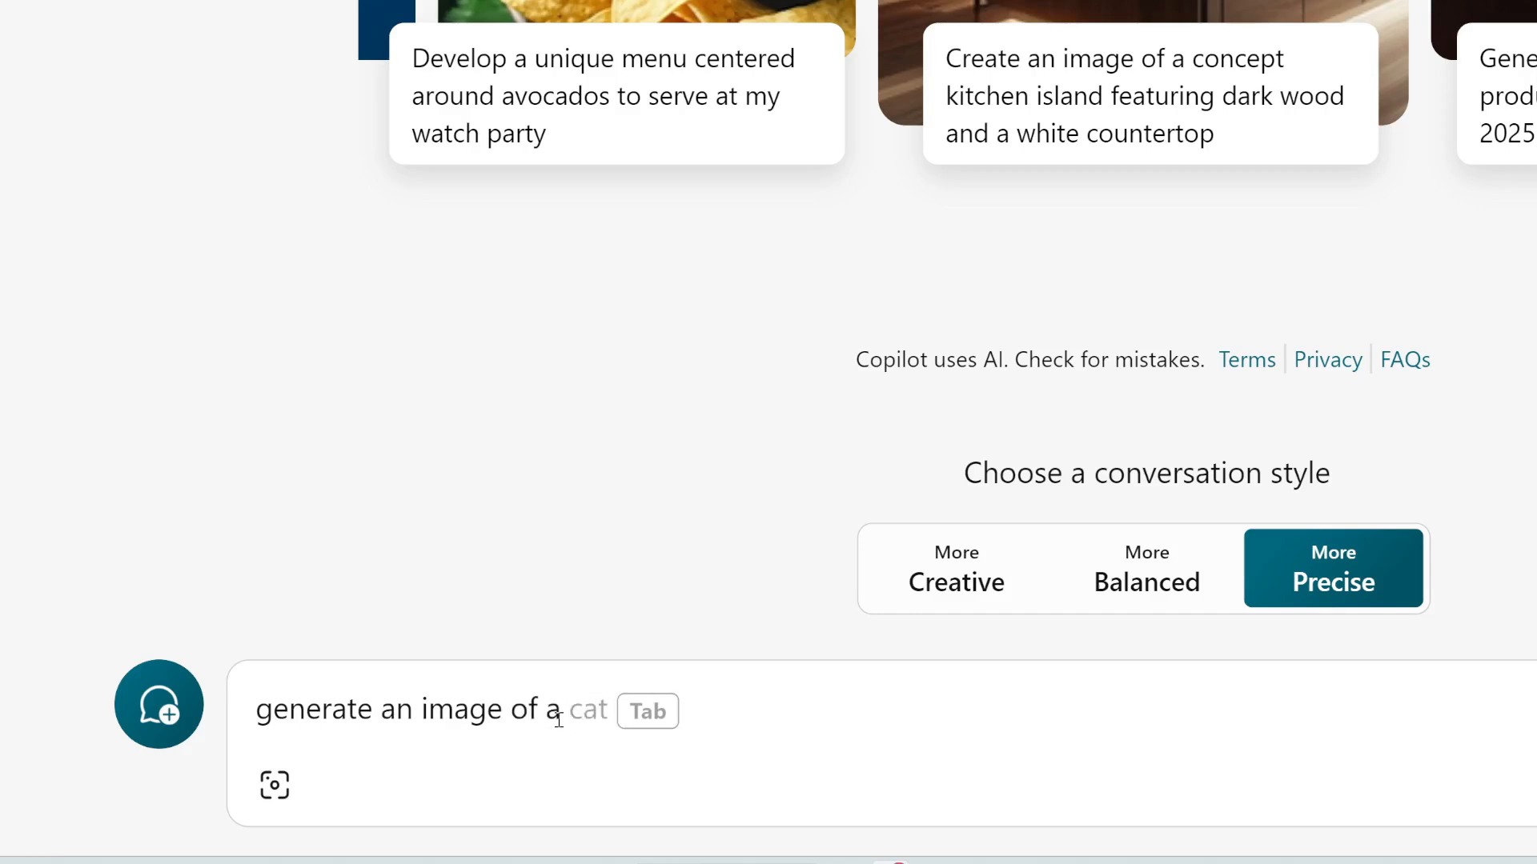
text(dog)
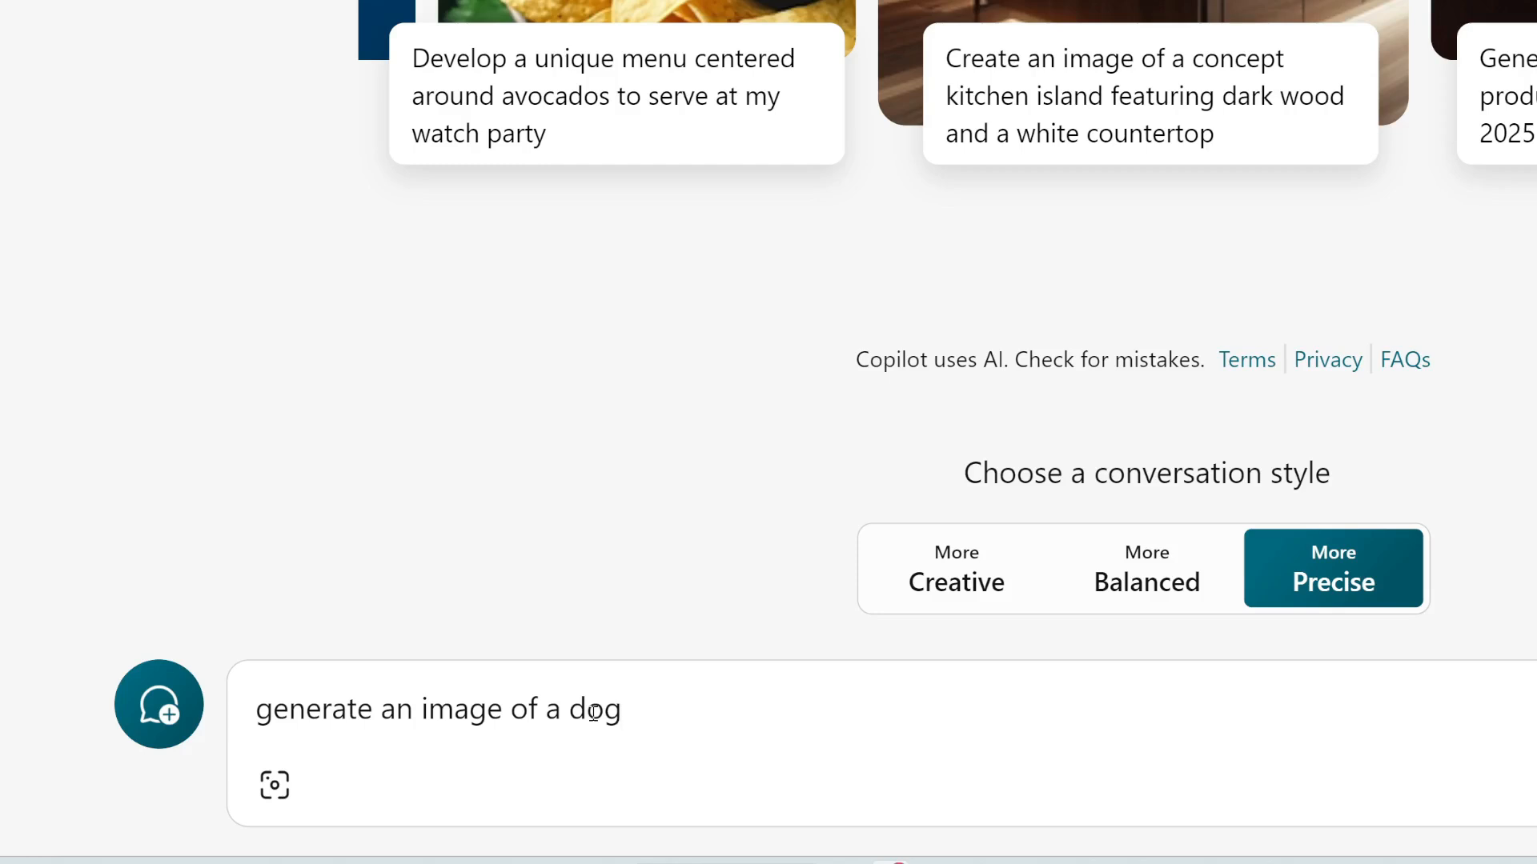
key(Return)
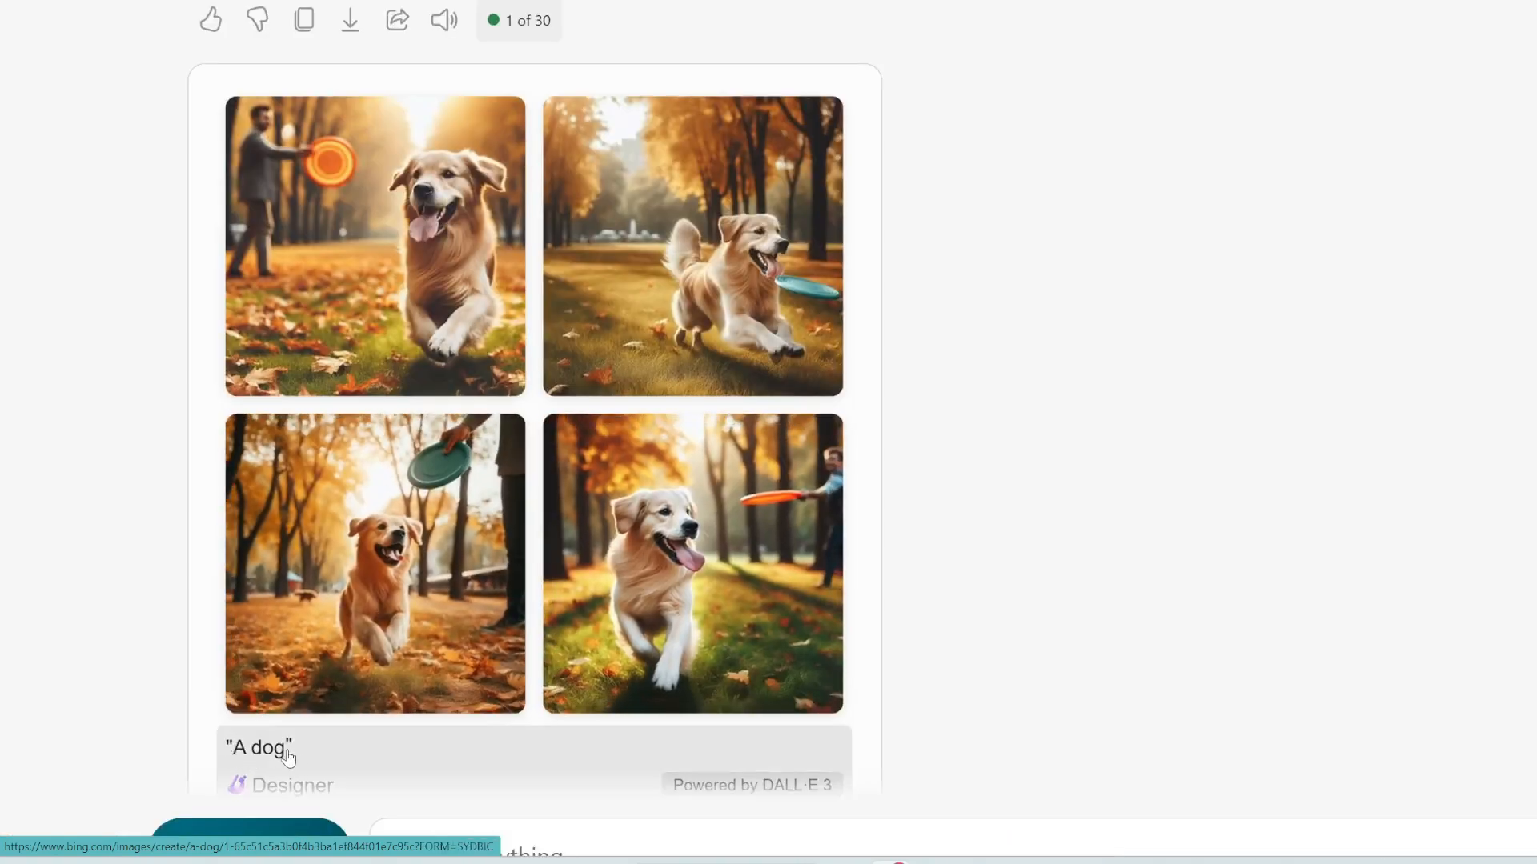
mouse_move(290, 749)
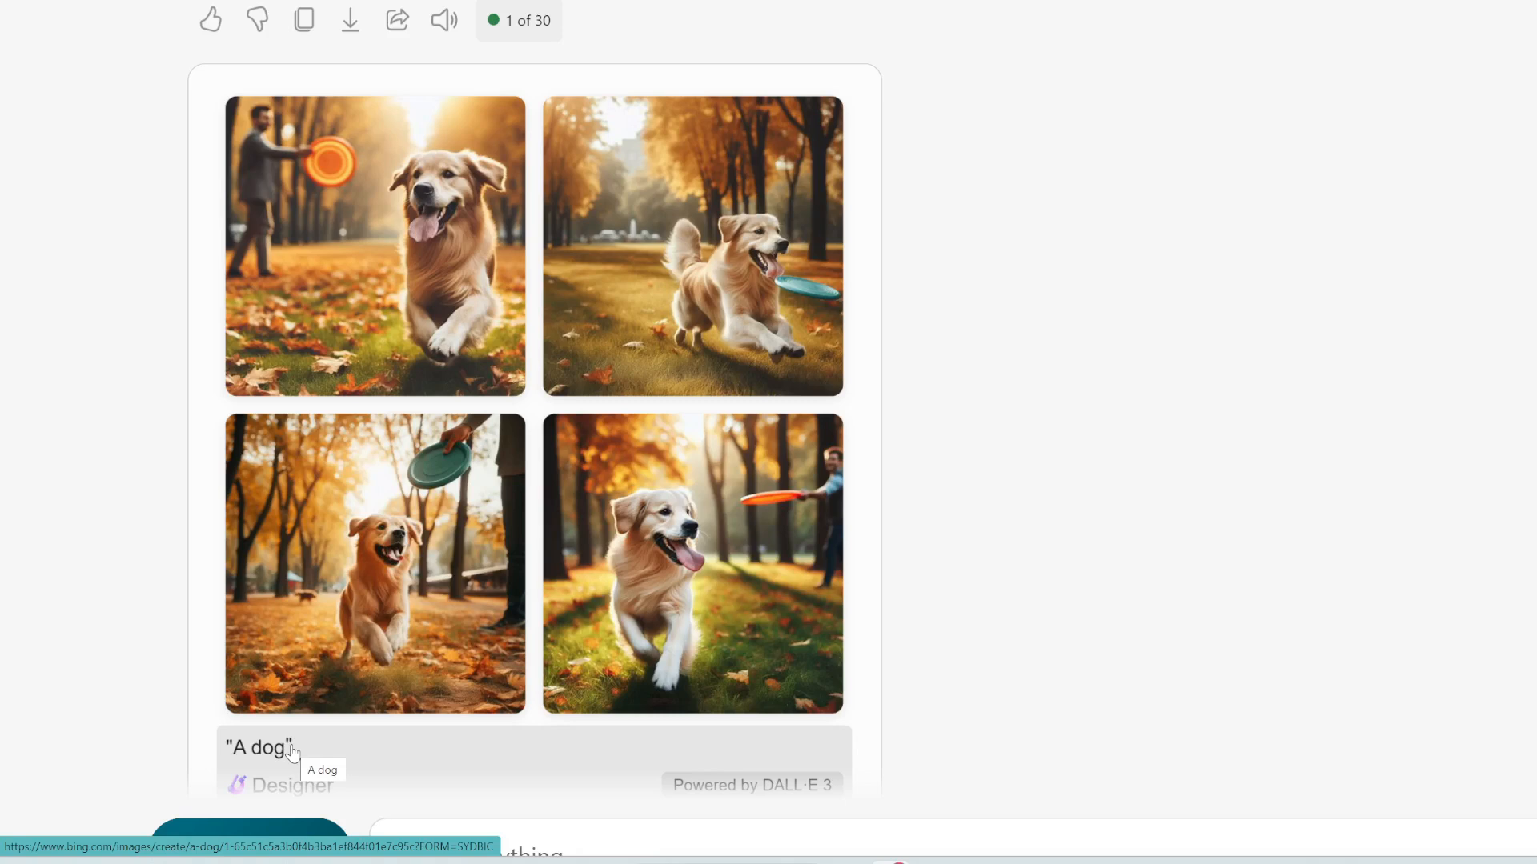
mouse_move(624, 280)
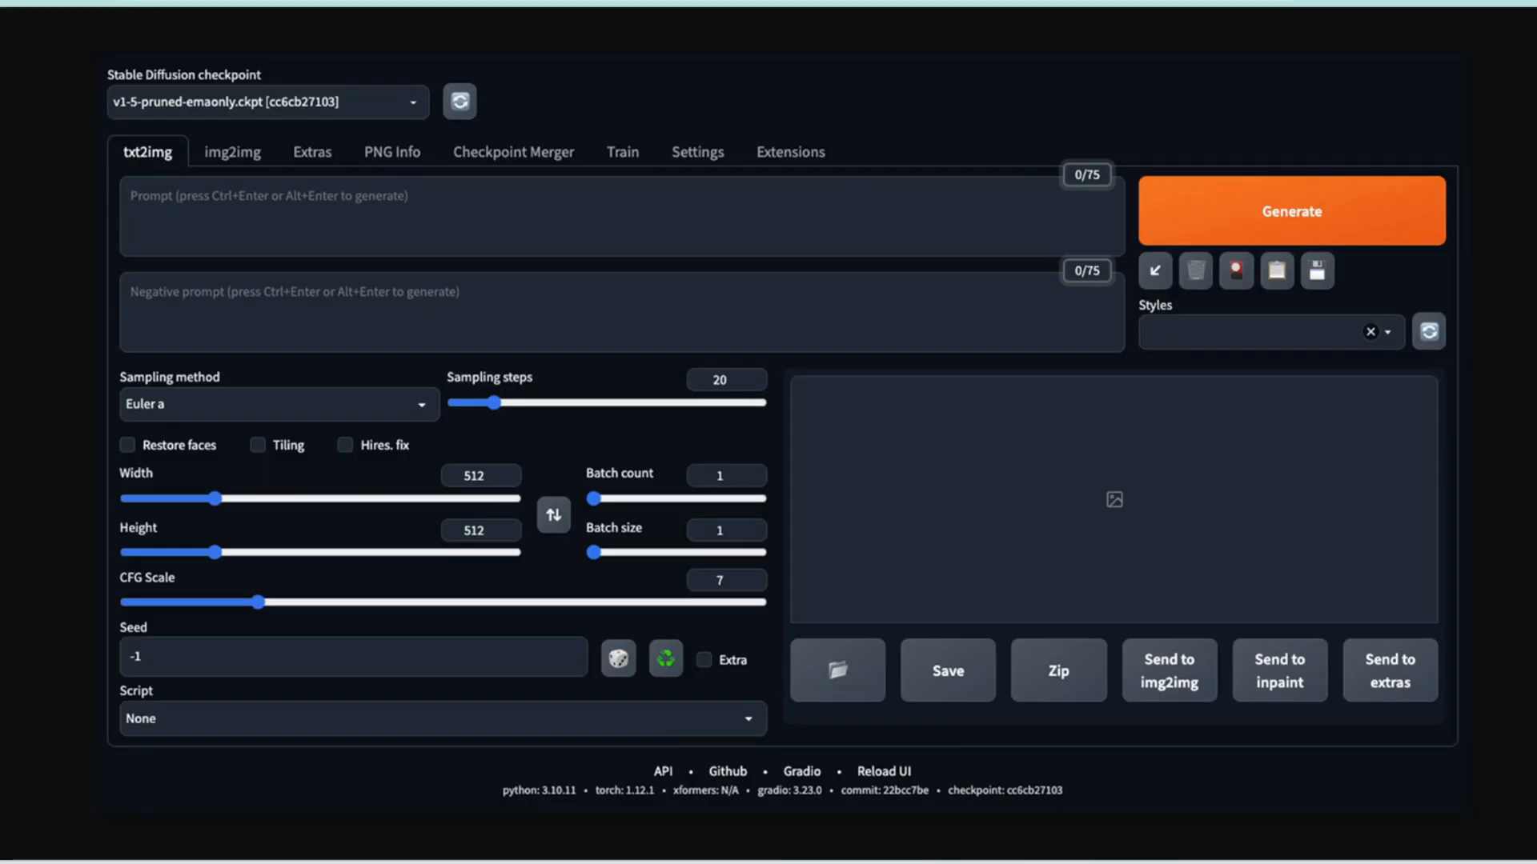
mouse_move(342, 291)
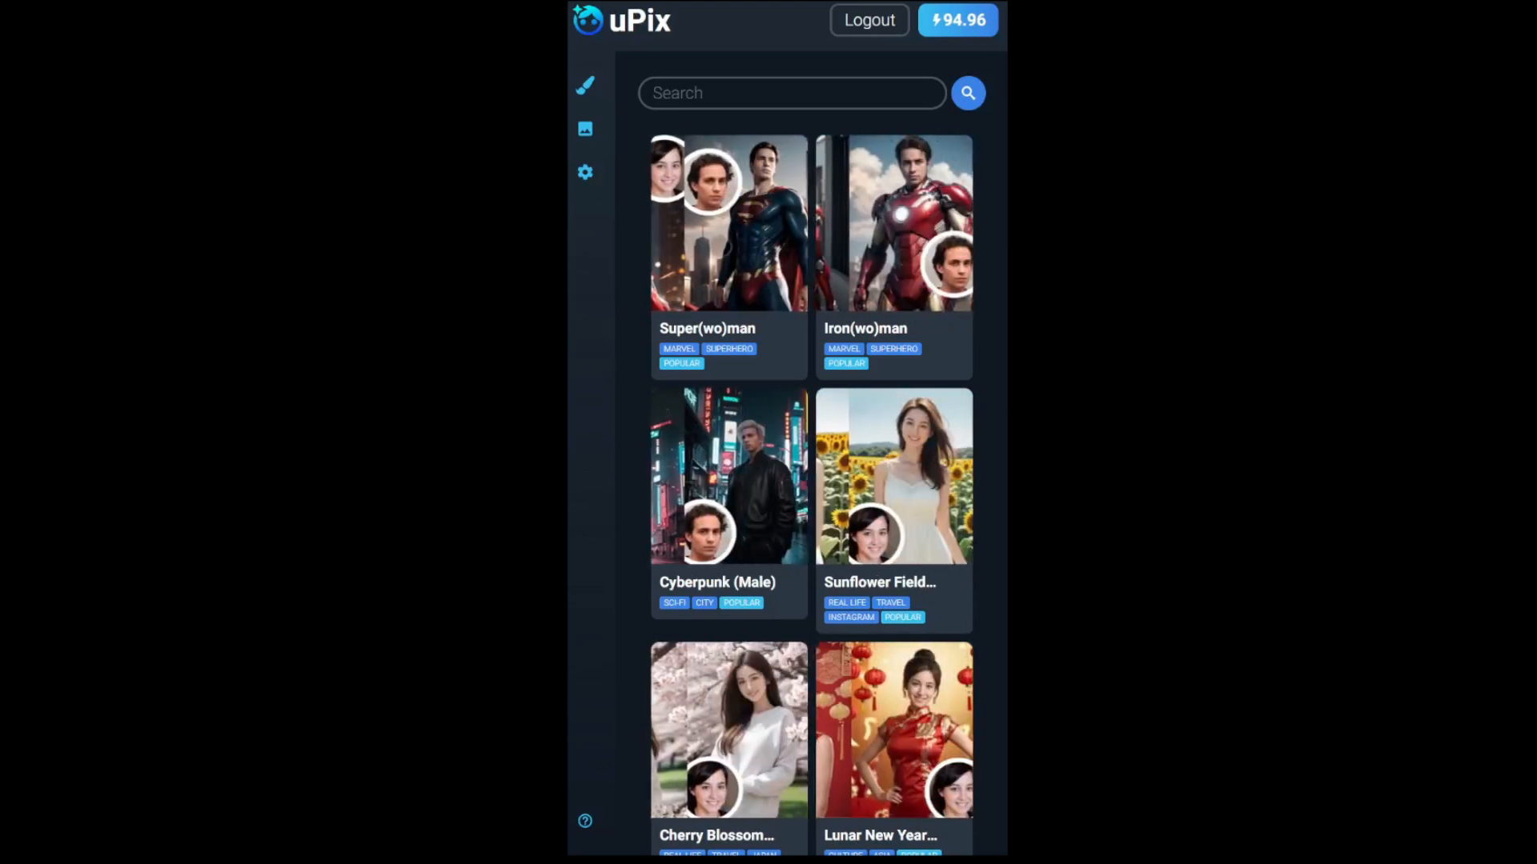
Select the Super(wo)man template and its face upload option in uPix
click(728, 223)
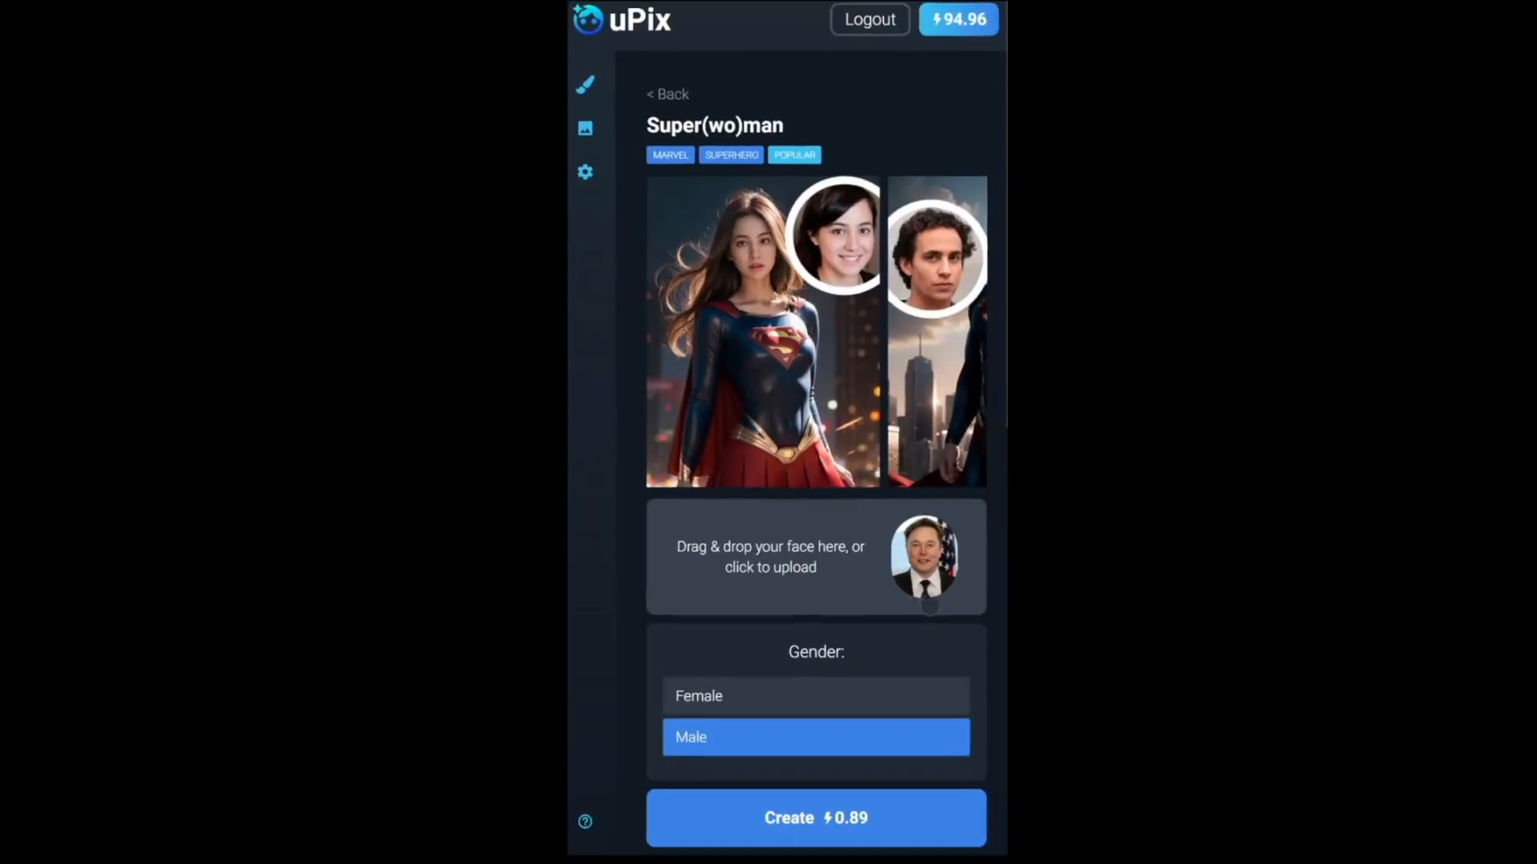
click(815, 818)
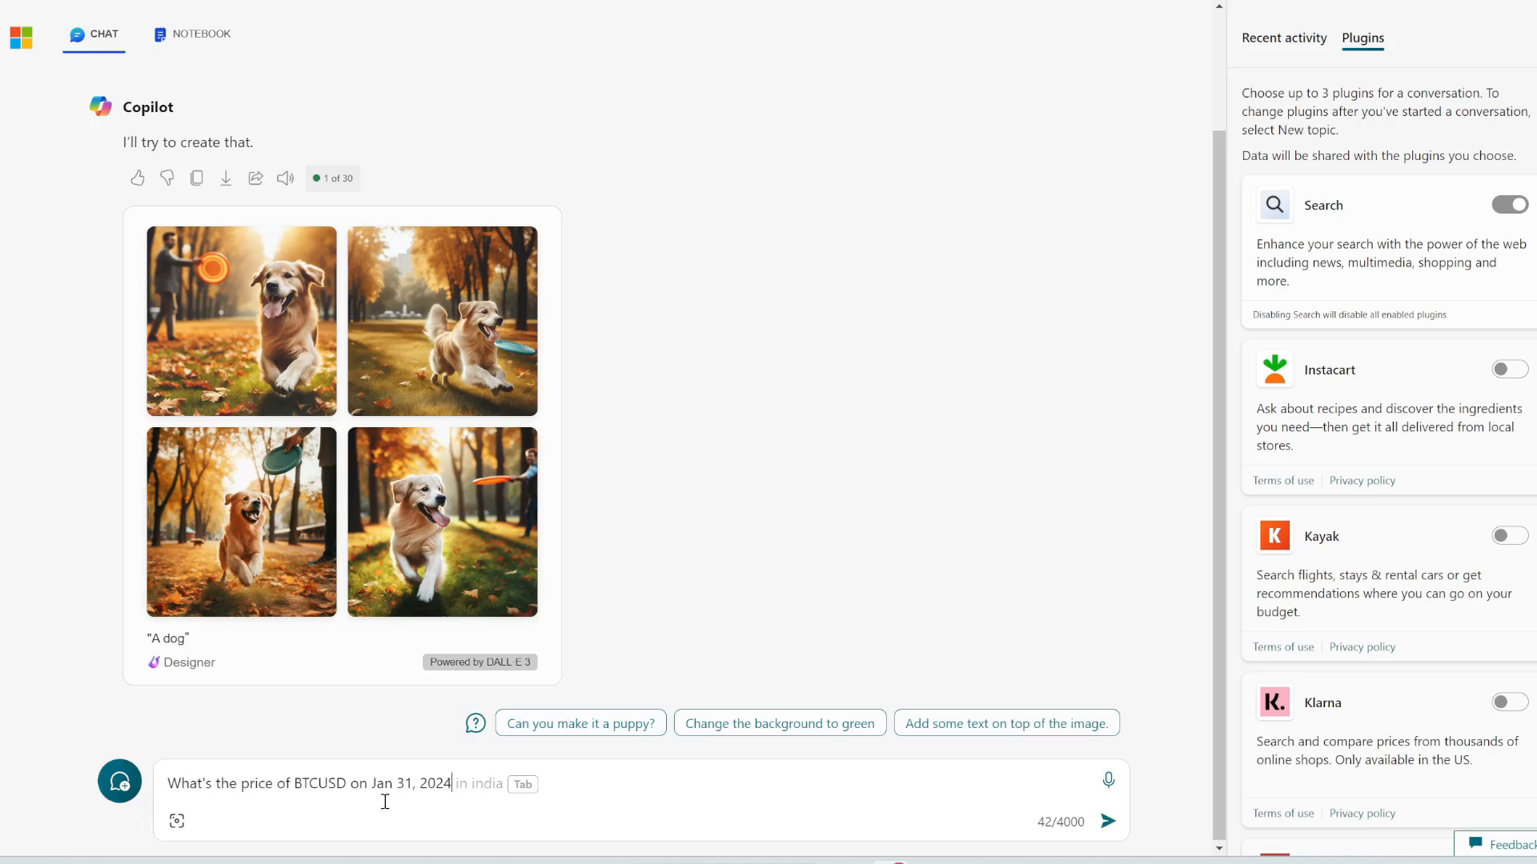
mouse_move(391, 803)
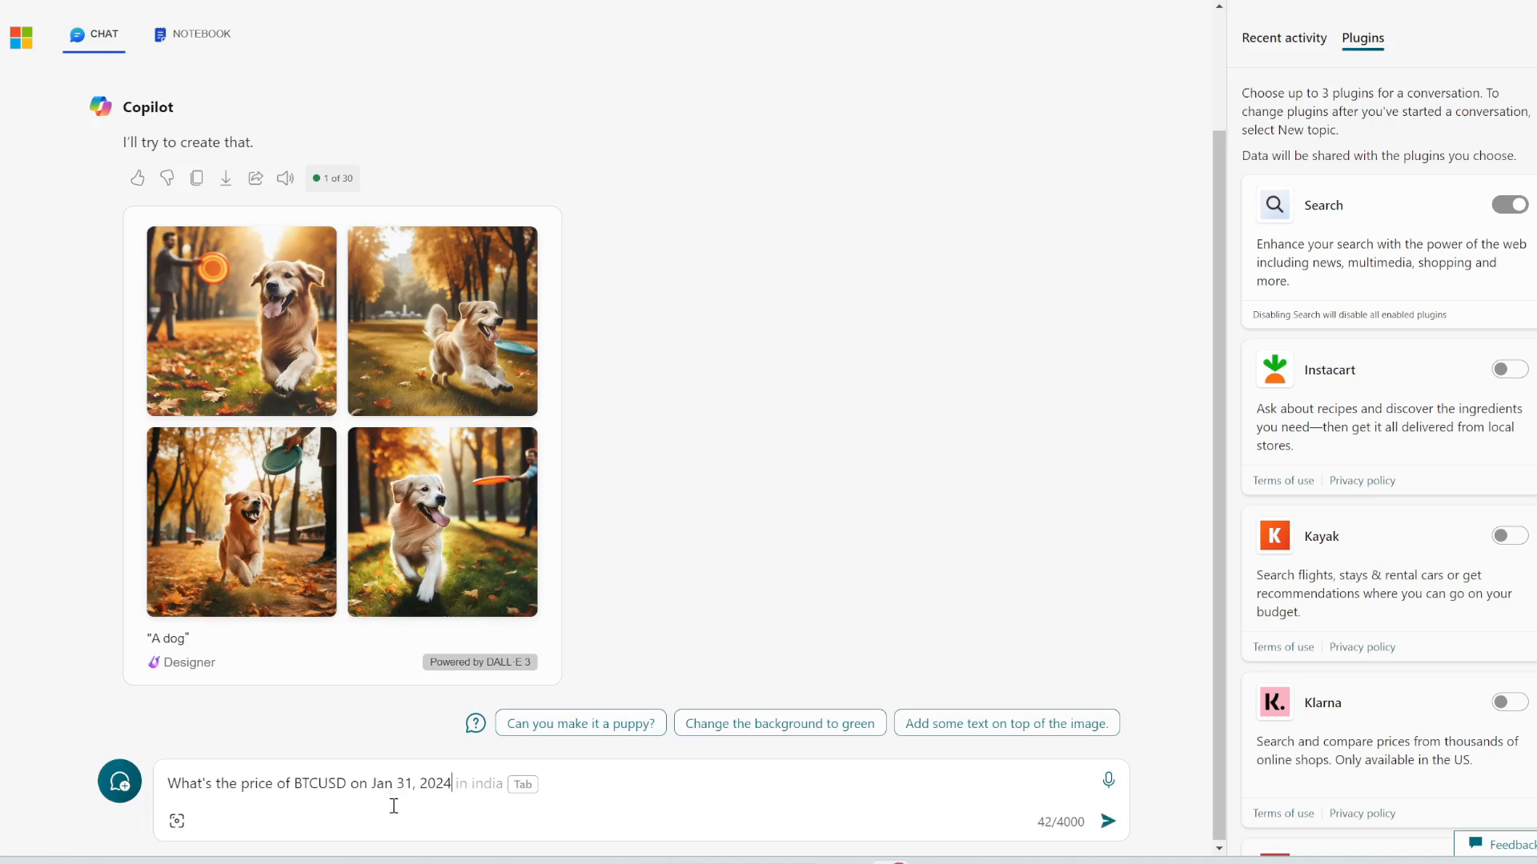
Send the question about the BTCUSD price on Jan 31, 2024 to Copilot
click(1107, 820)
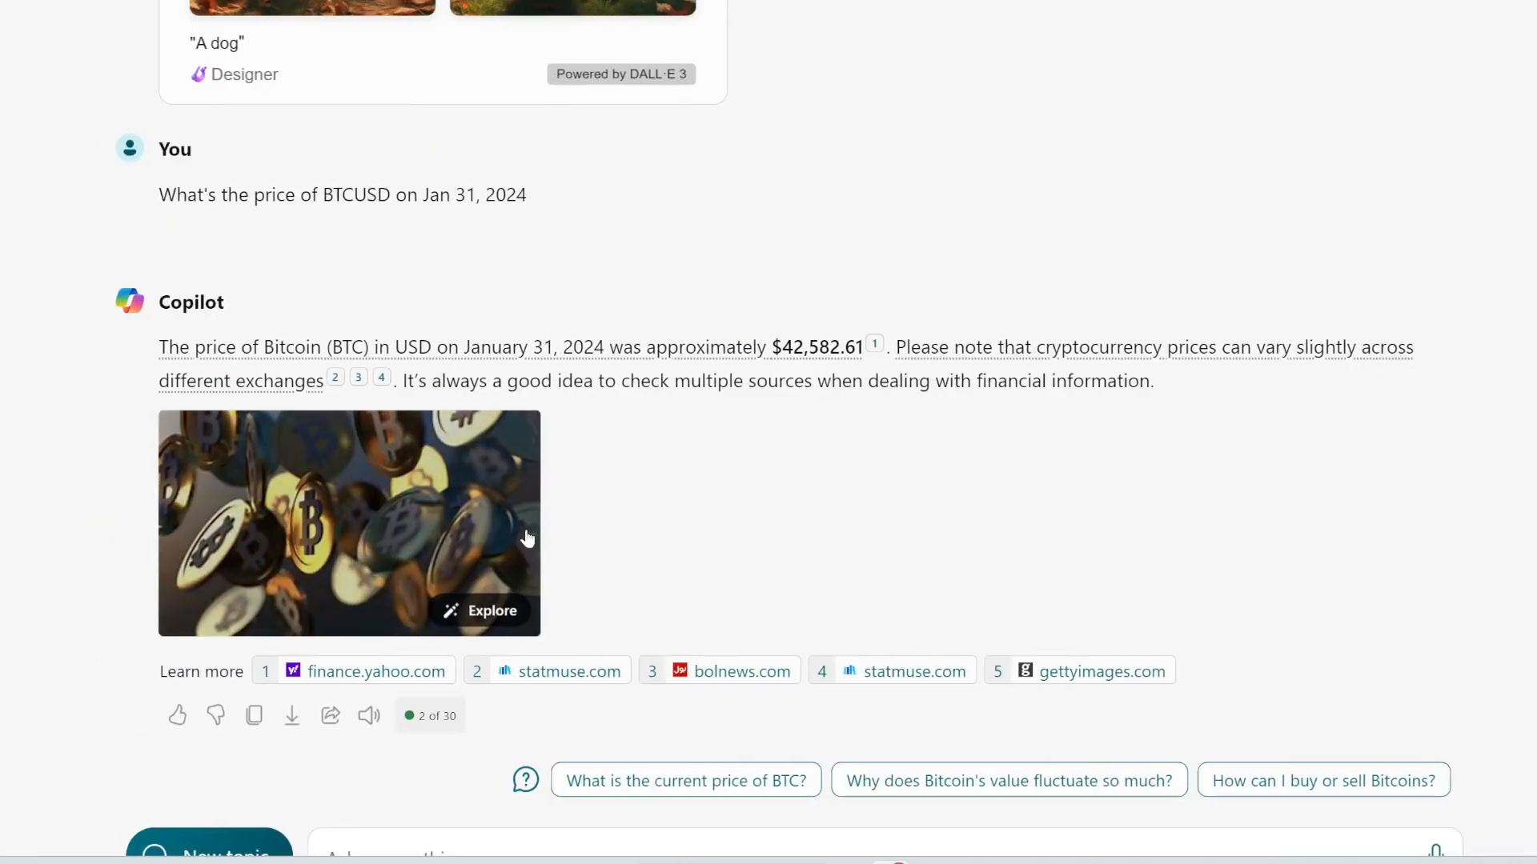
mouse_move(554, 357)
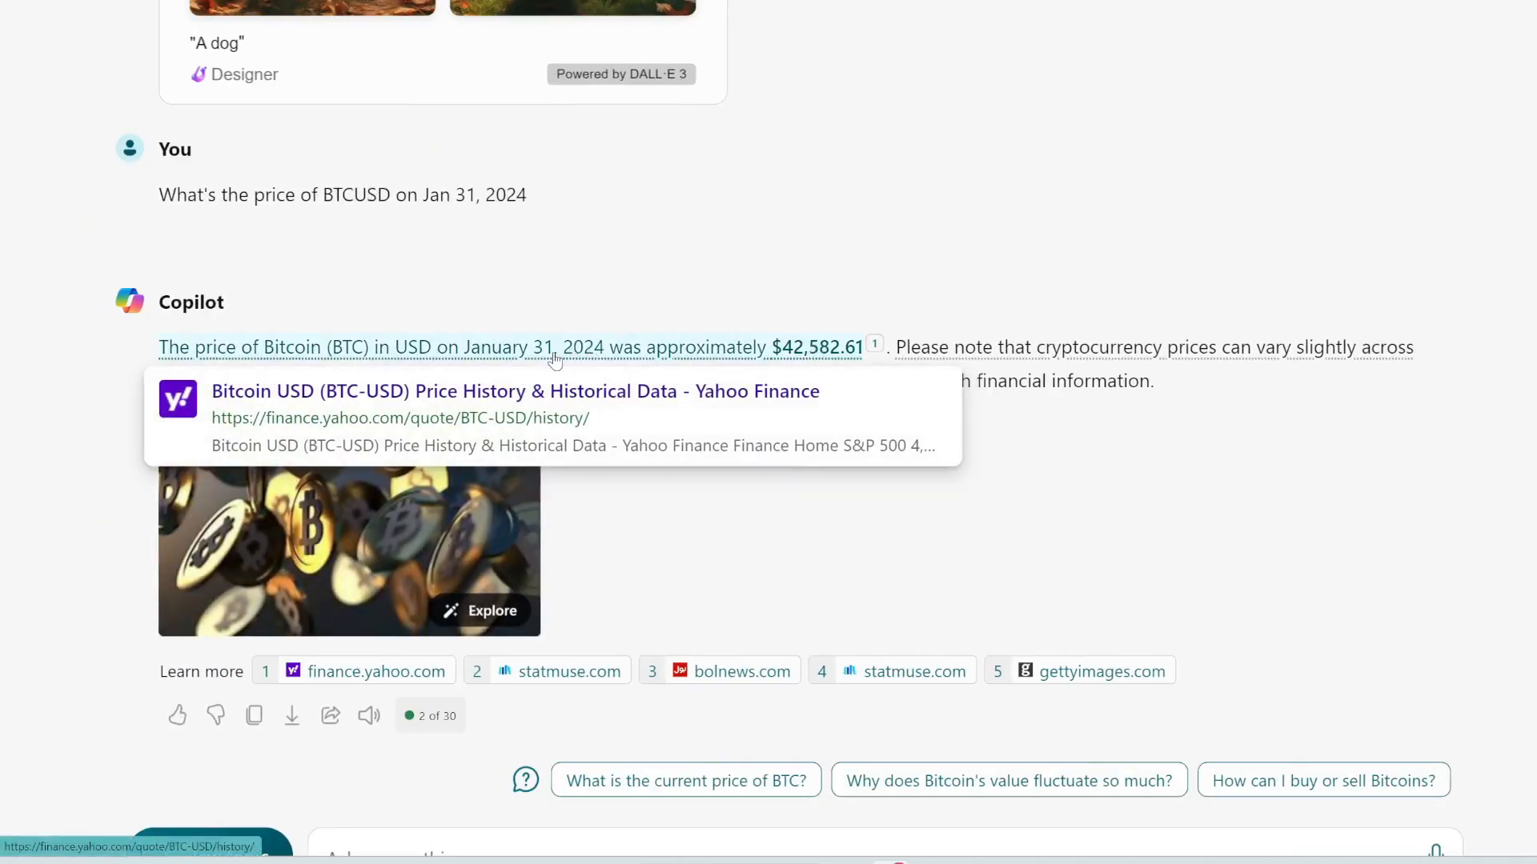
mouse_move(874, 347)
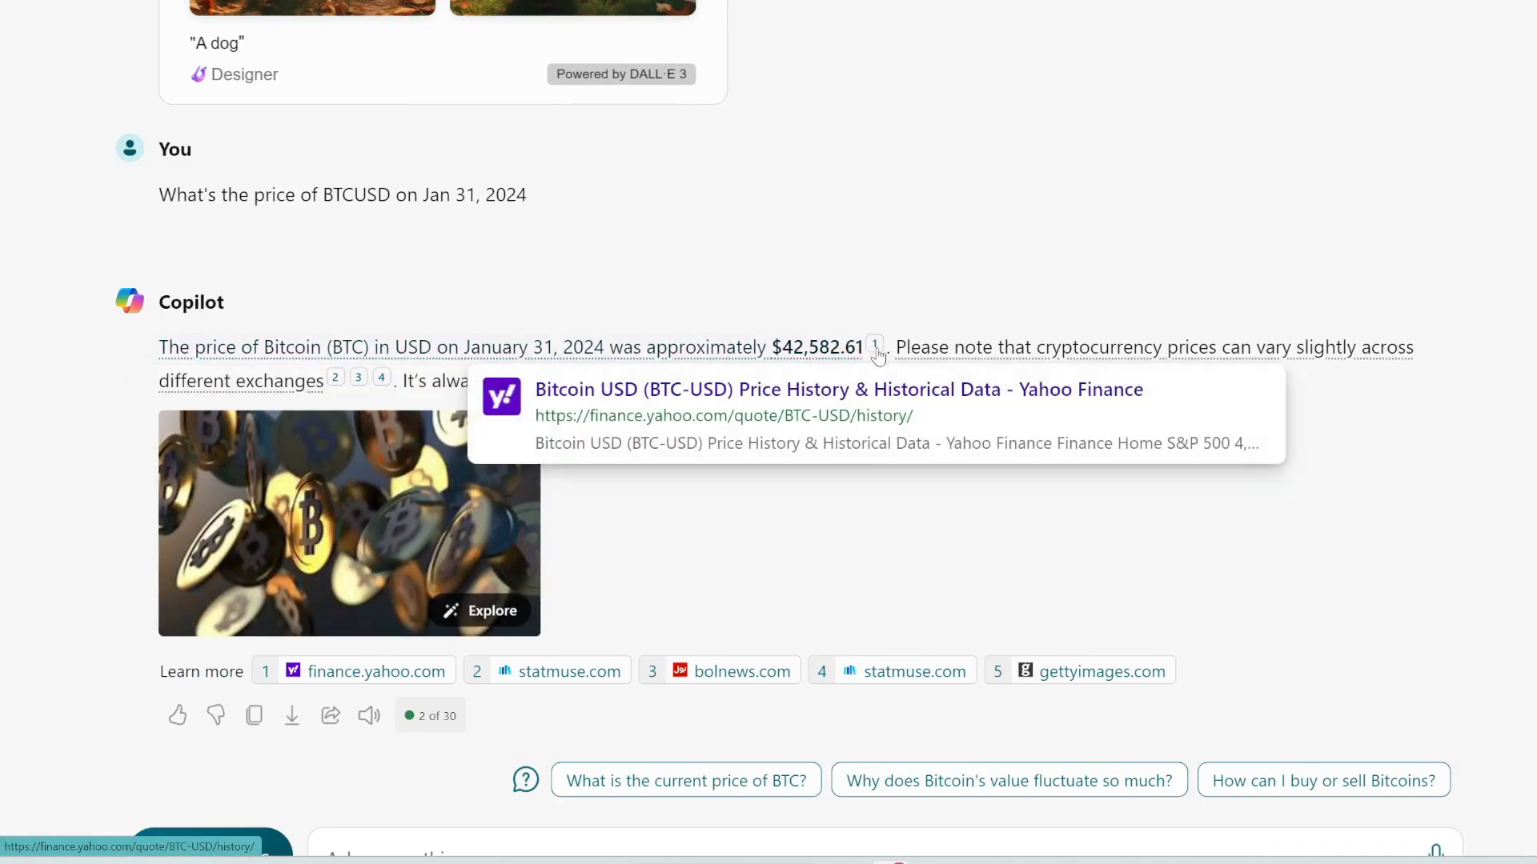
mouse_move(444, 698)
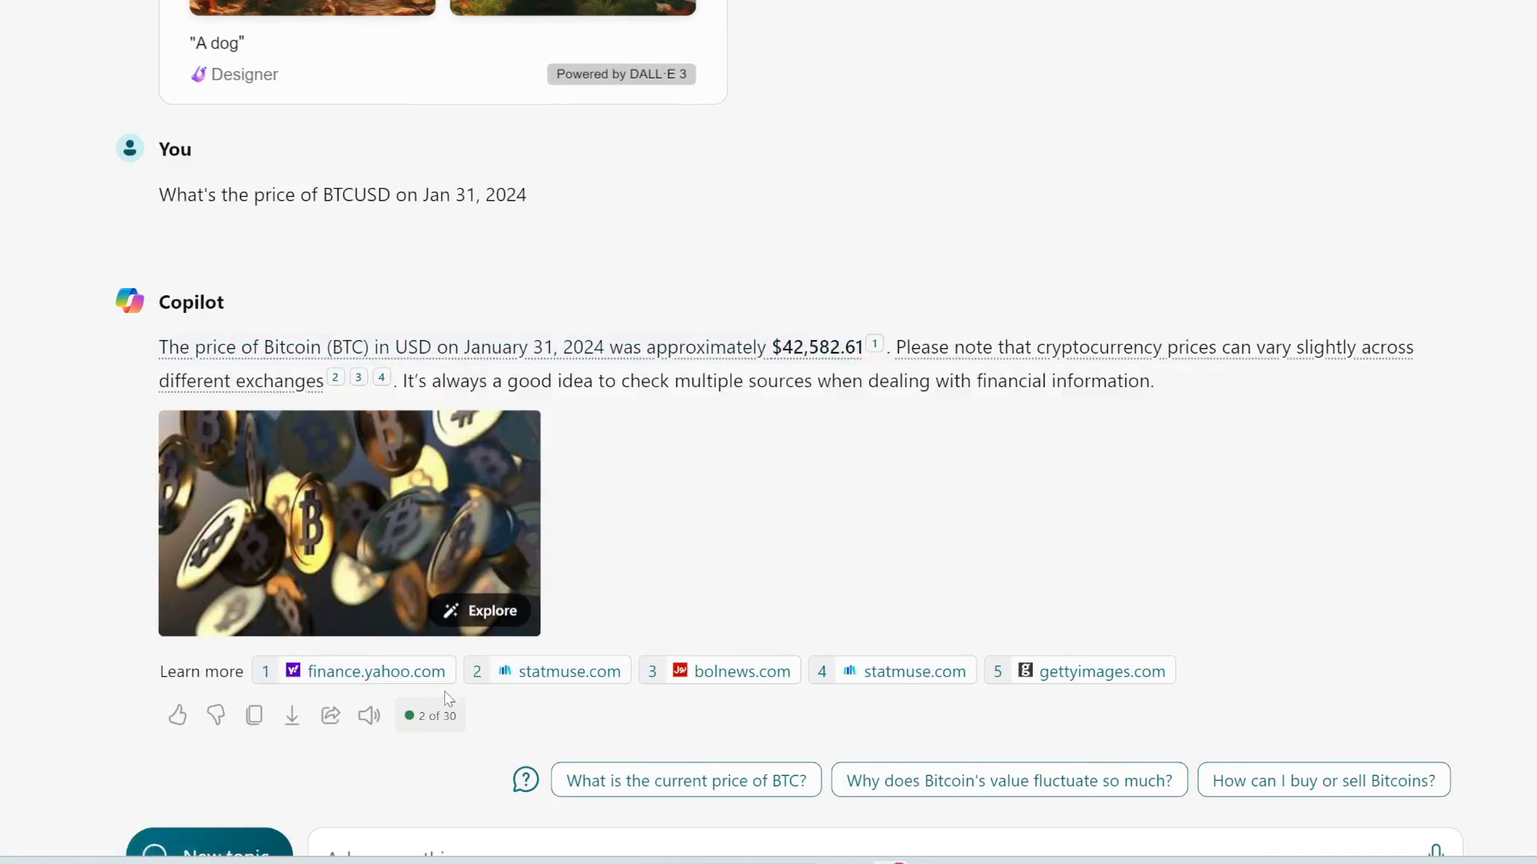
mouse_move(627, 591)
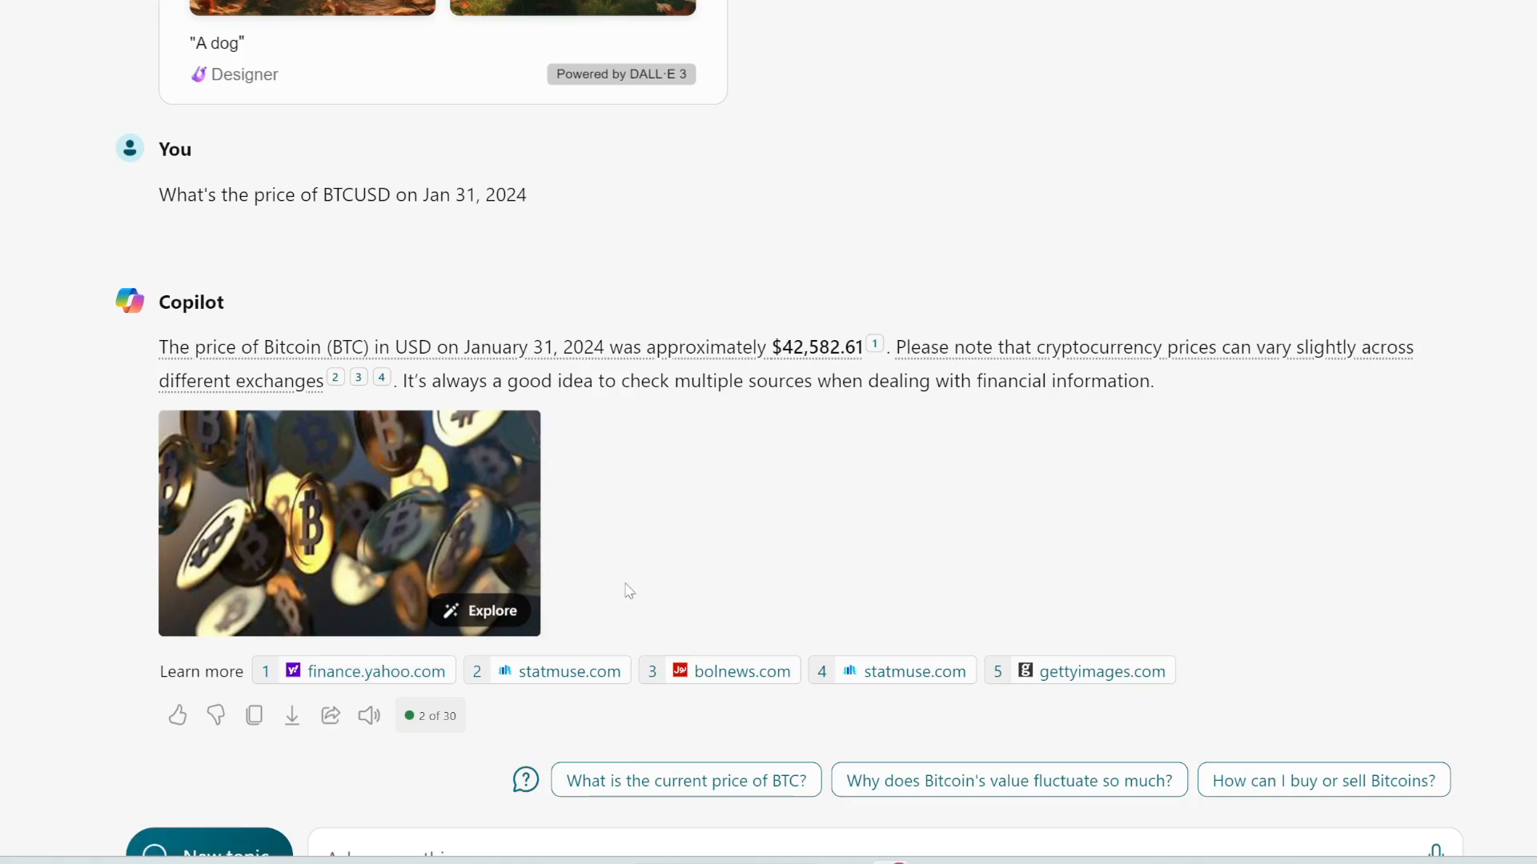
mouse_move(673, 587)
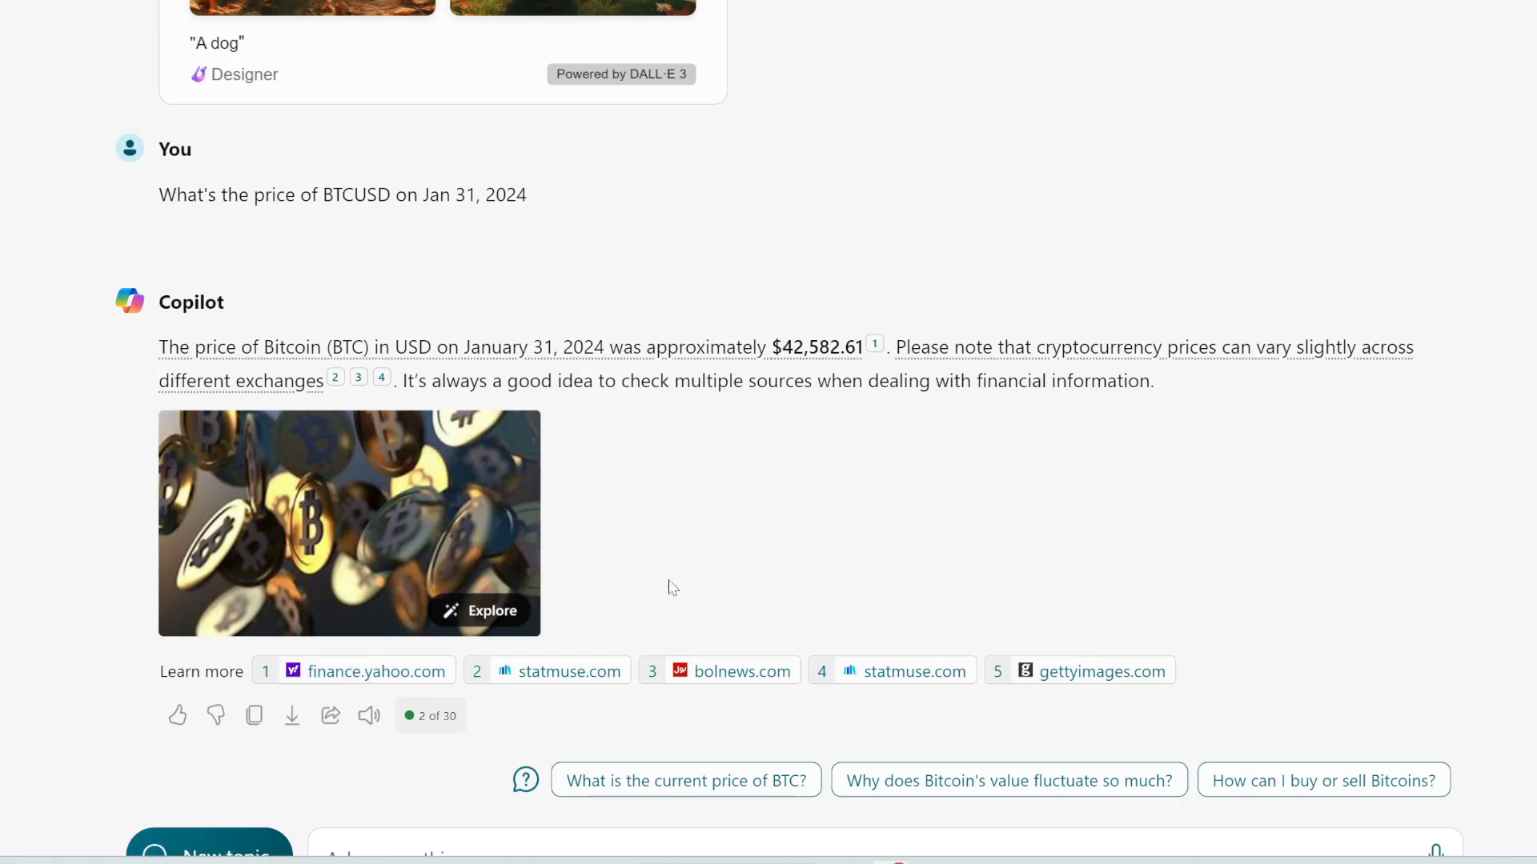
mouse_move(1116, 714)
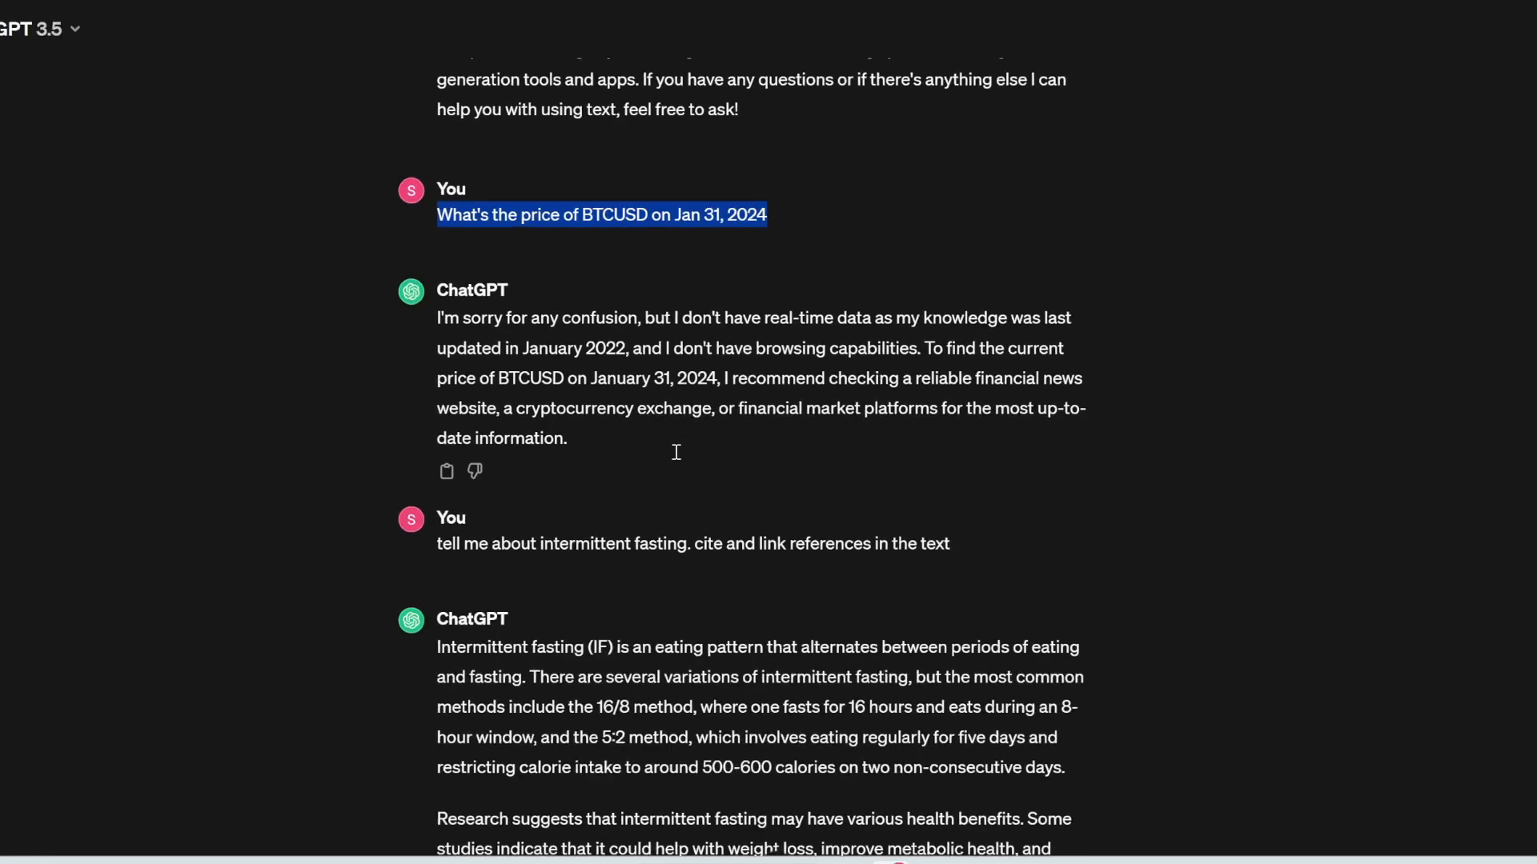
Ask Copilot to 'tell me about intermittent fasting. cite and link references in the text'
scroll(down, 3)
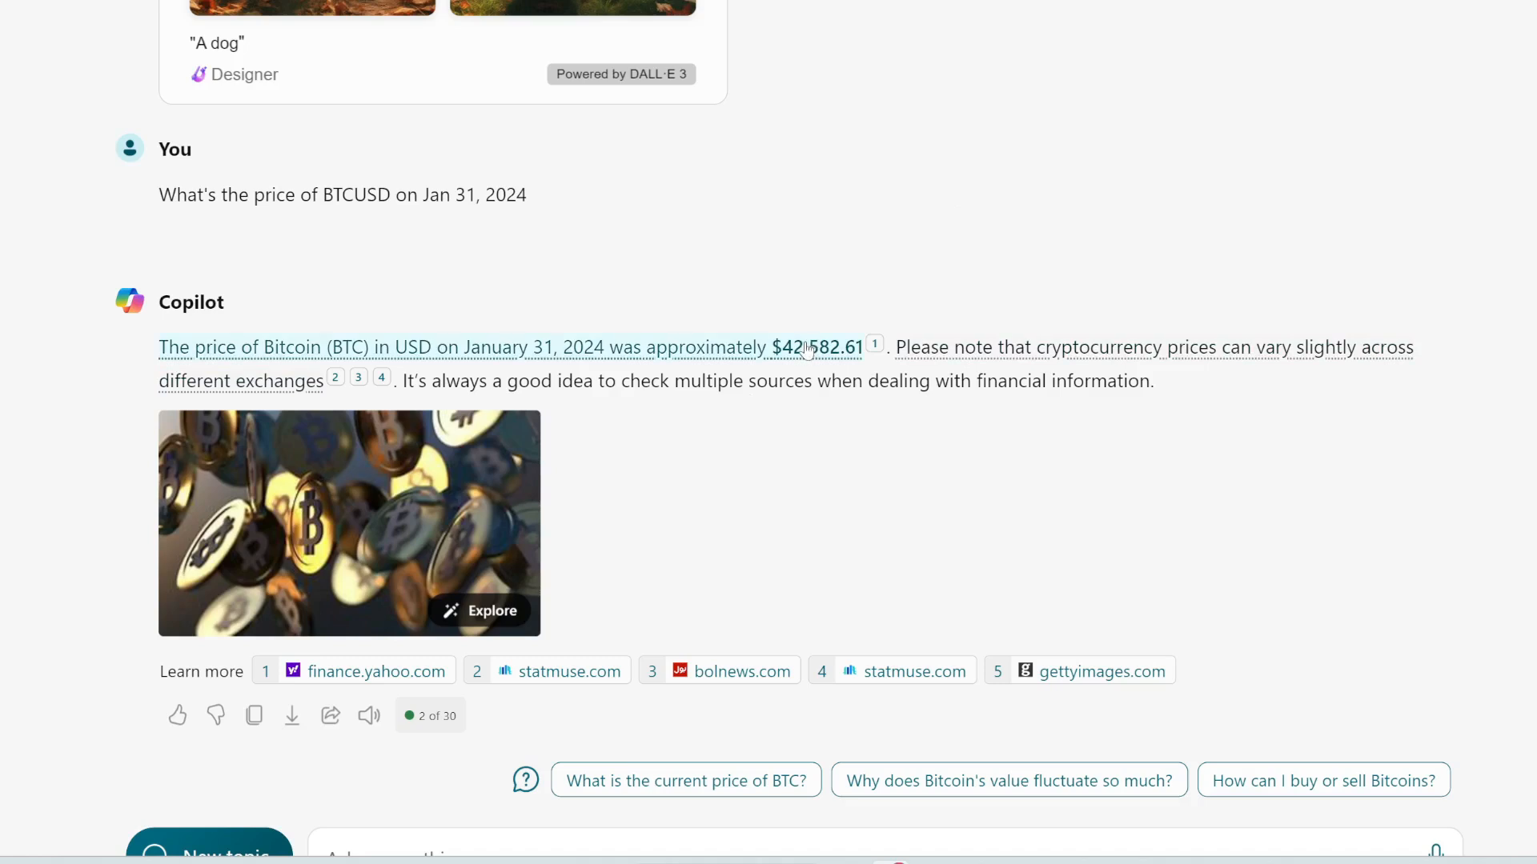
mouse_move(911, 543)
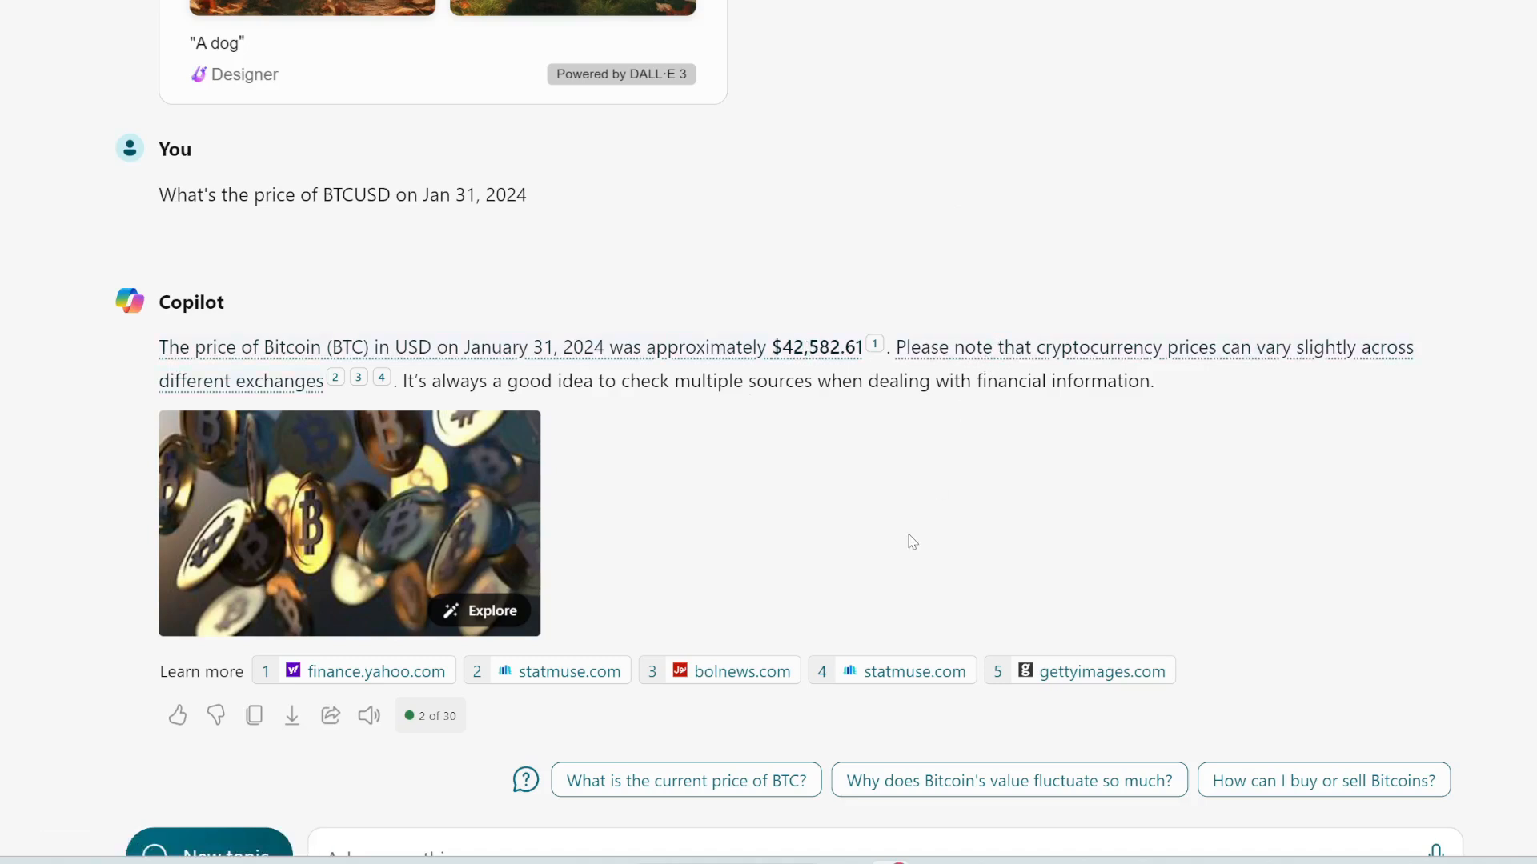
text(tell me about intermittent fasting. cite and link references in the text)
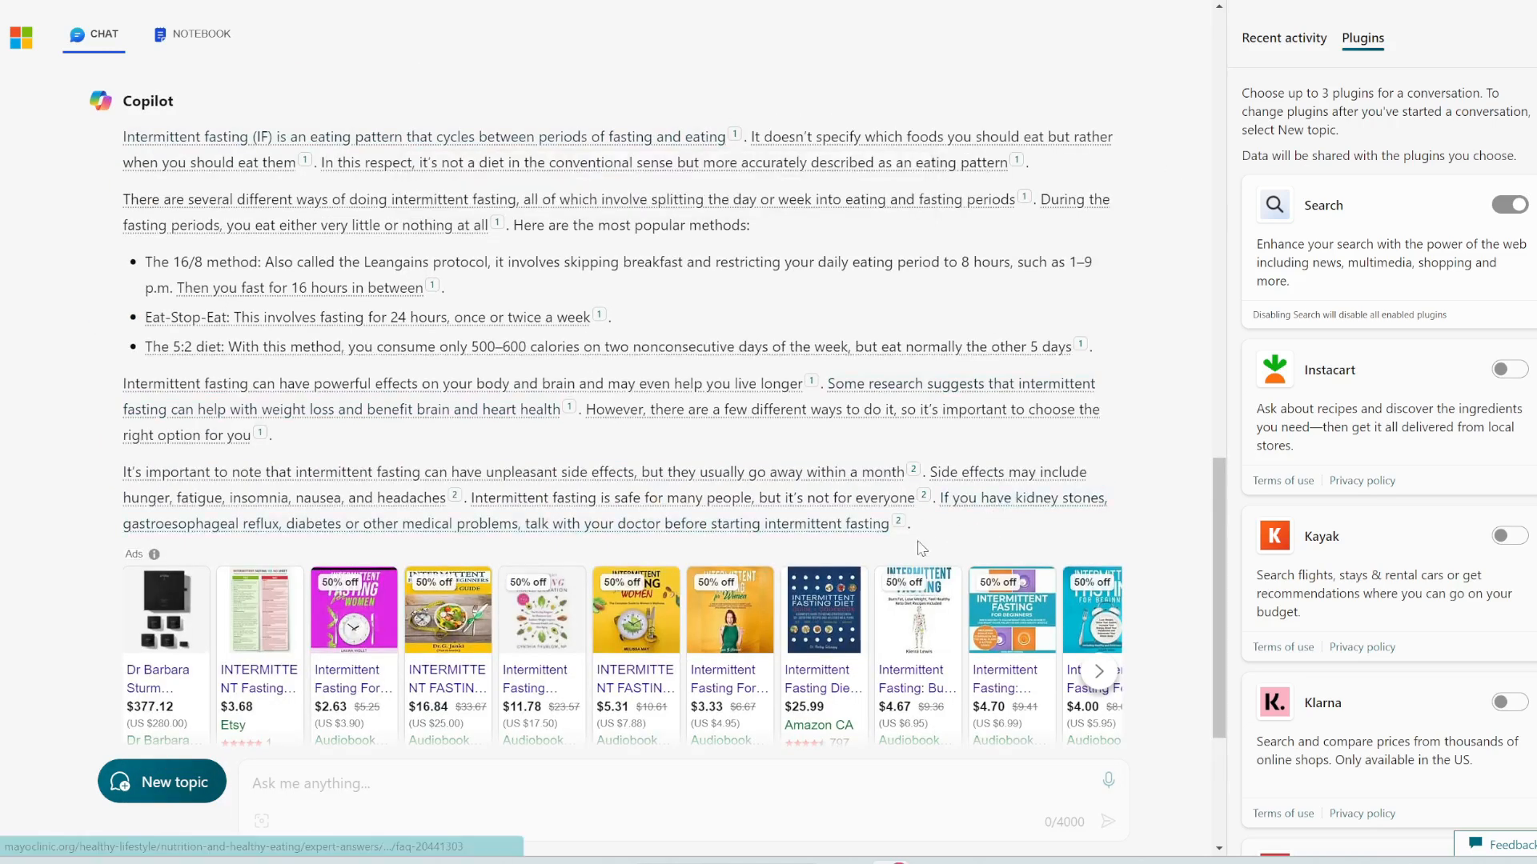
mouse_move(930, 532)
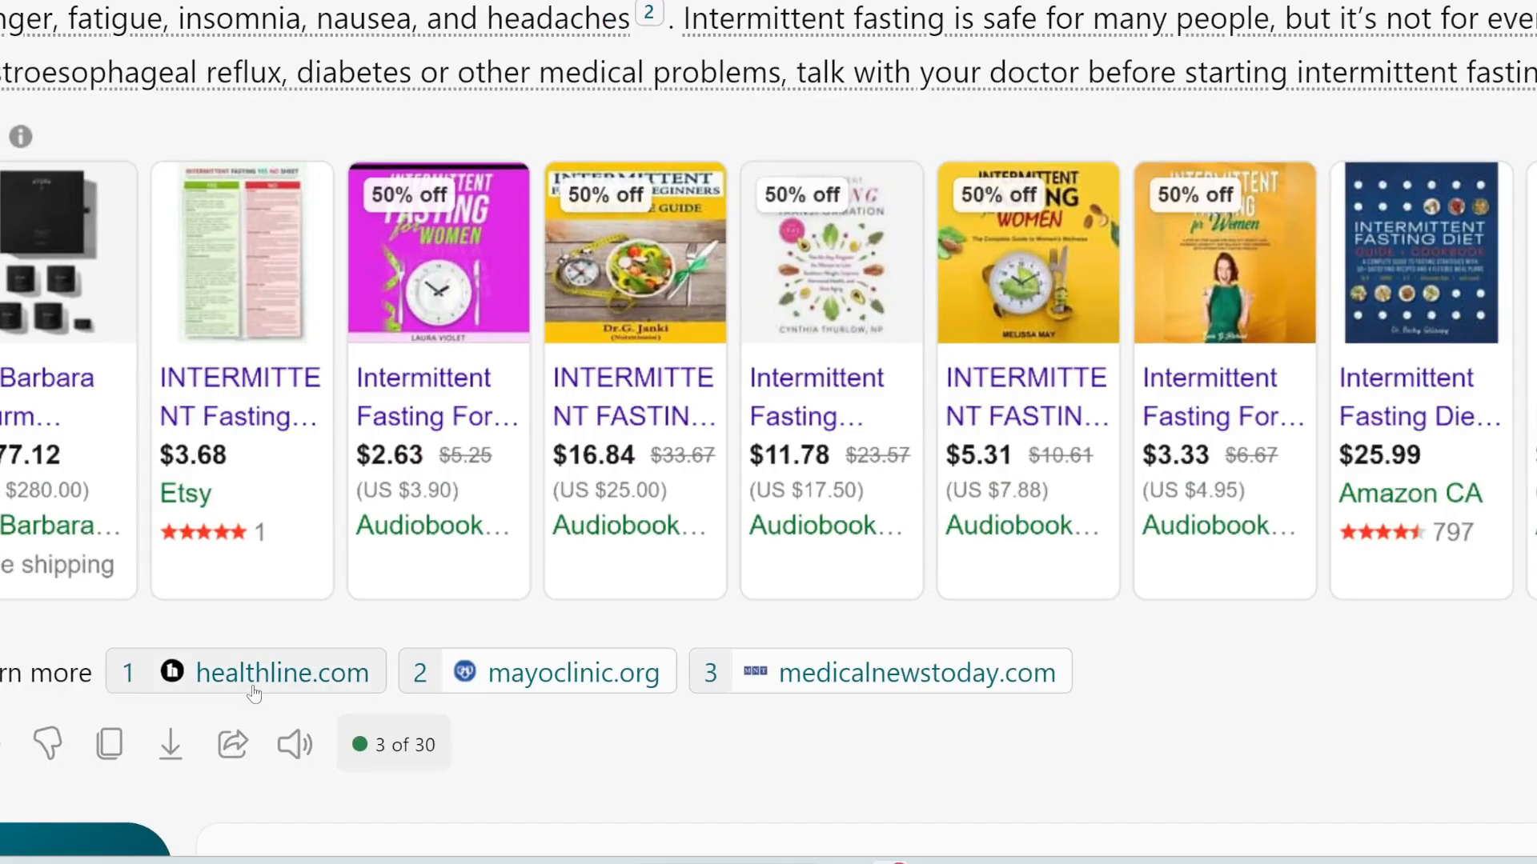
mouse_move(797, 739)
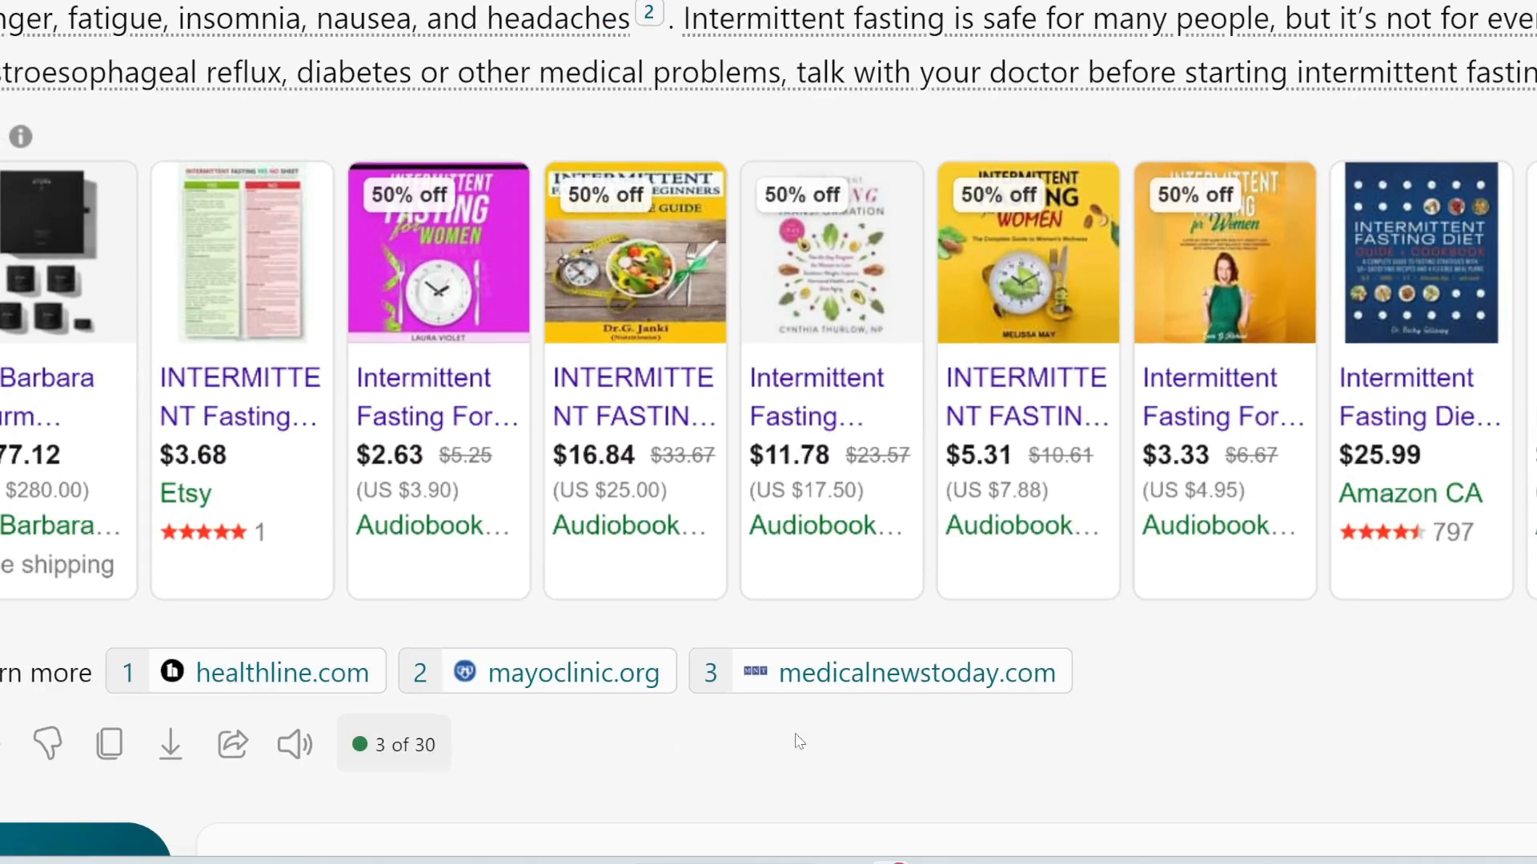
mouse_move(720, 686)
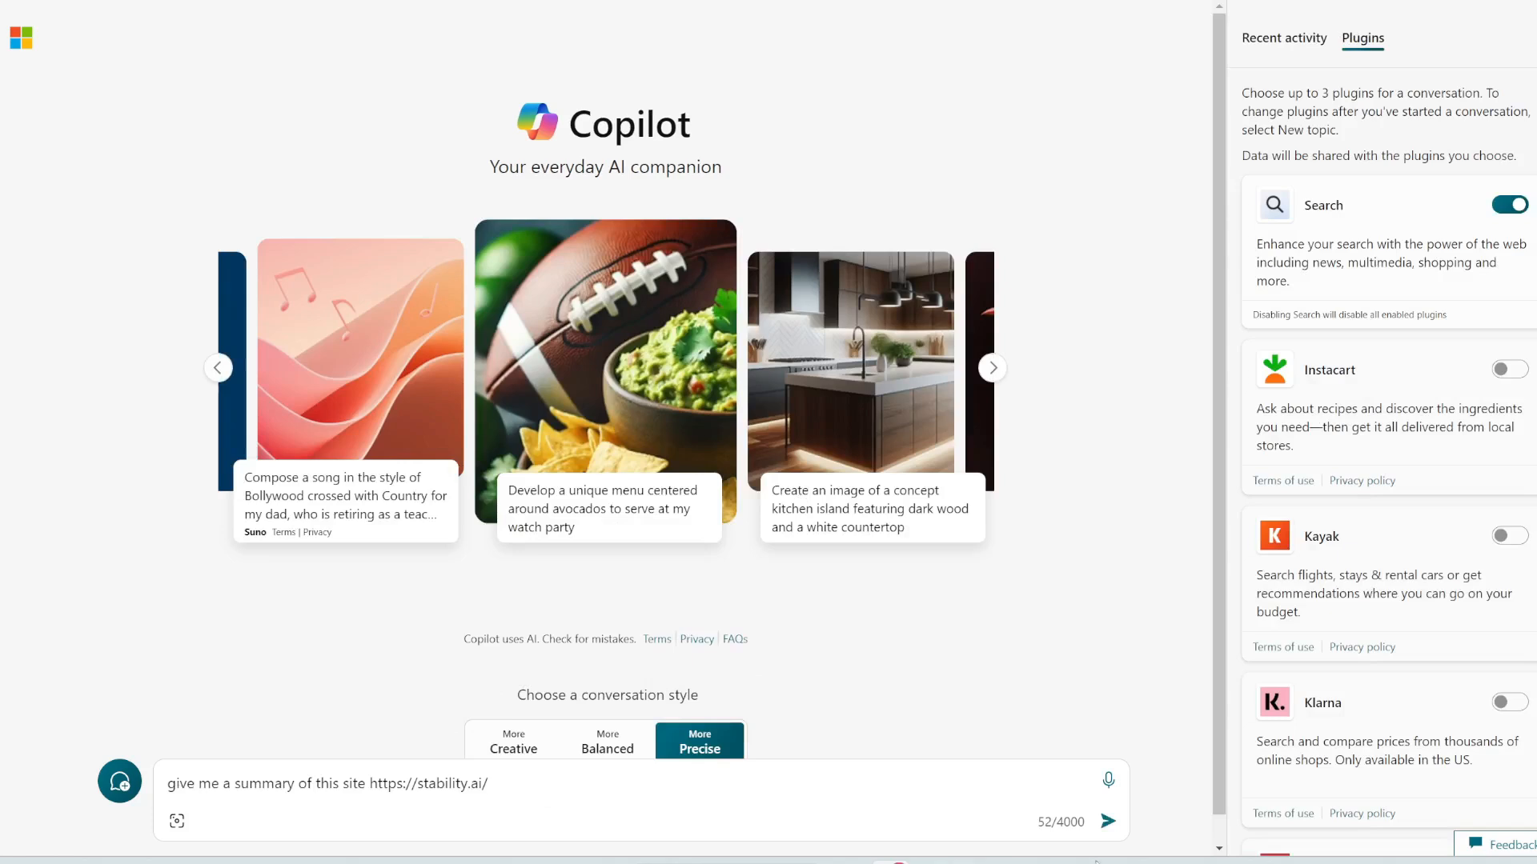
click(1133, 821)
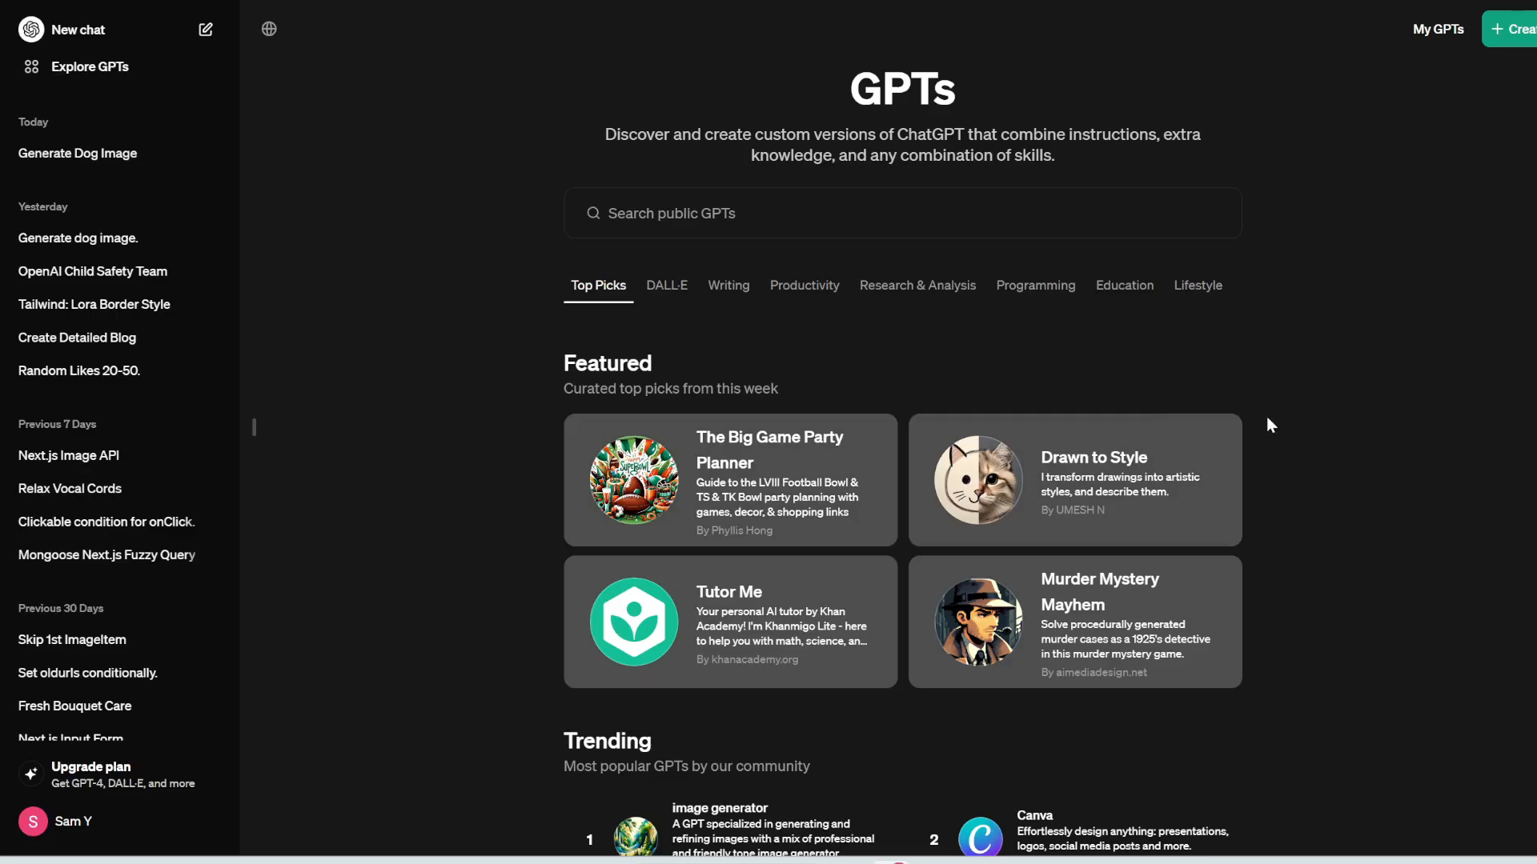
mouse_move(1317, 455)
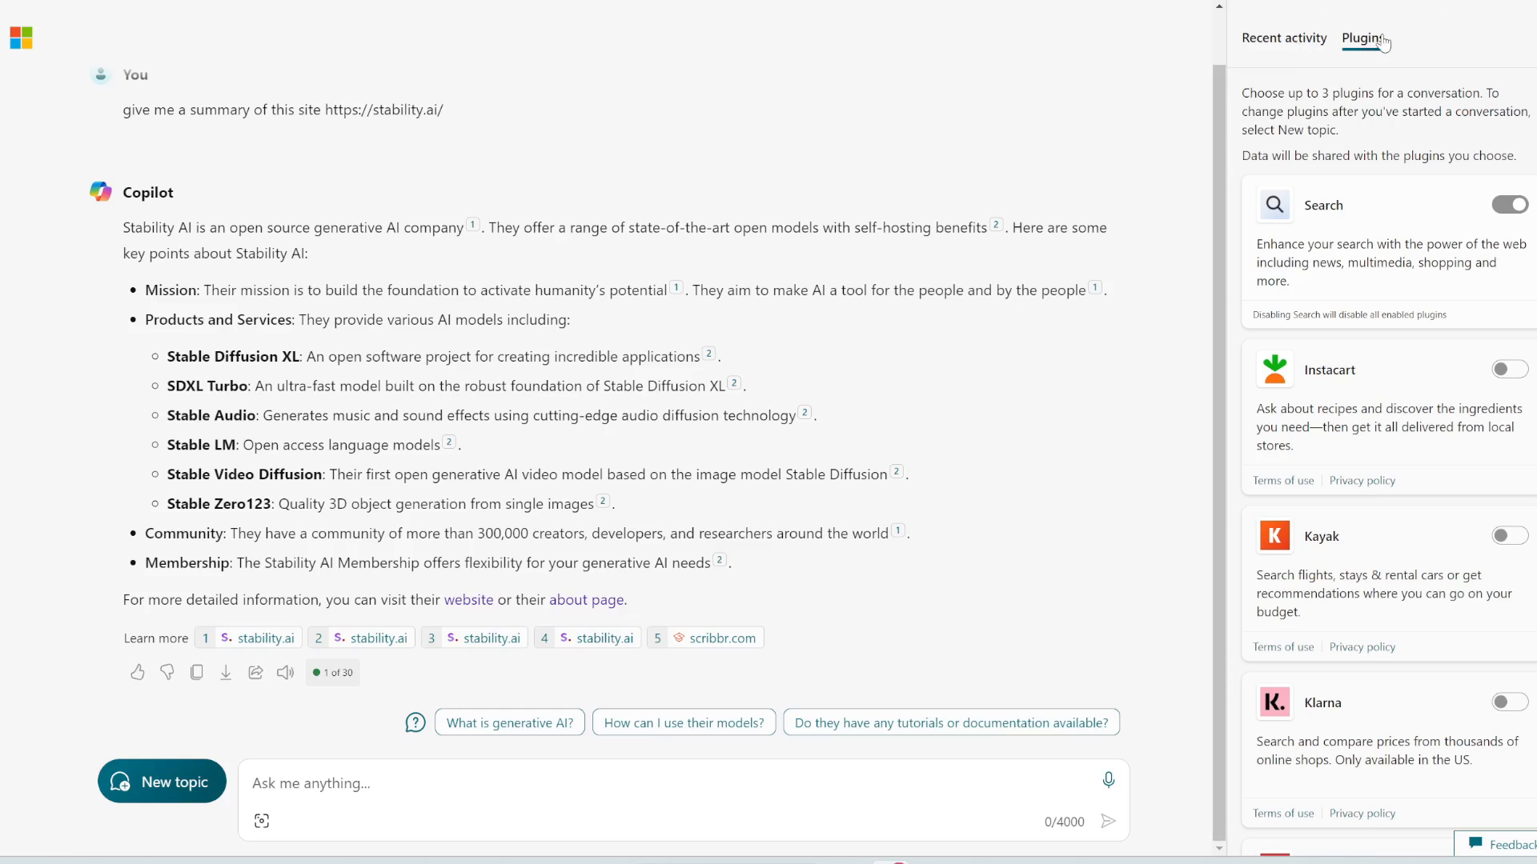
Start a new Copilot topic so the plugin selection can be changed
scroll(down, 3)
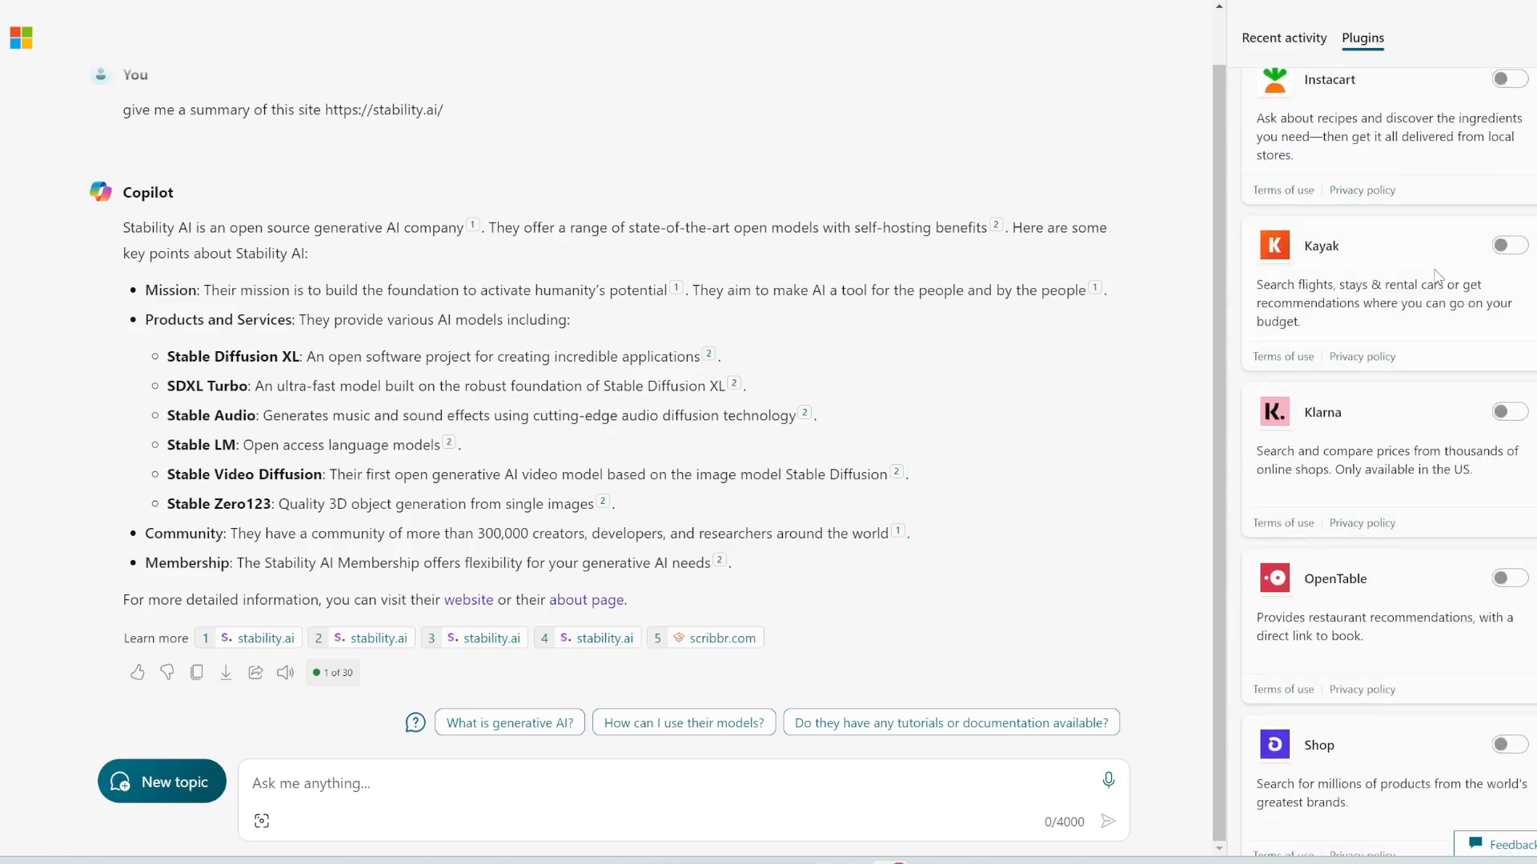
scroll(up, 3)
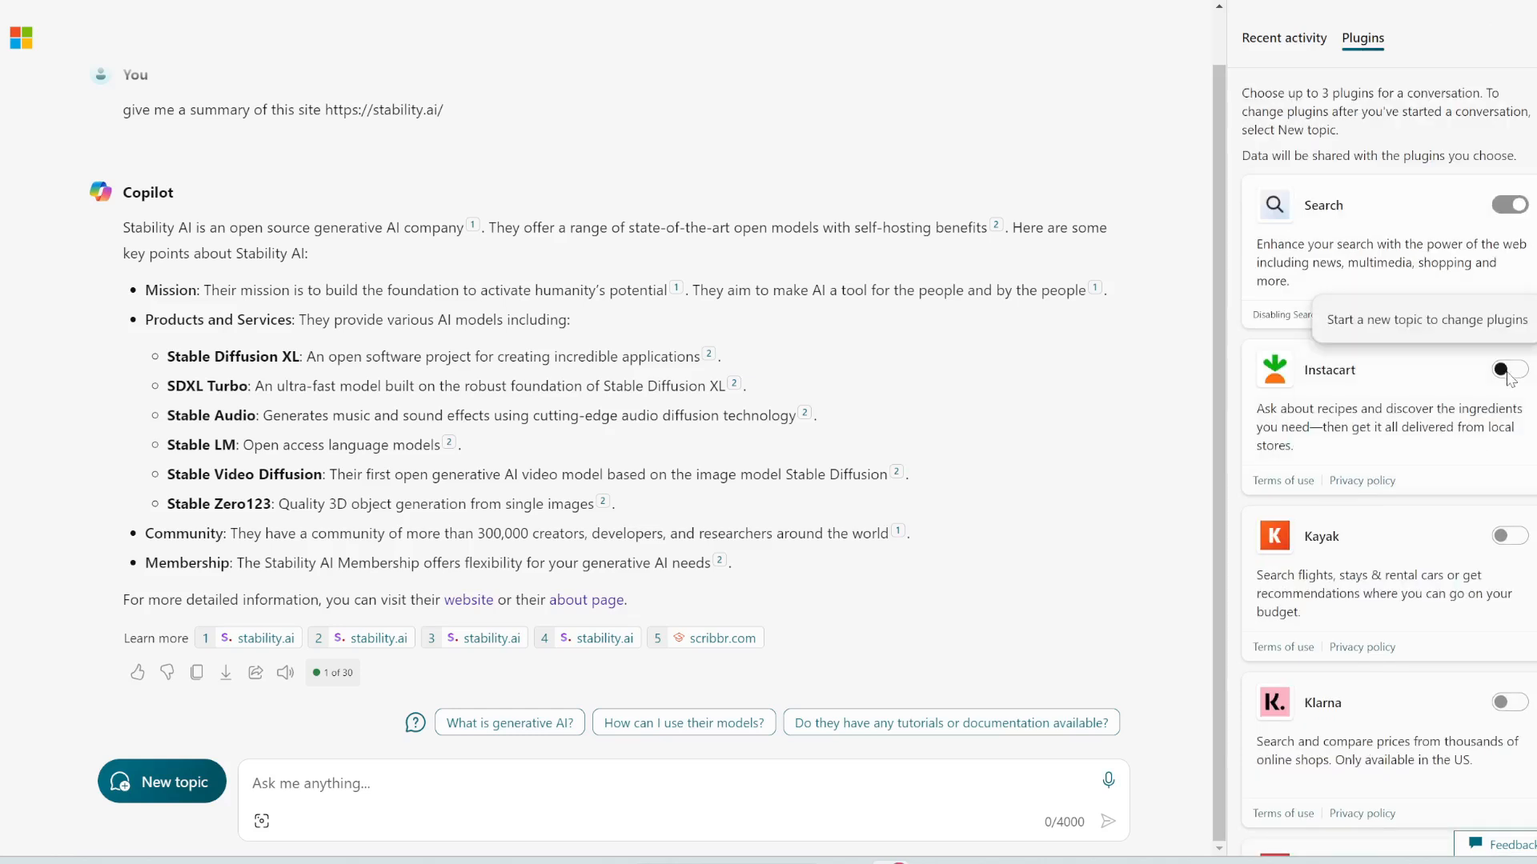
mouse_move(329, 766)
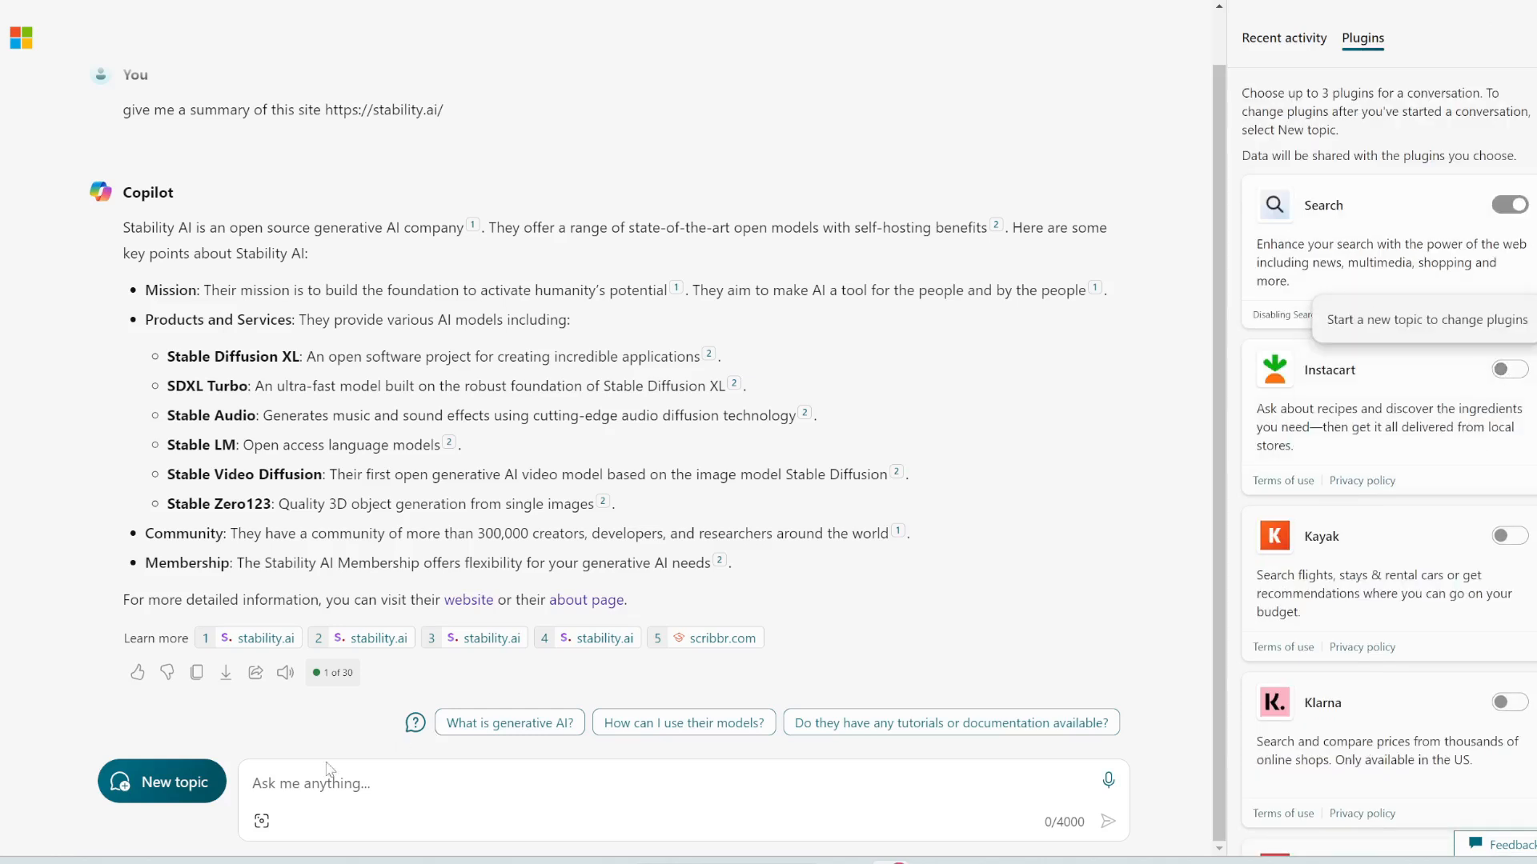
click(161, 782)
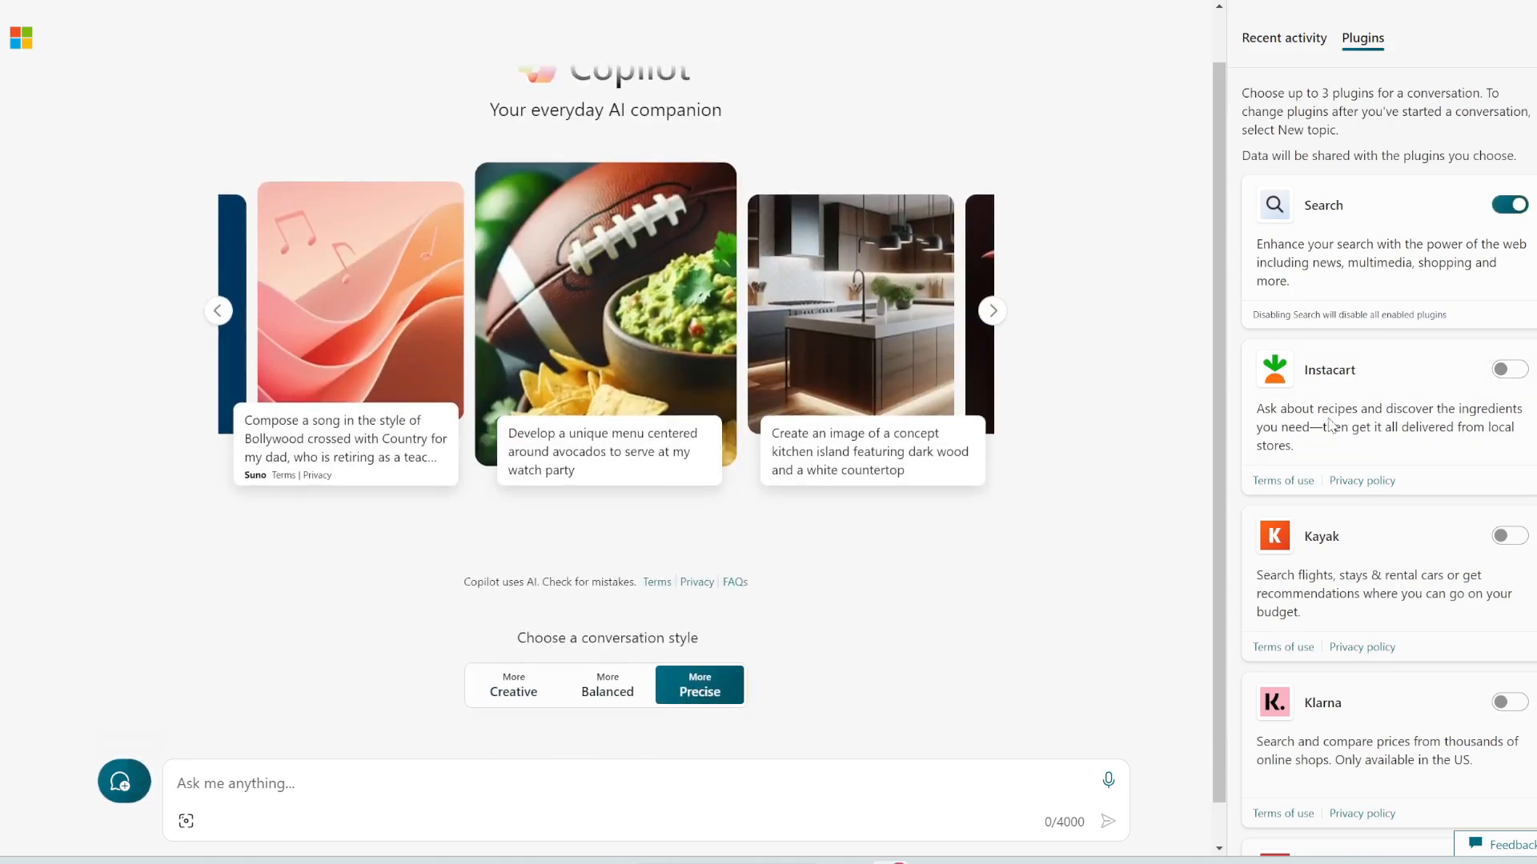
Toggle the Instacart, Kayak, Klarna and Suno plugins and move to the Ask me anything box
click(1509, 370)
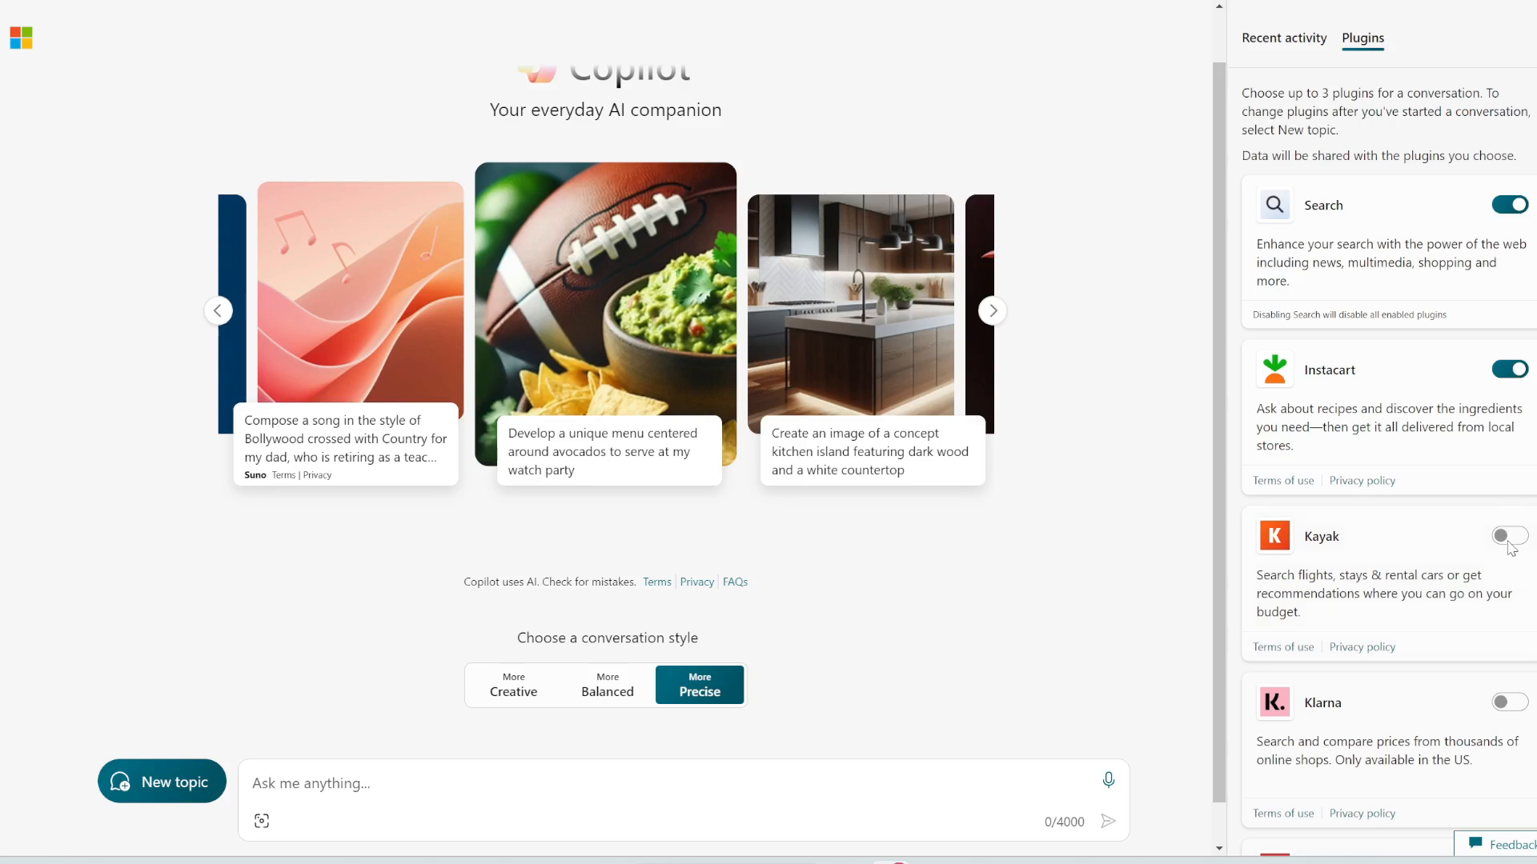
click(1508, 536)
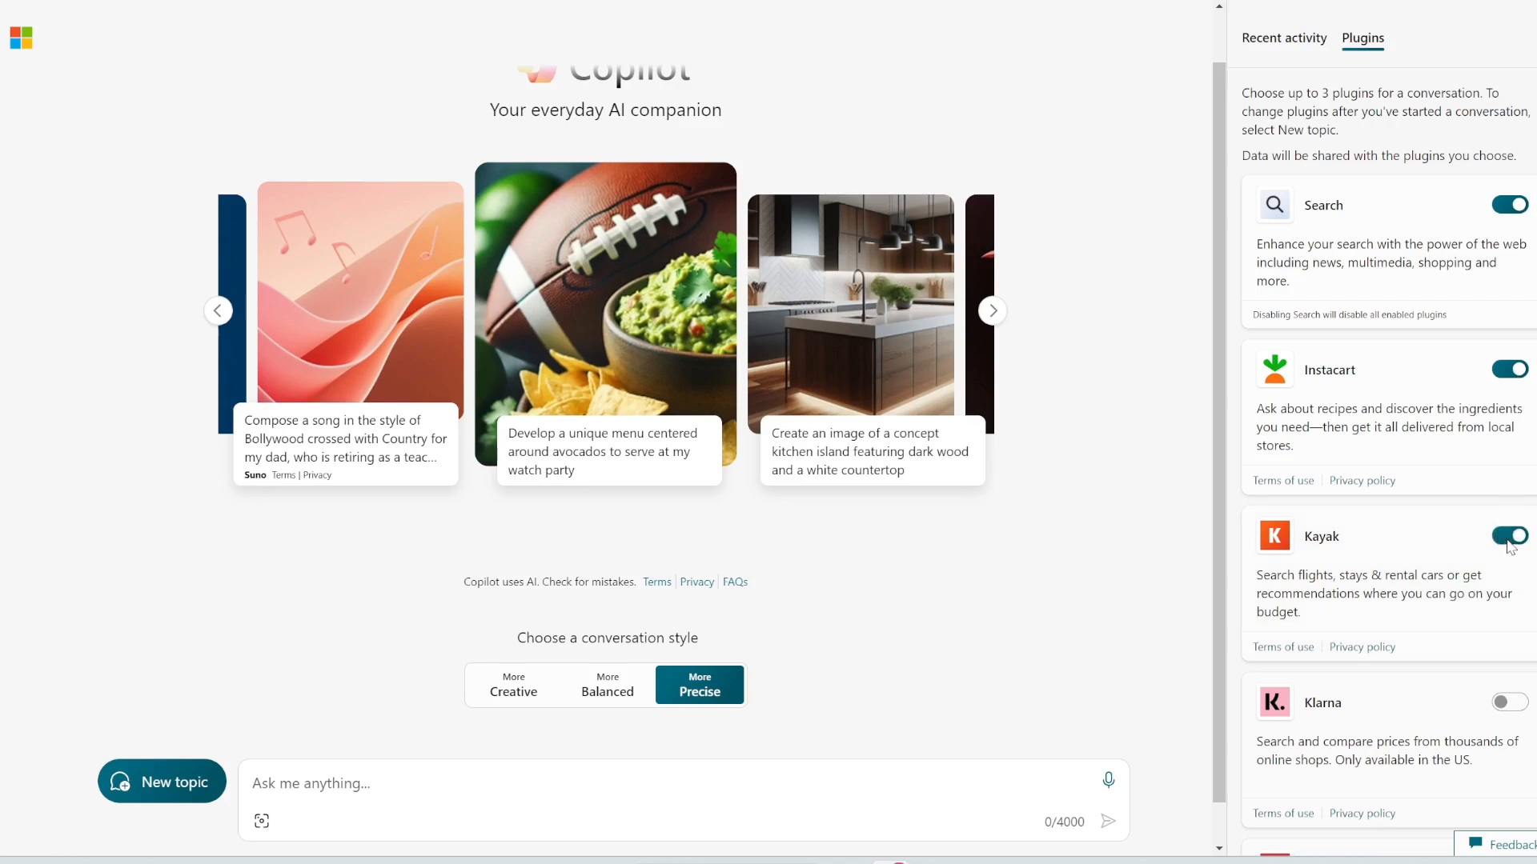
scroll(down, 3)
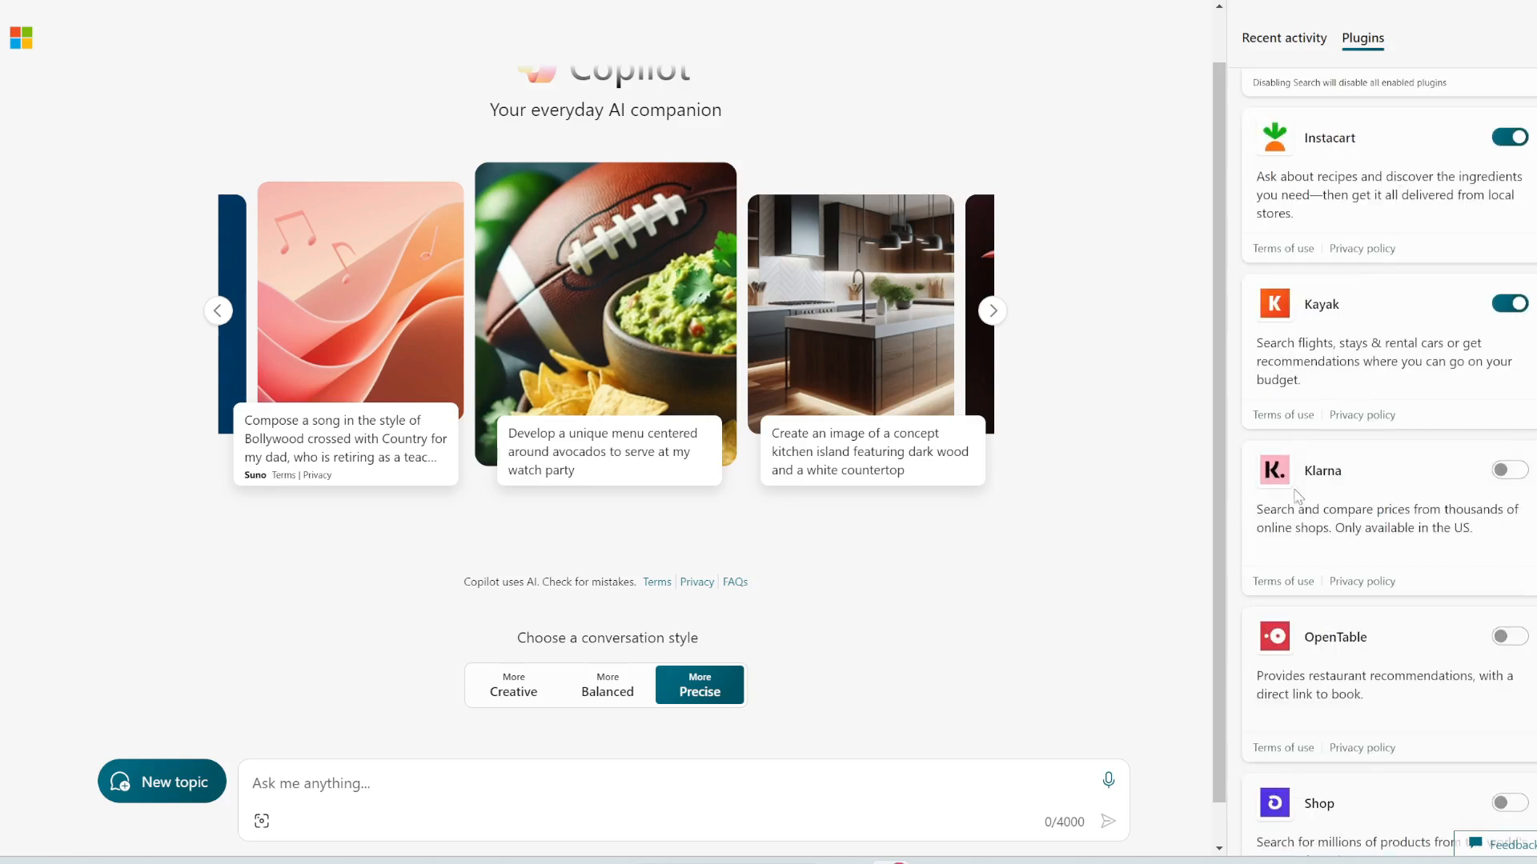
click(1508, 469)
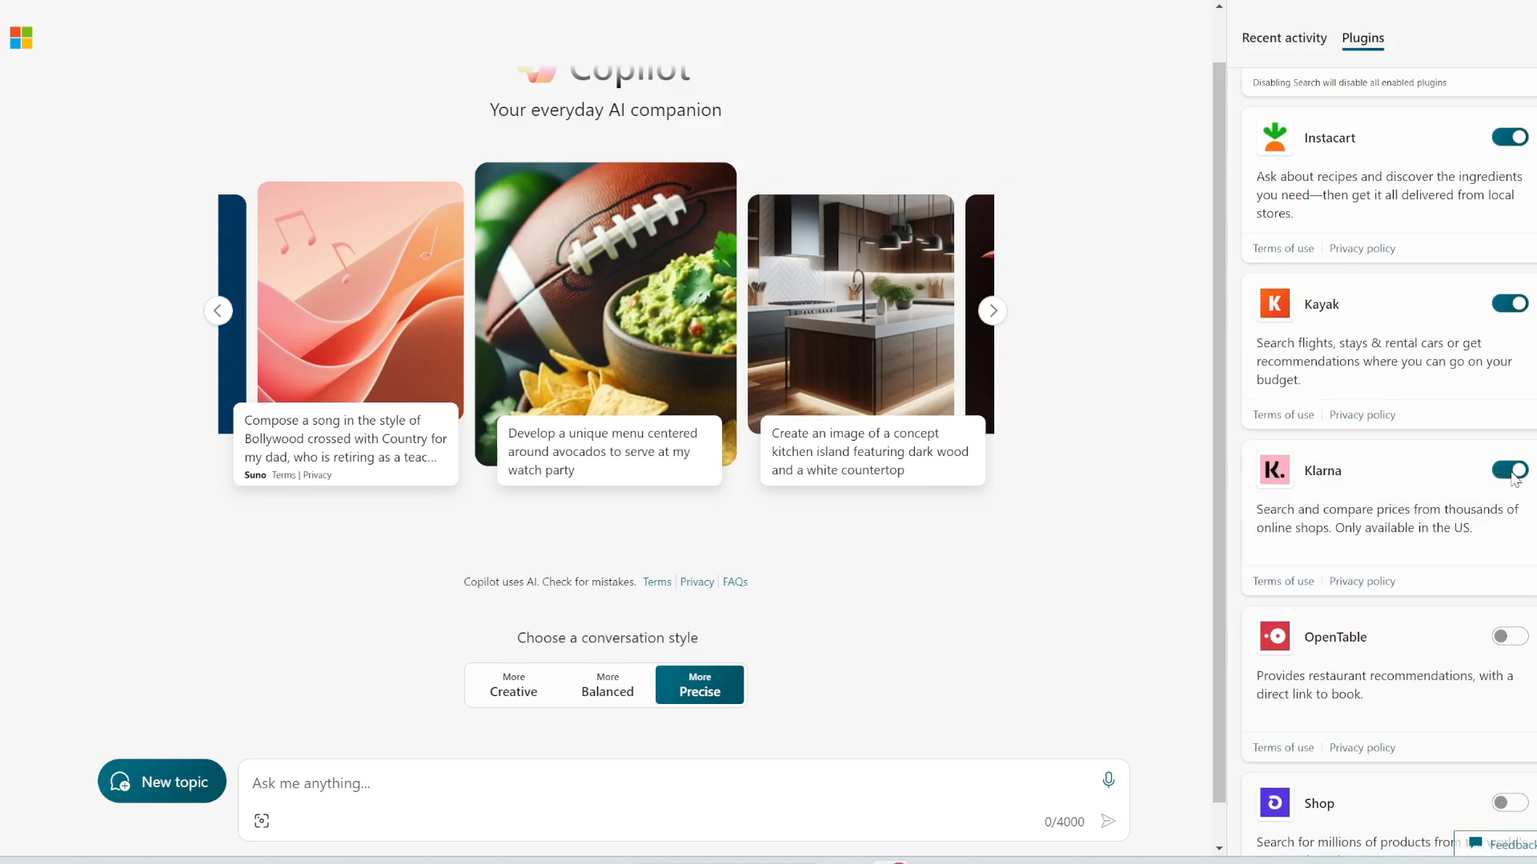
scroll(down, 3)
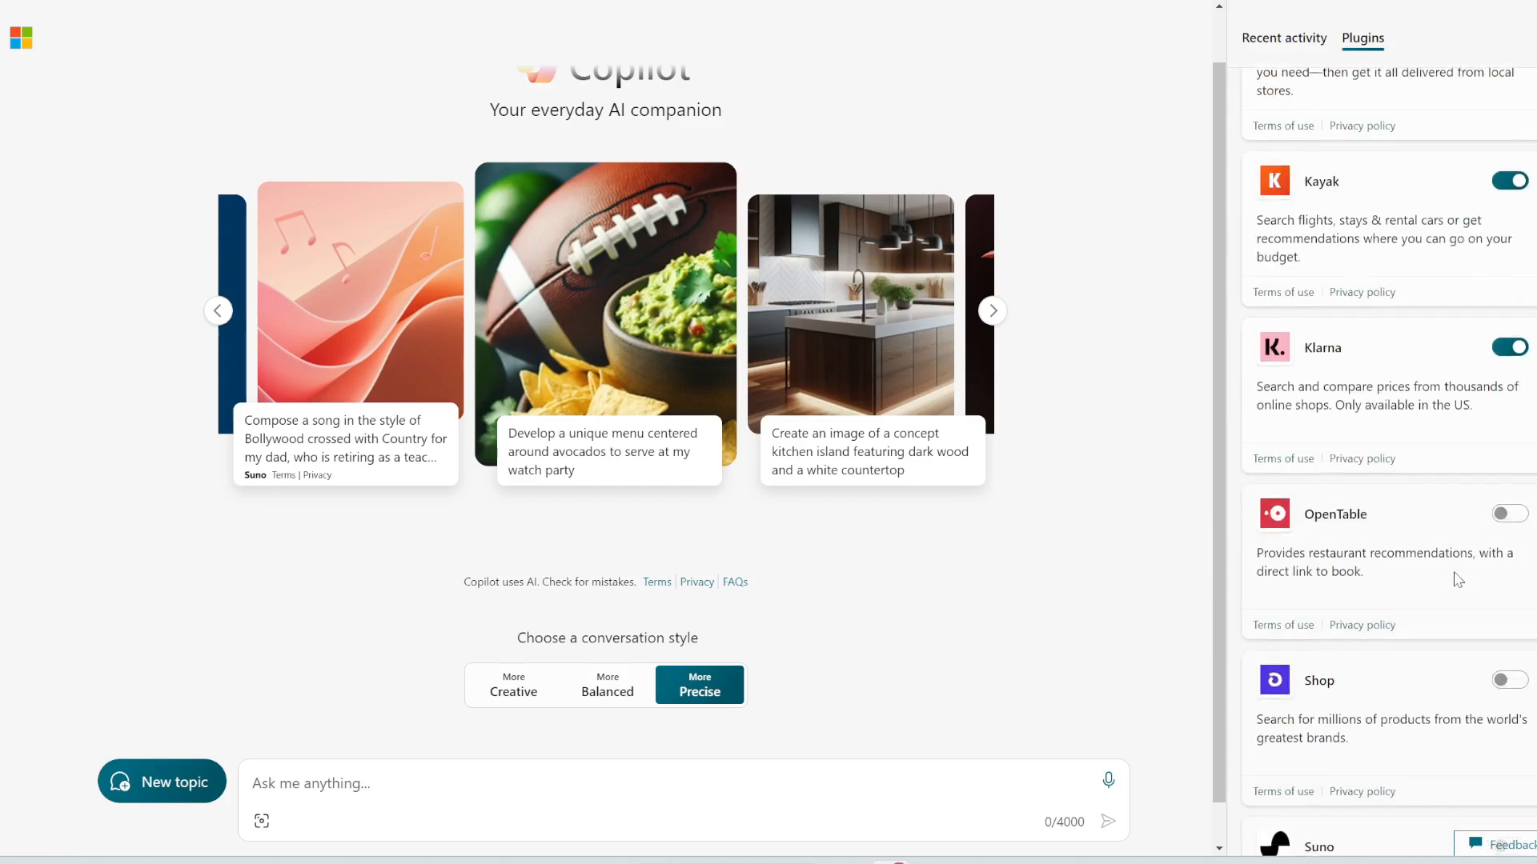
scroll(down, 3)
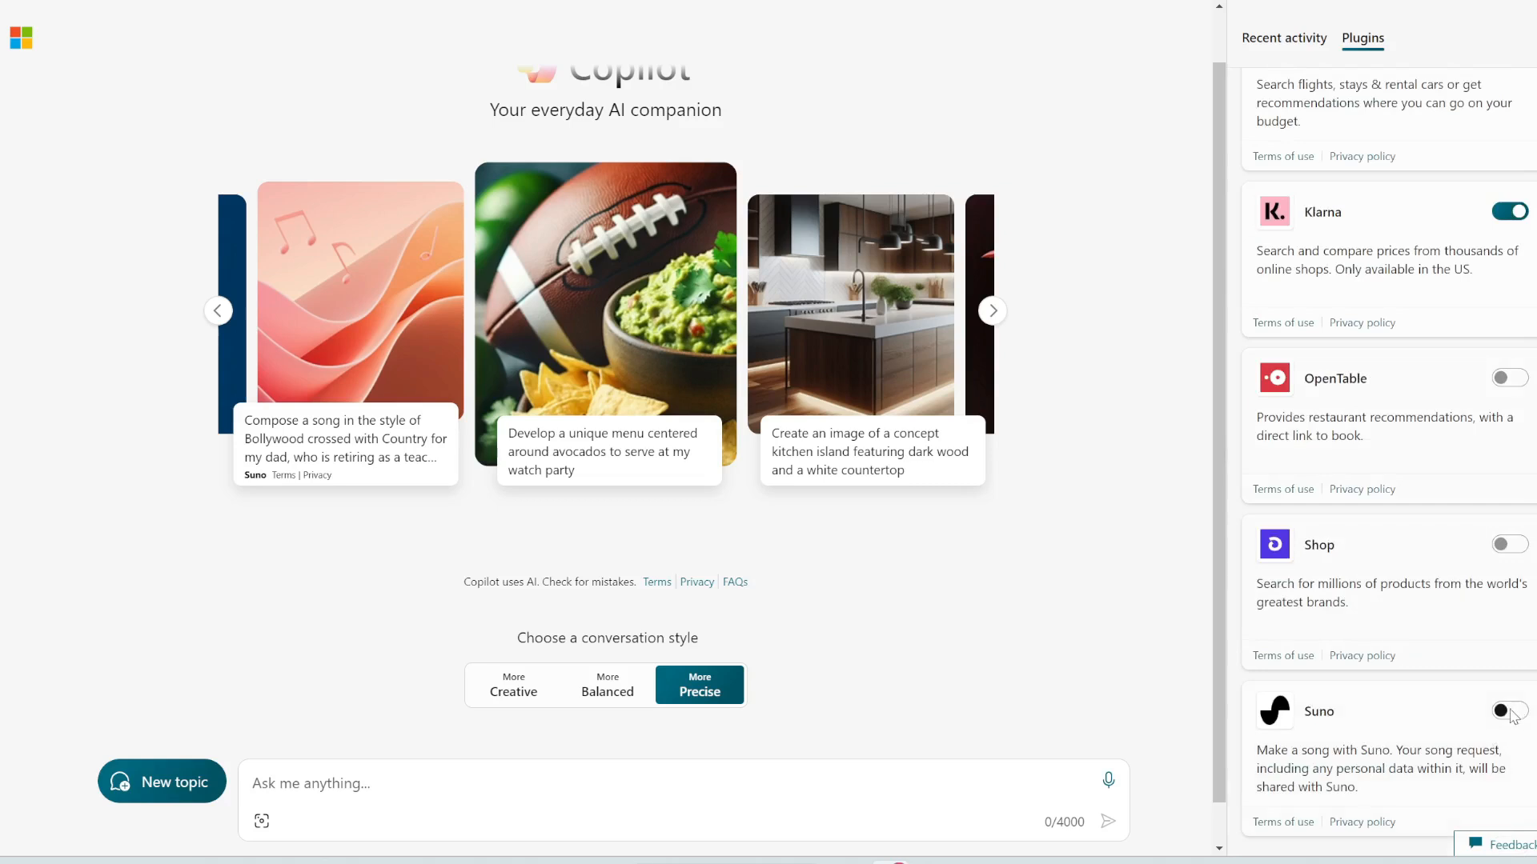
click(1508, 711)
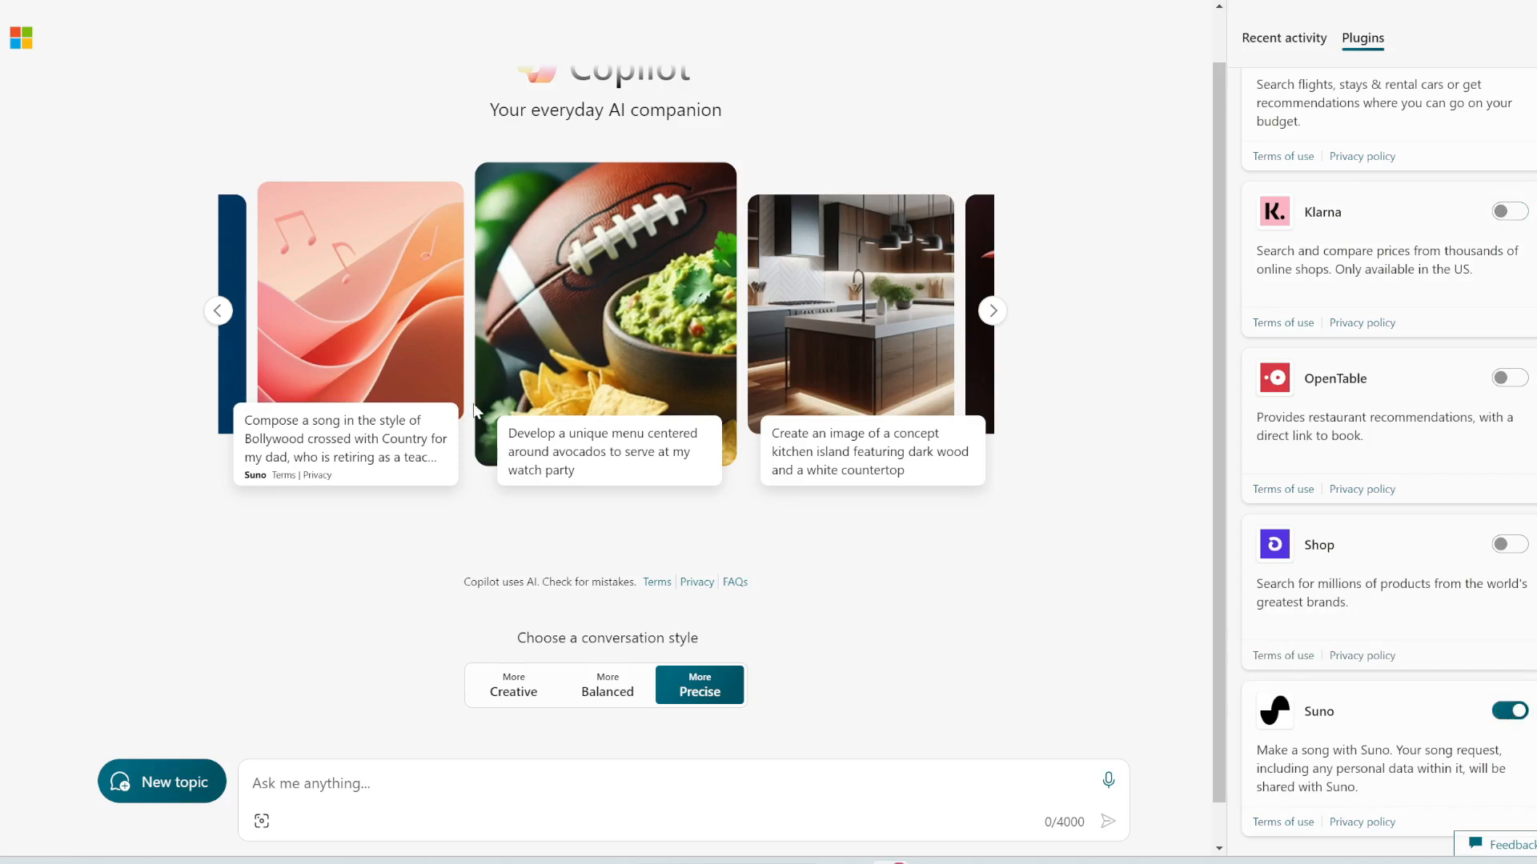
click(635, 782)
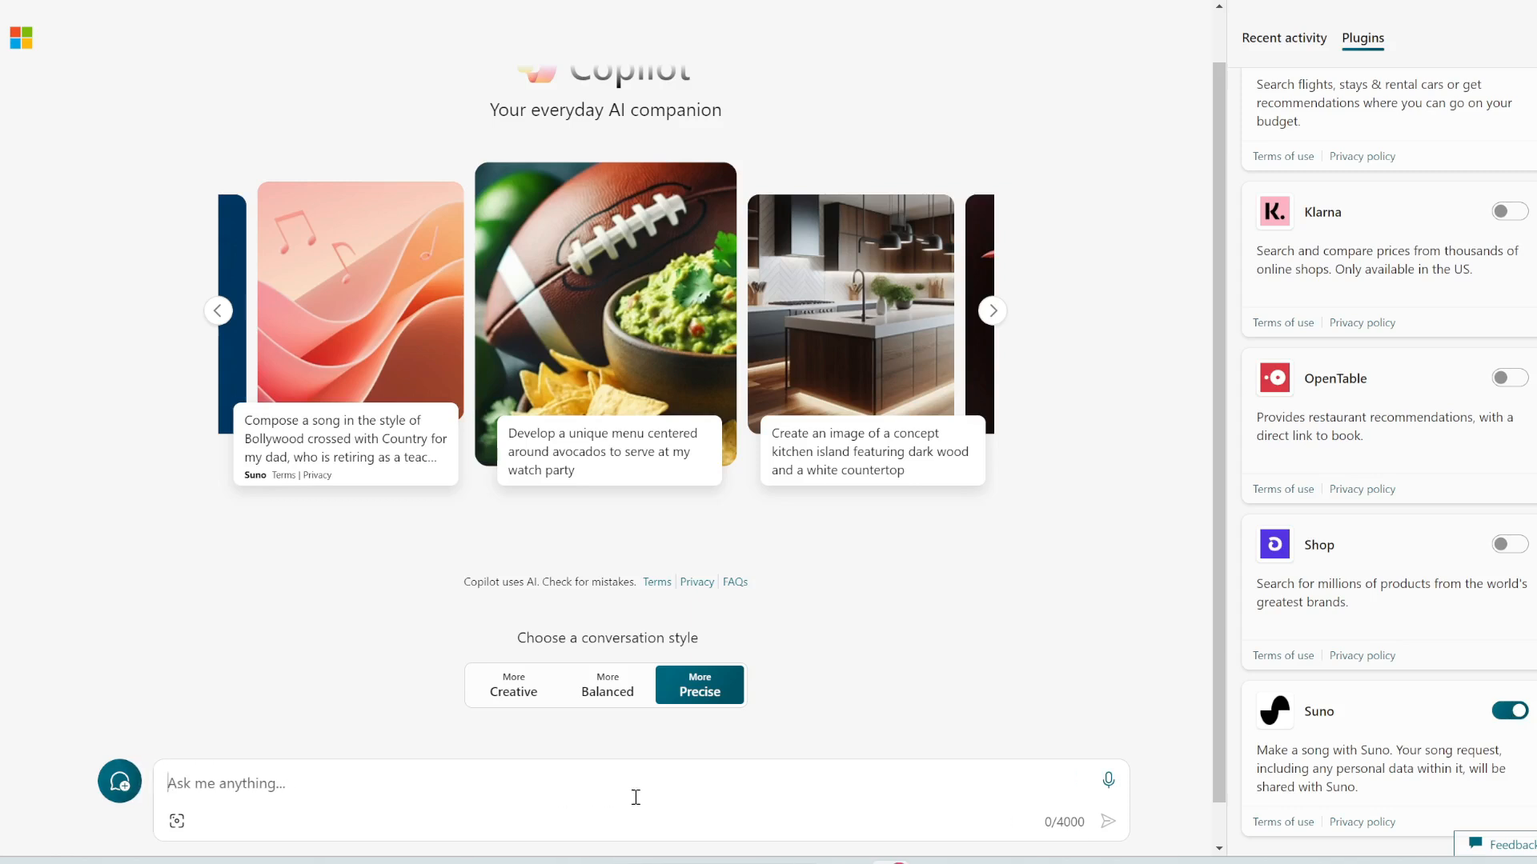
Request 'make me a rap song about AI' so Suno generates Digital Revolution
text(make me a rap song about AI)
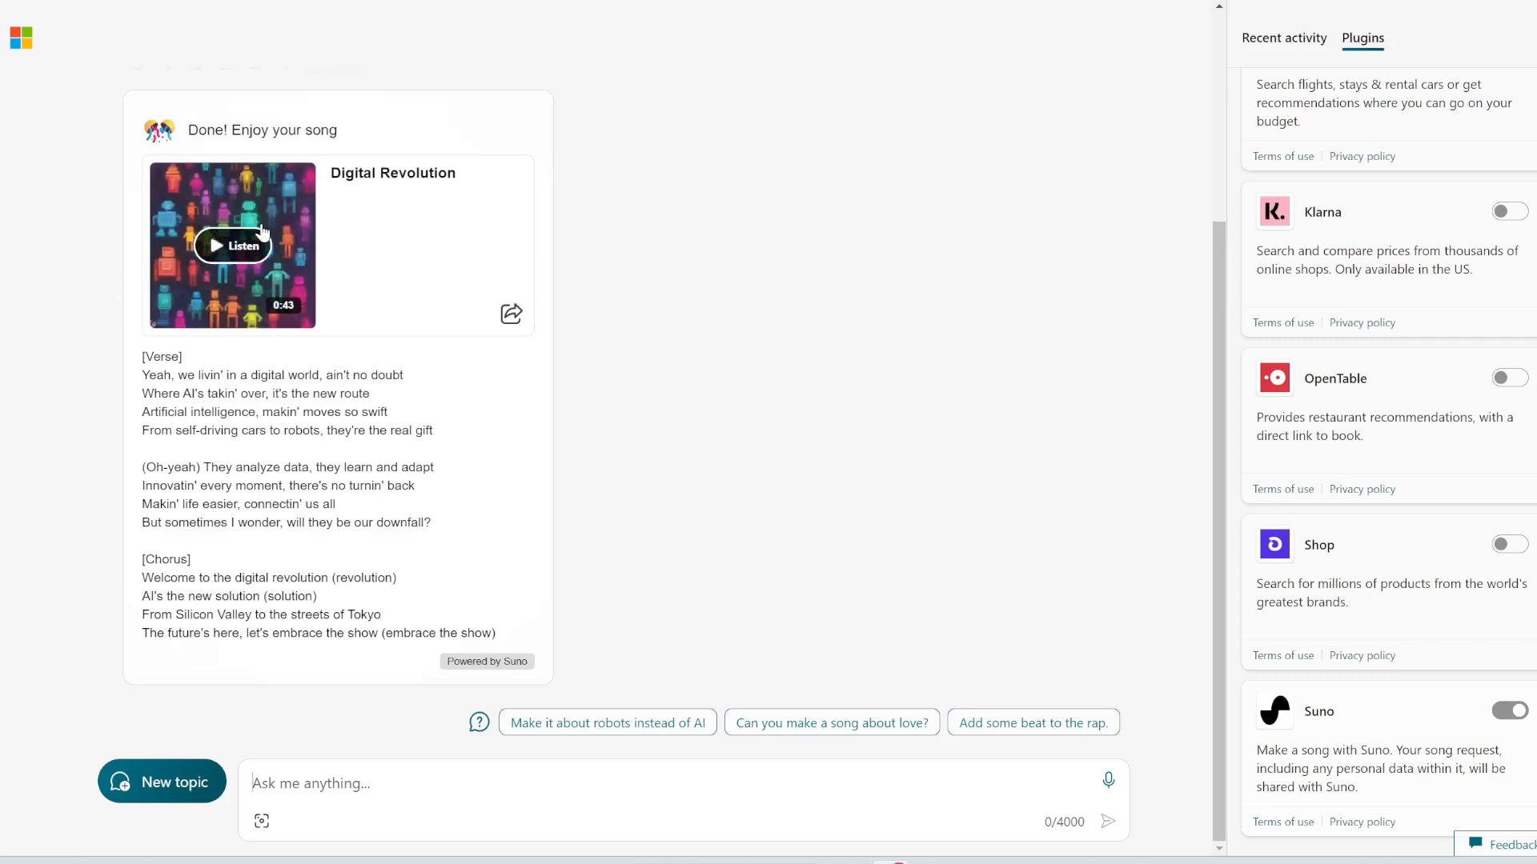
mouse_move(261, 234)
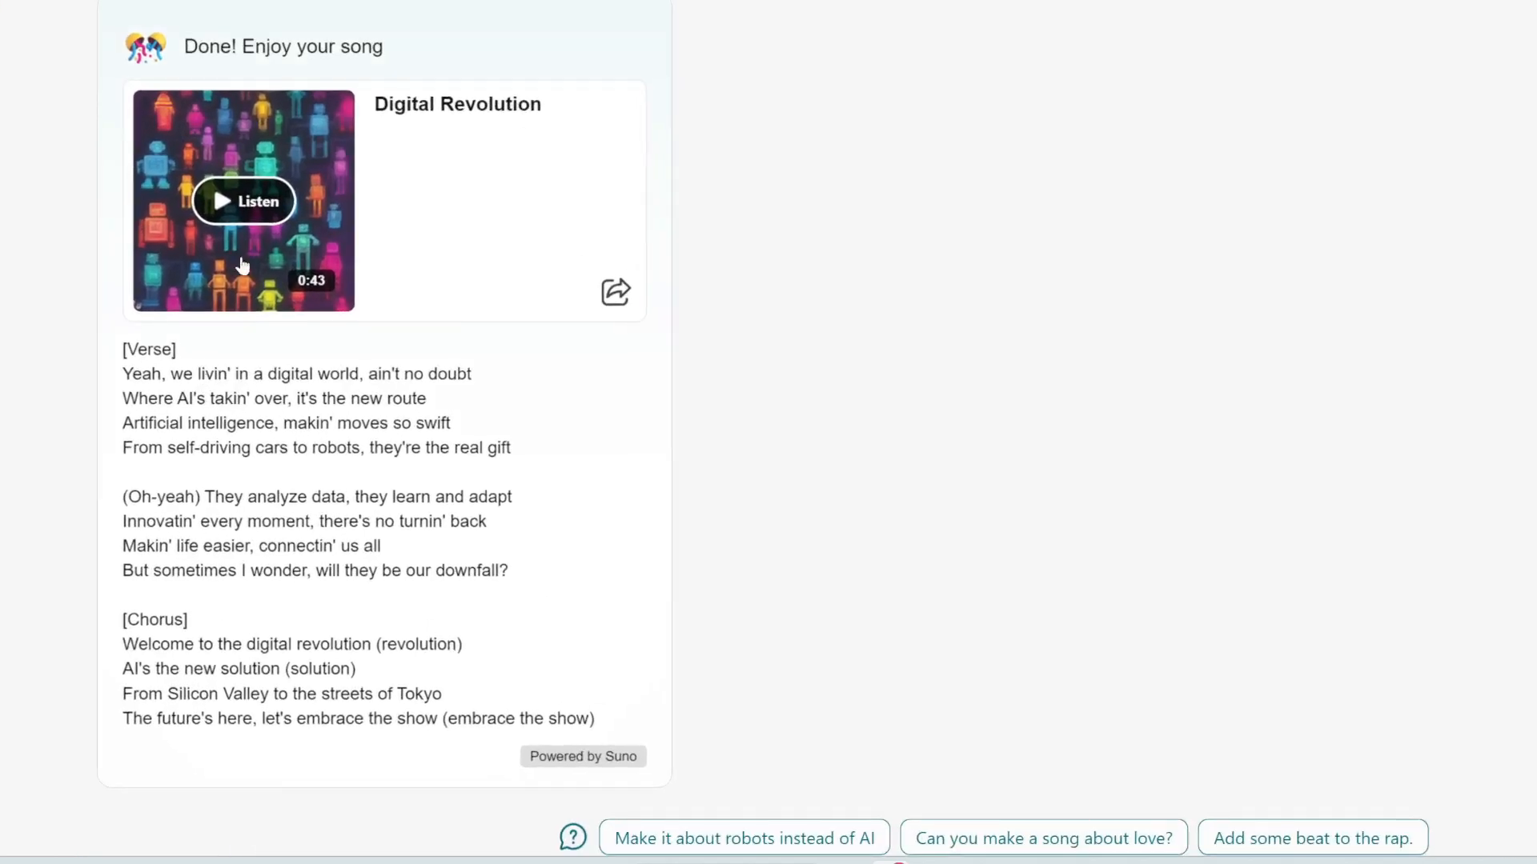
Play the Digital Revolution song through to 0:43 and pause it
click(244, 202)
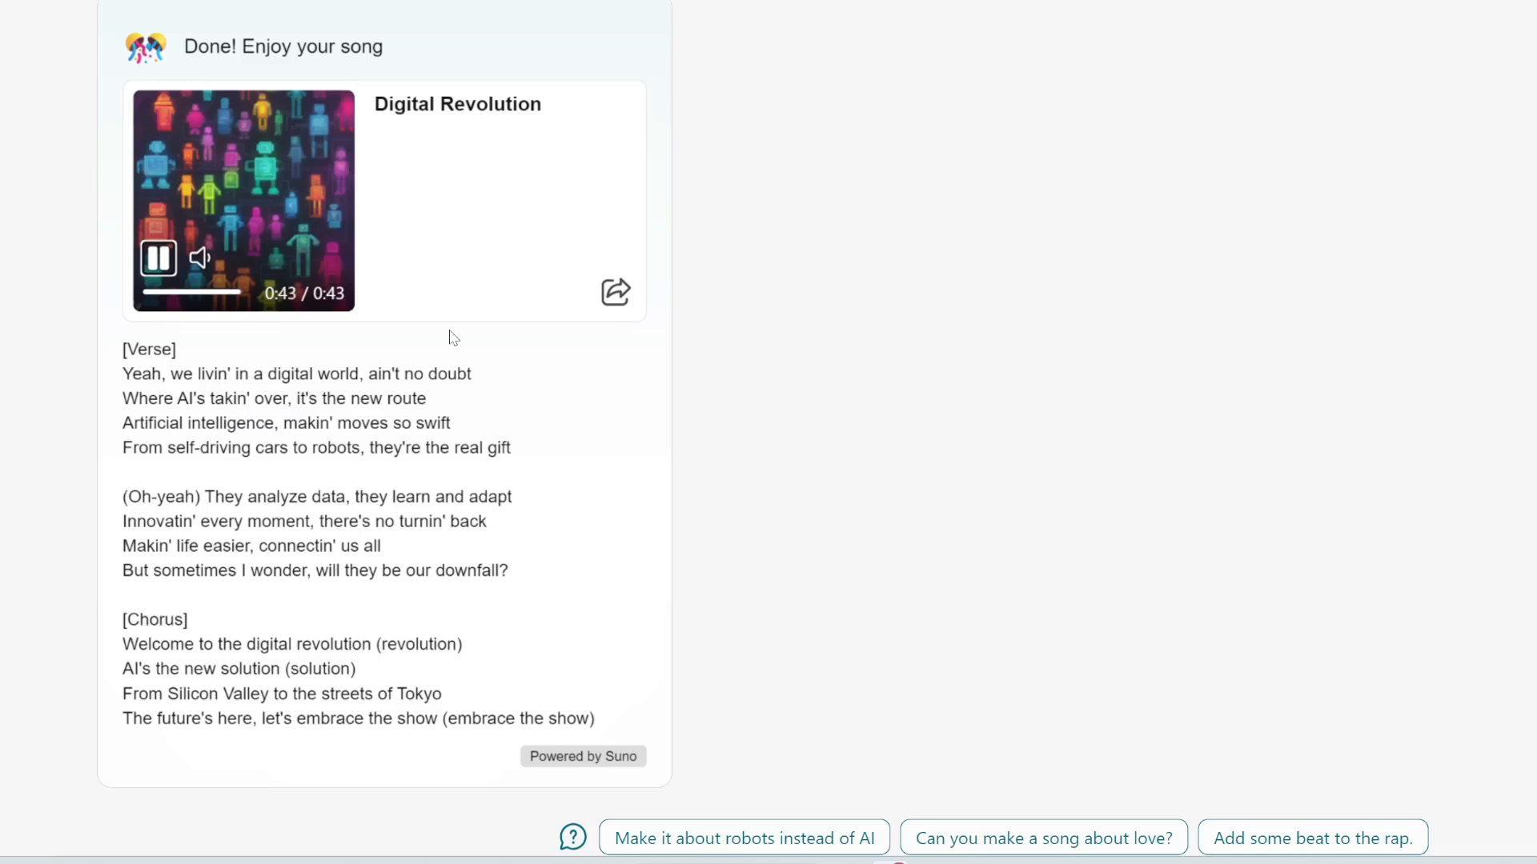
click(159, 260)
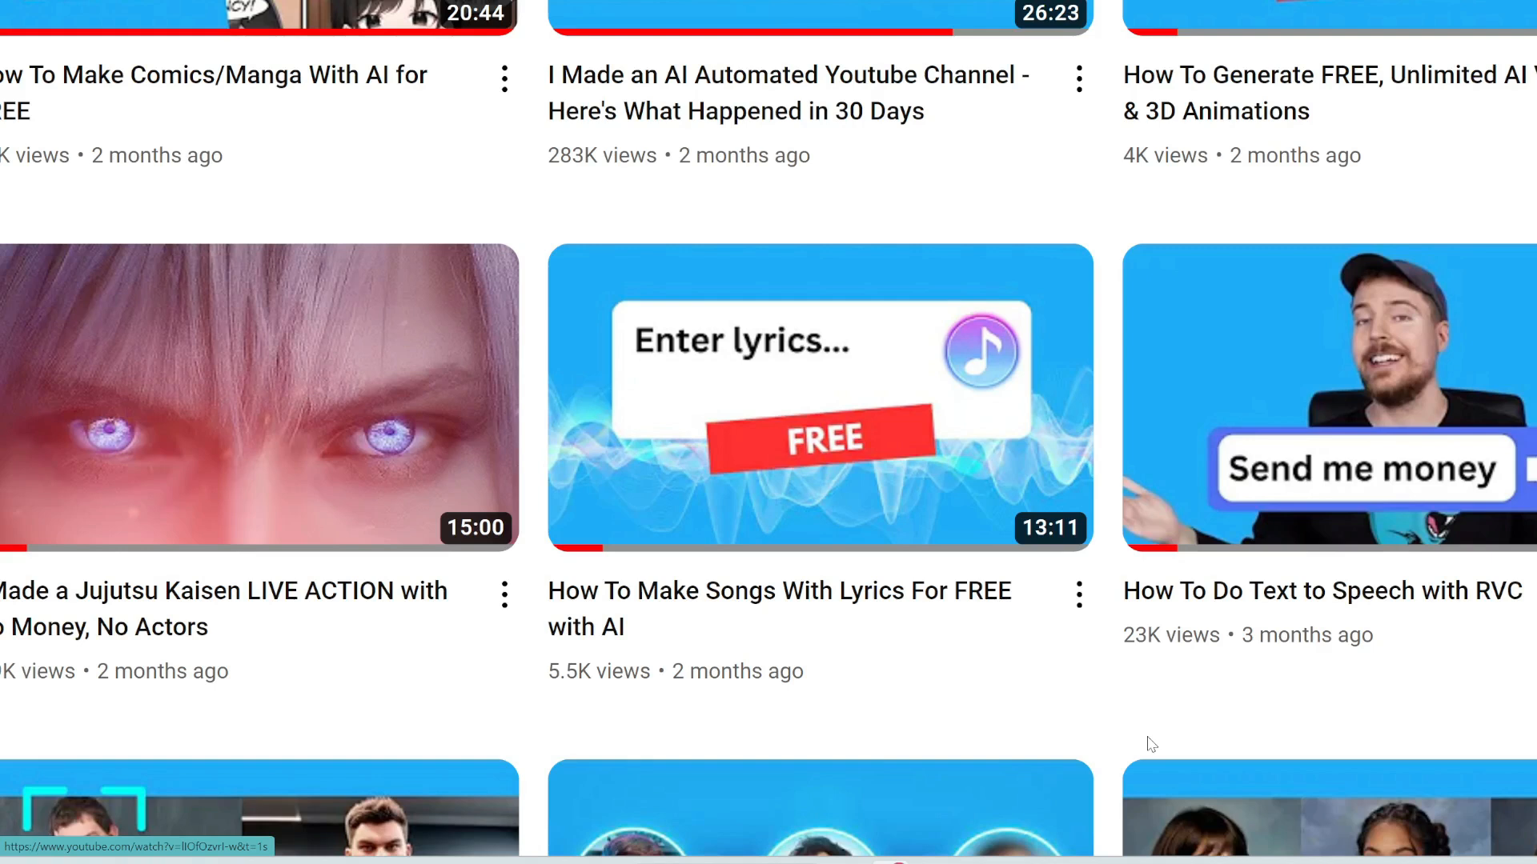
mouse_move(975, 757)
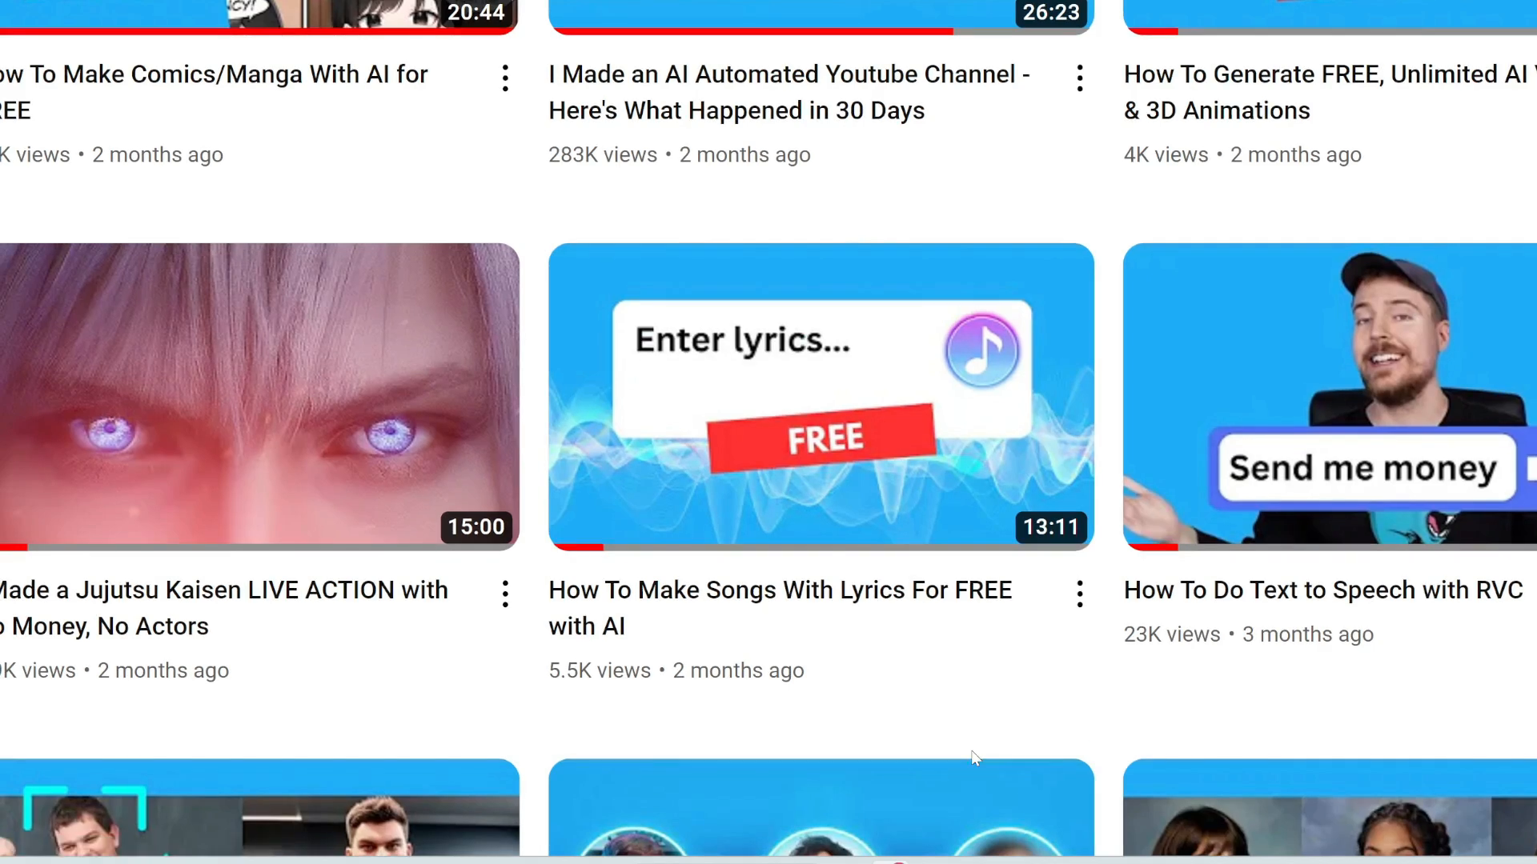
Scroll through the YouTube channel's video grid
scroll(down, 3)
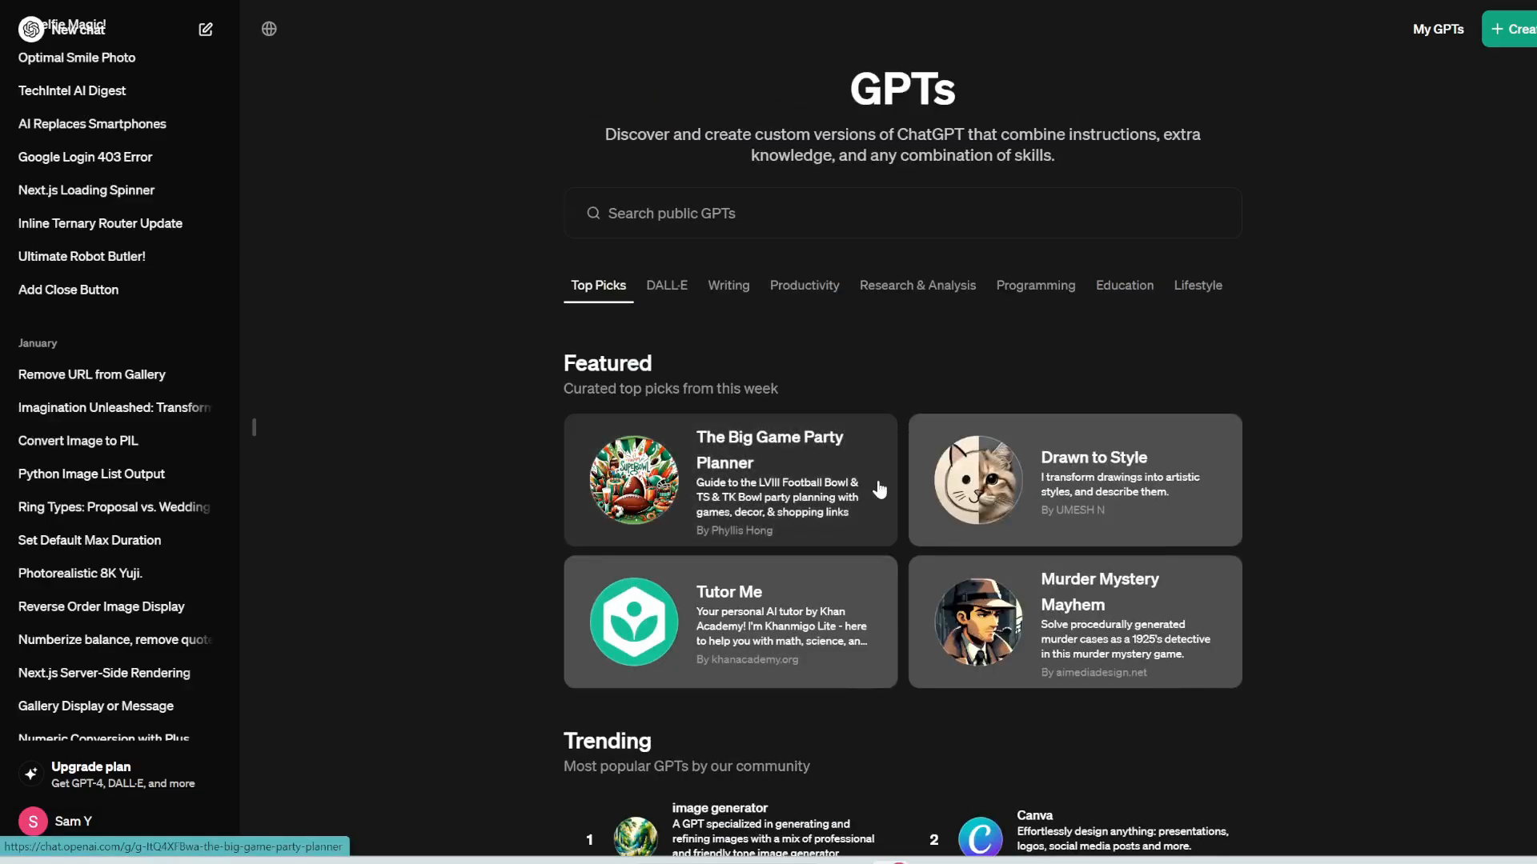
mouse_move(1028, 312)
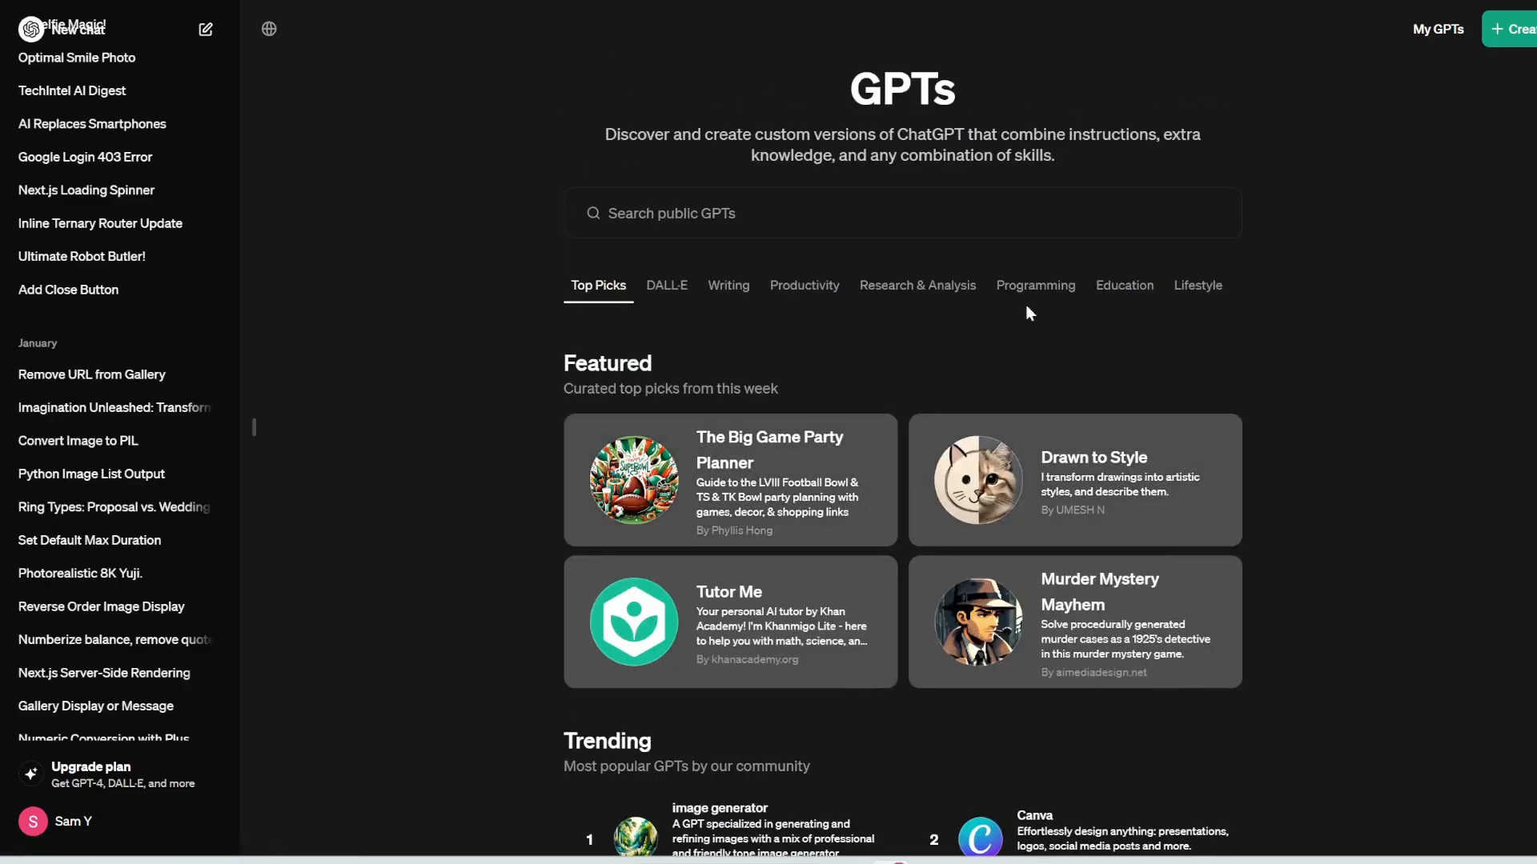
mouse_move(1238, 351)
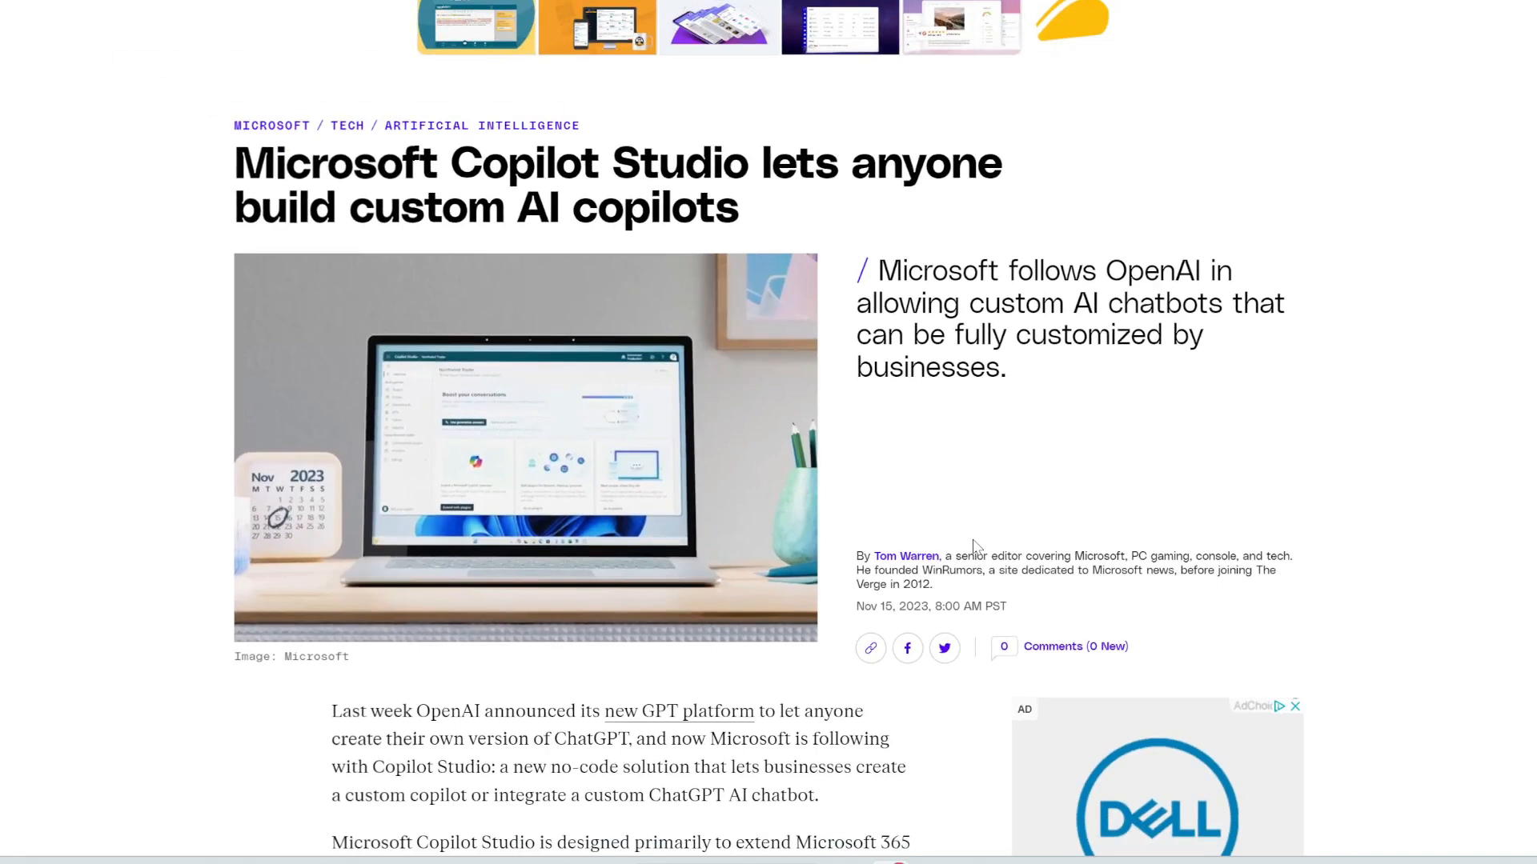
mouse_move(541, 216)
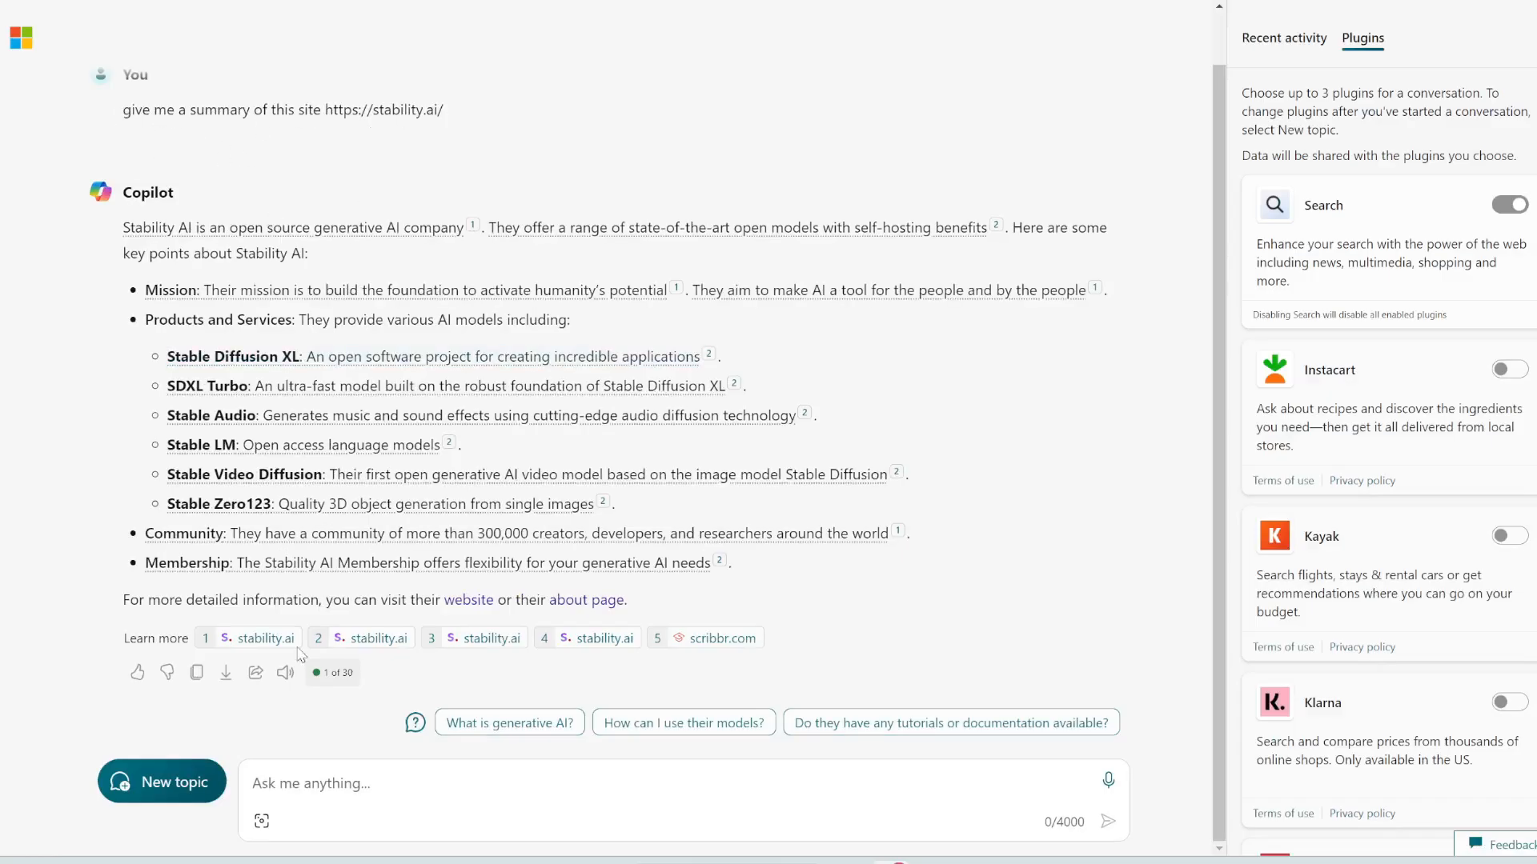
mouse_move(333, 719)
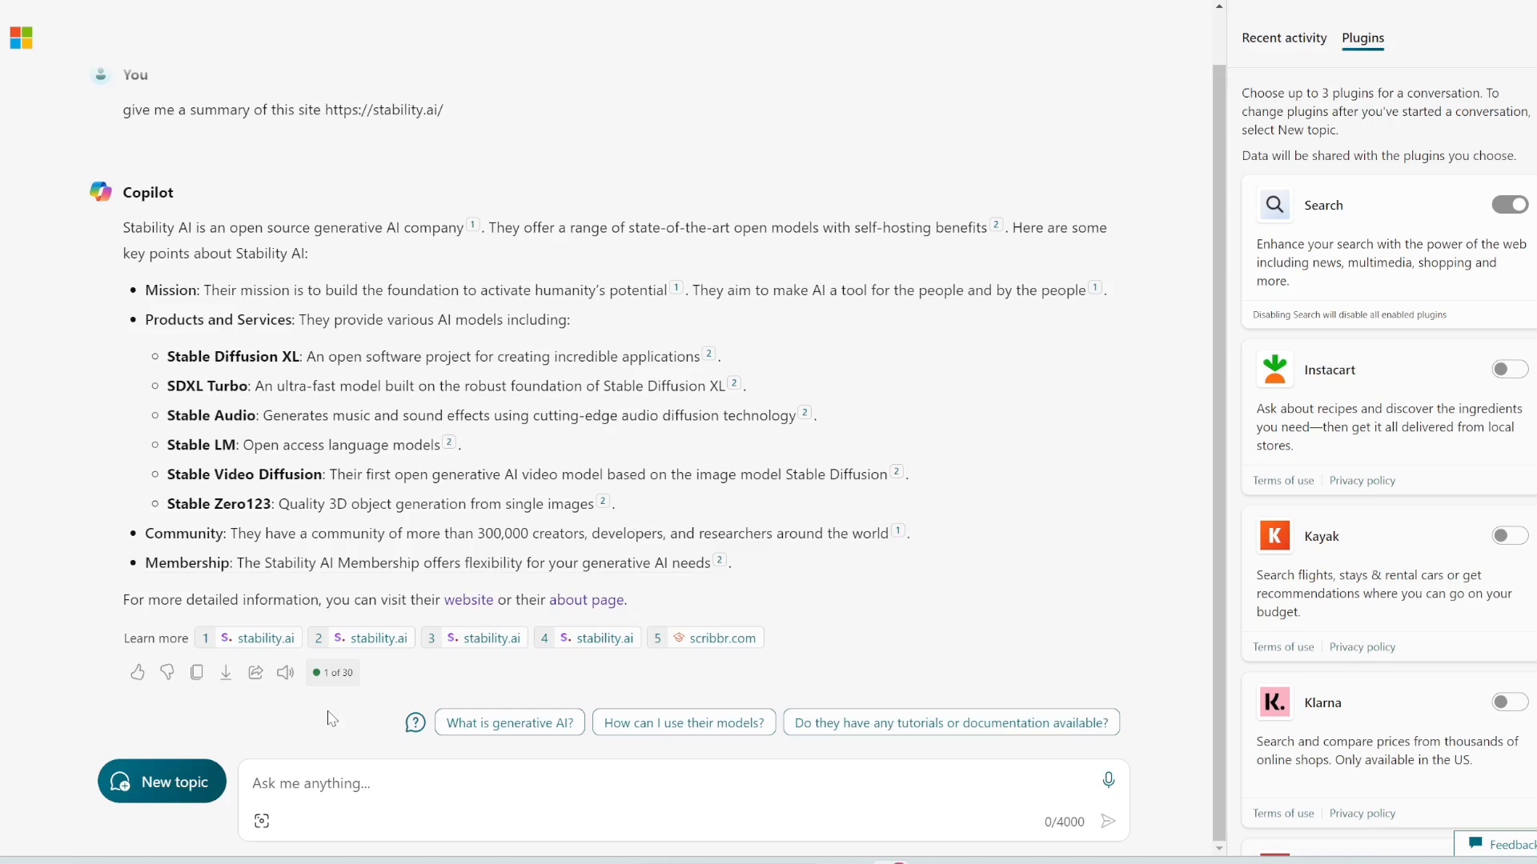
Start a new topic, returning to the Copilot home page with suggestion cards
click(160, 781)
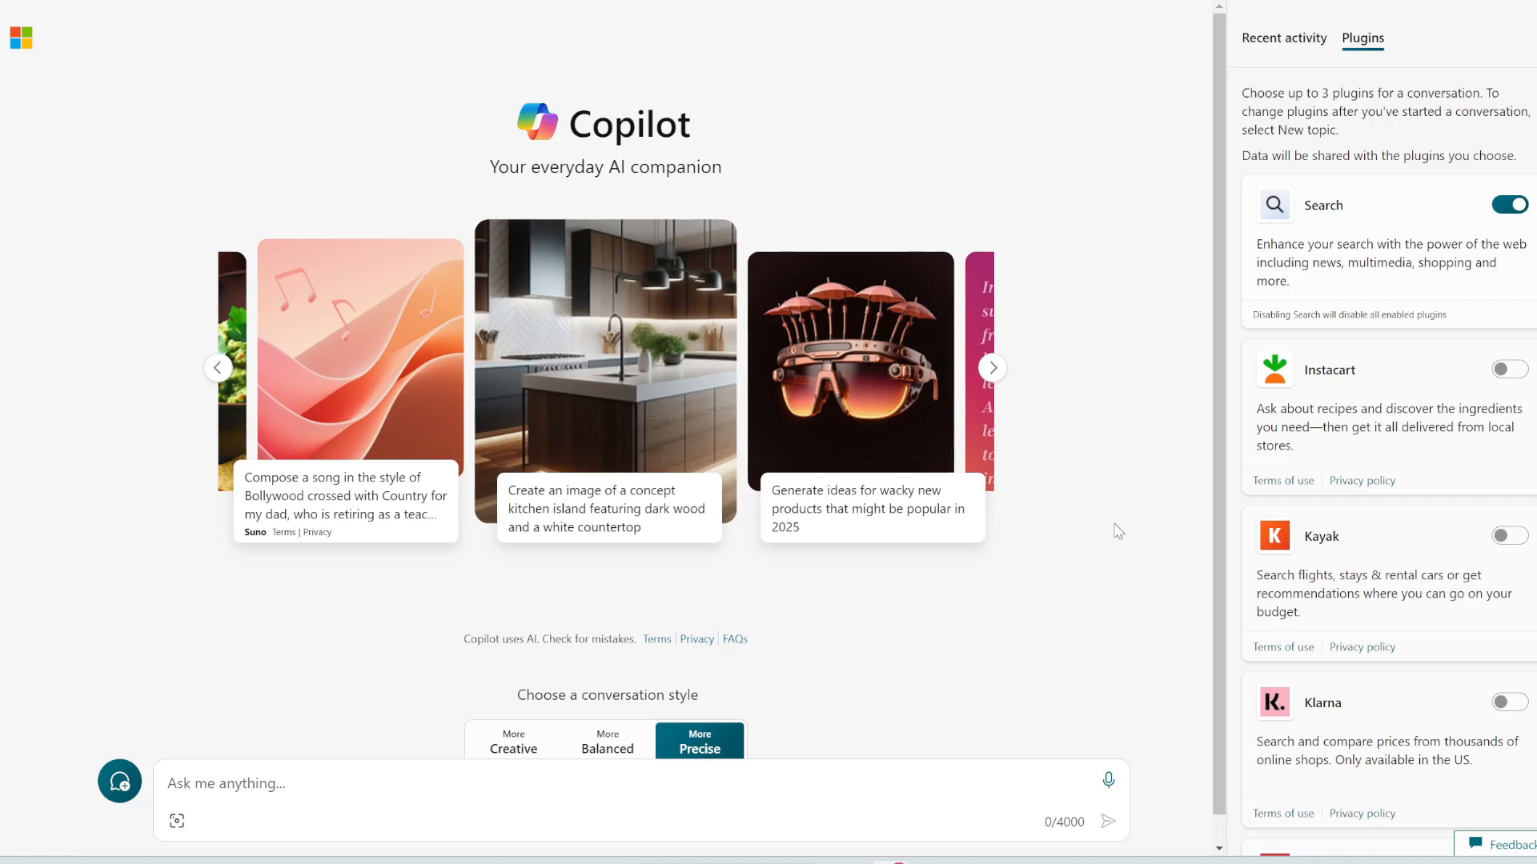
click(992, 368)
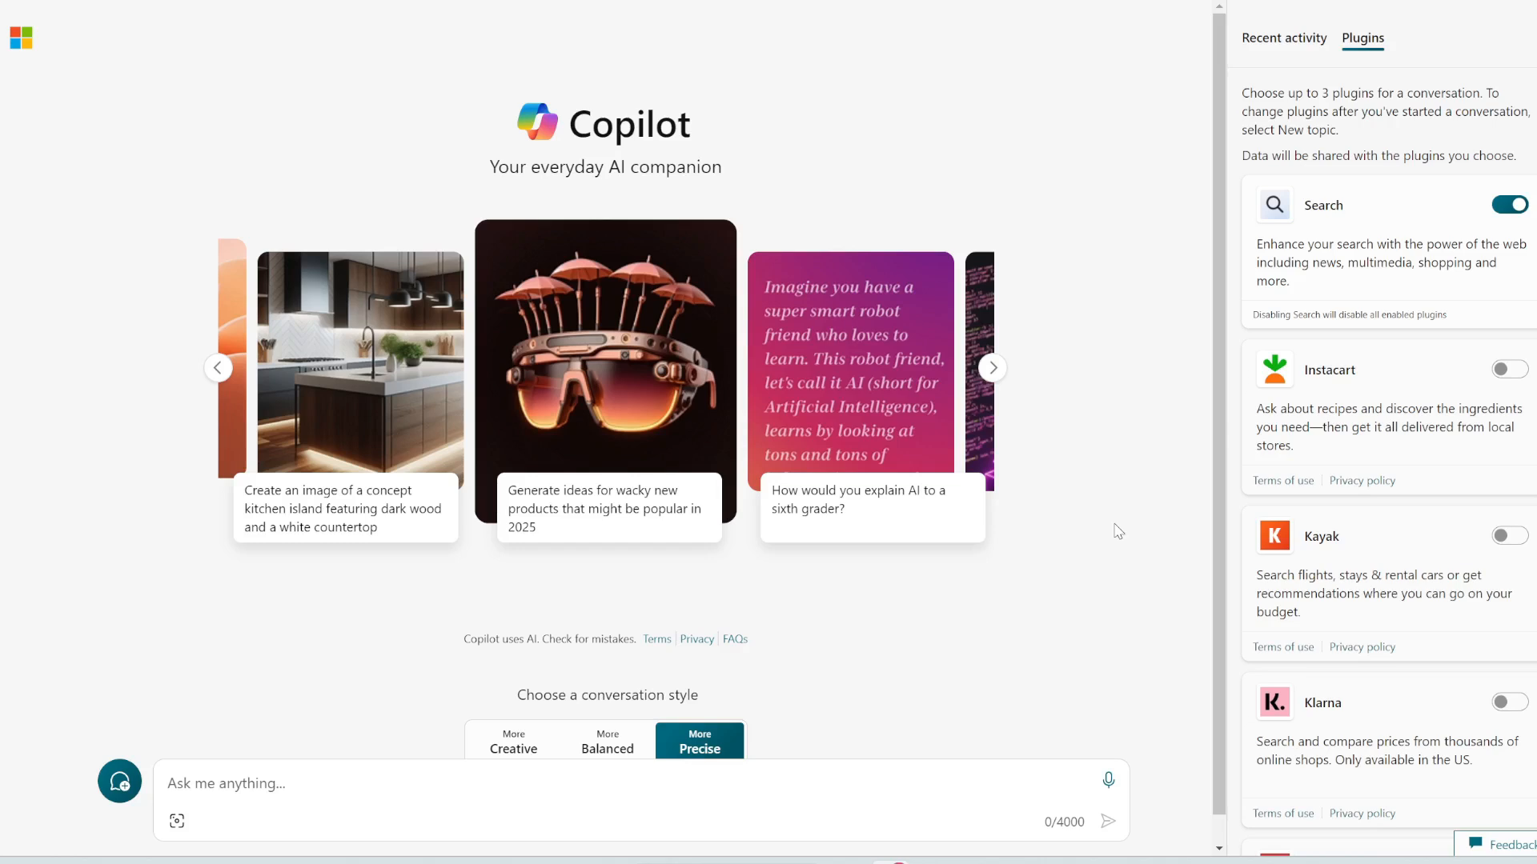
click(991, 368)
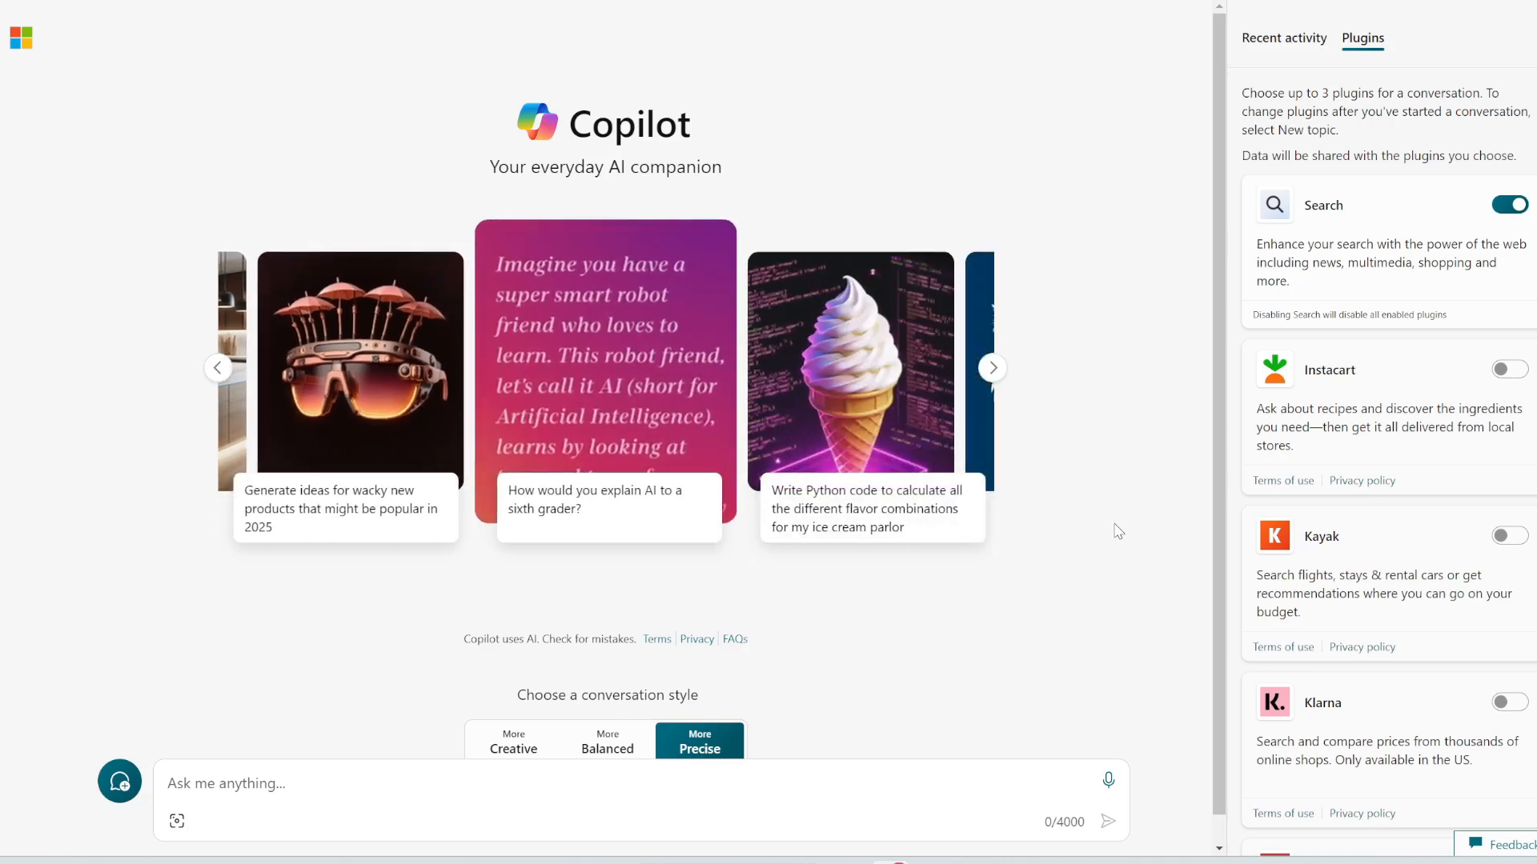
click(991, 368)
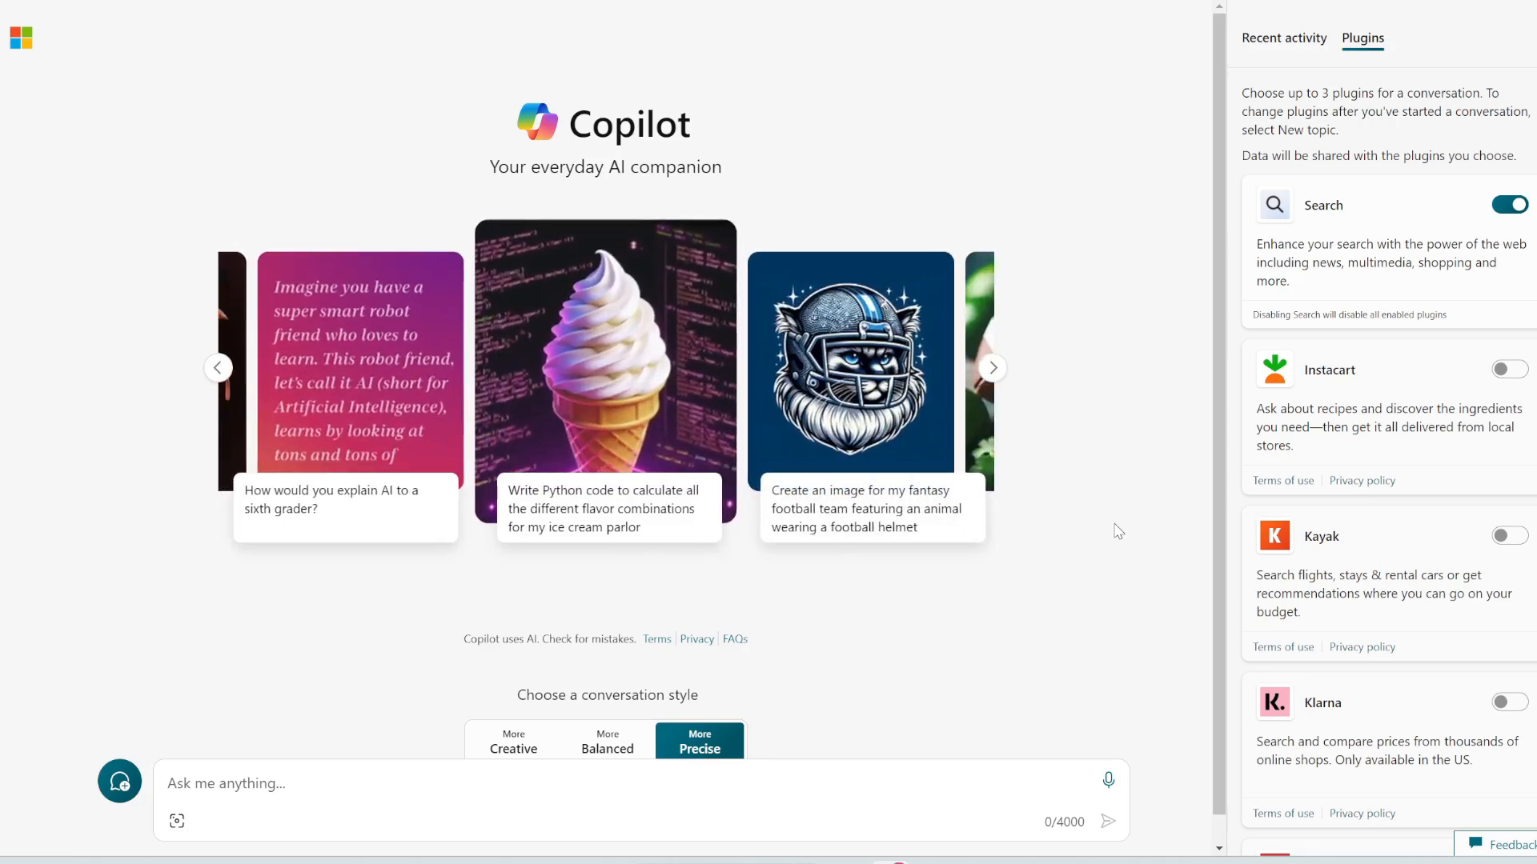
click(992, 368)
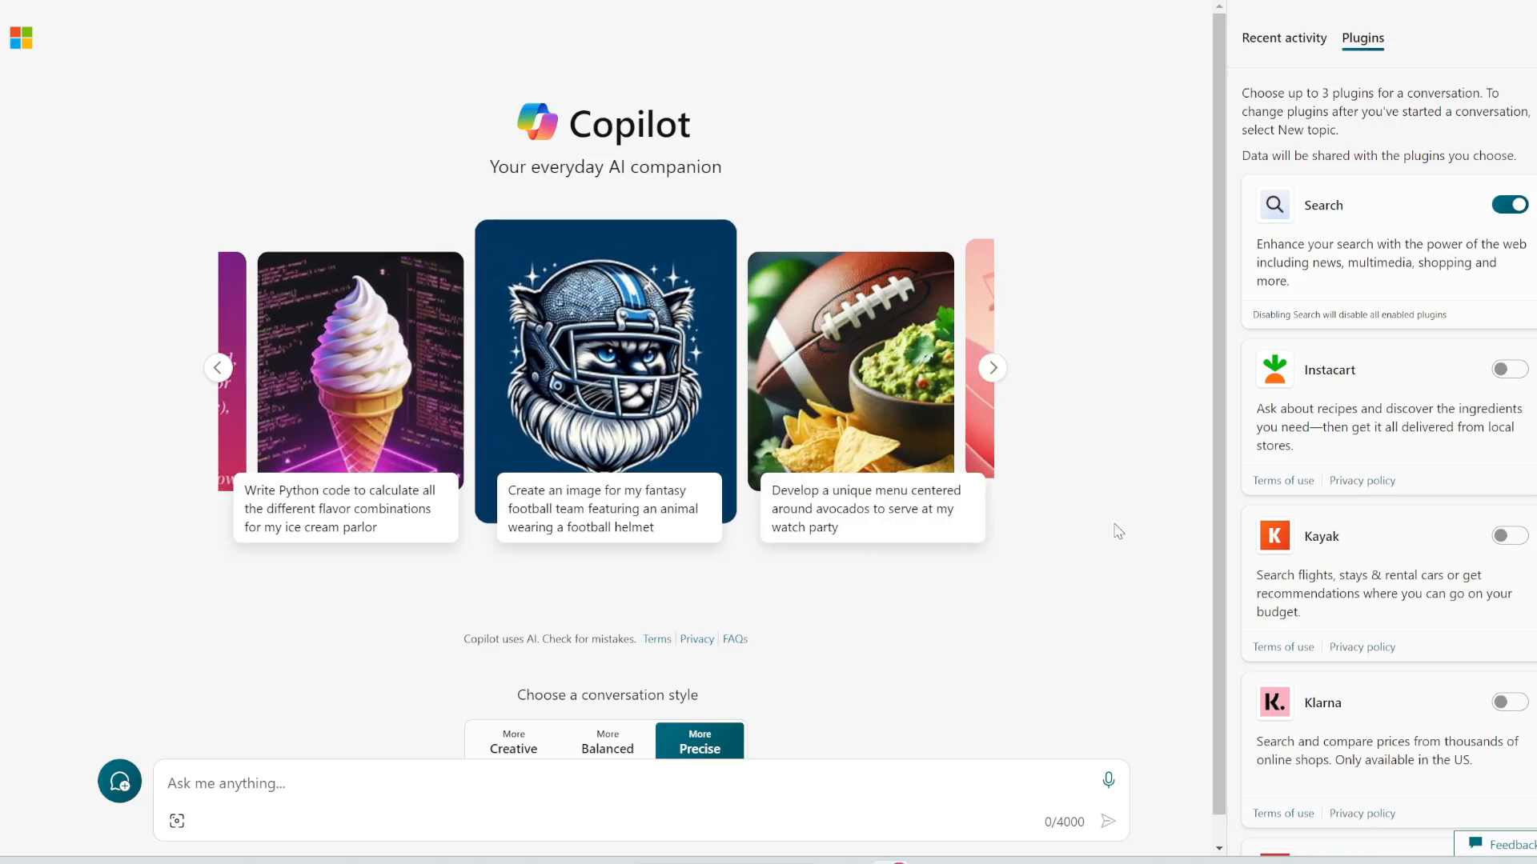
mouse_move(568, 116)
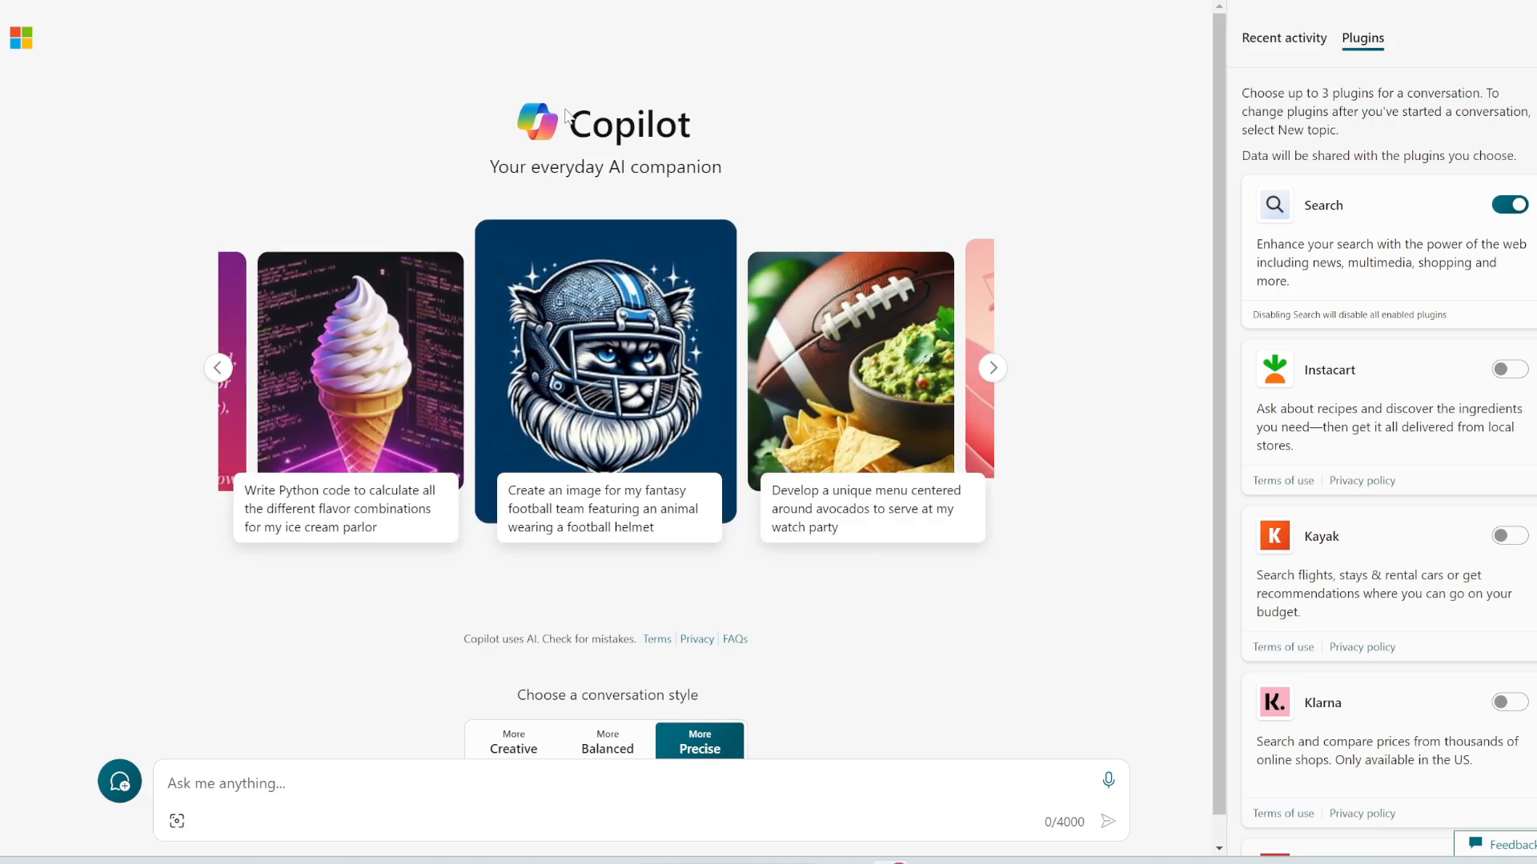
click(991, 368)
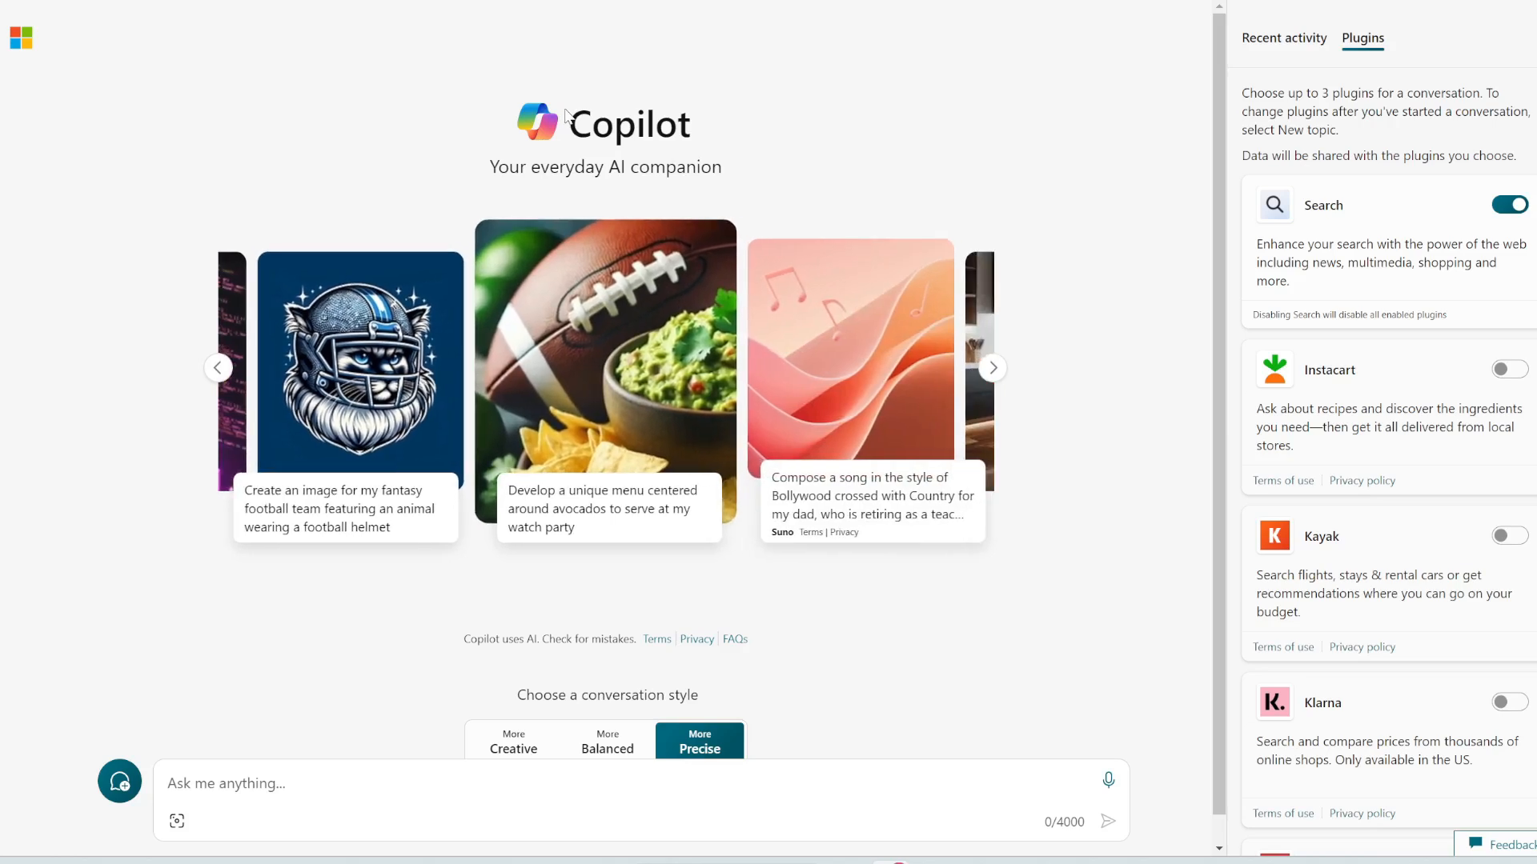
click(992, 368)
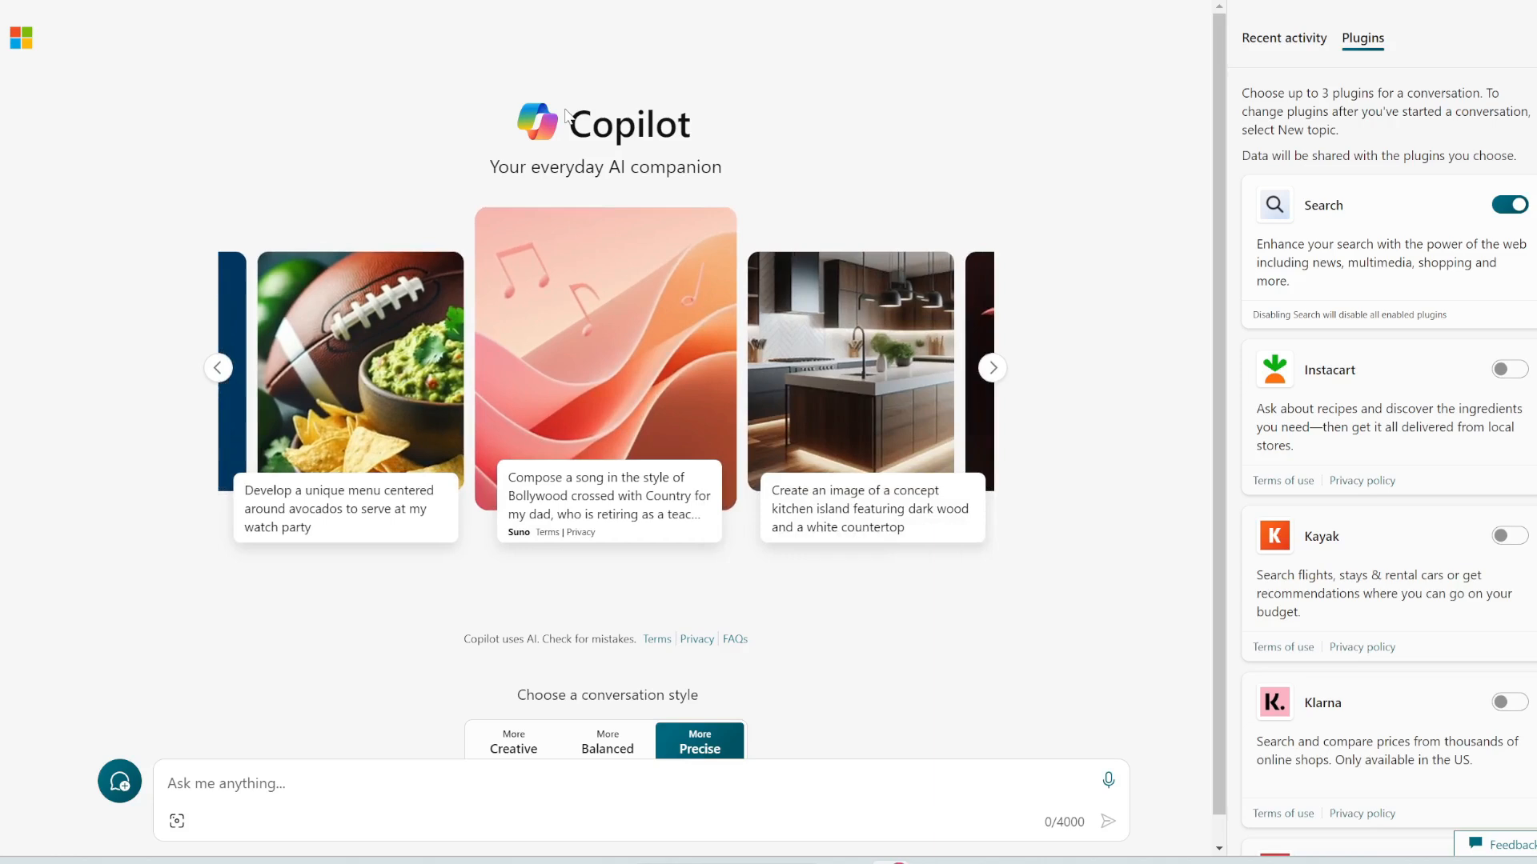
click(993, 368)
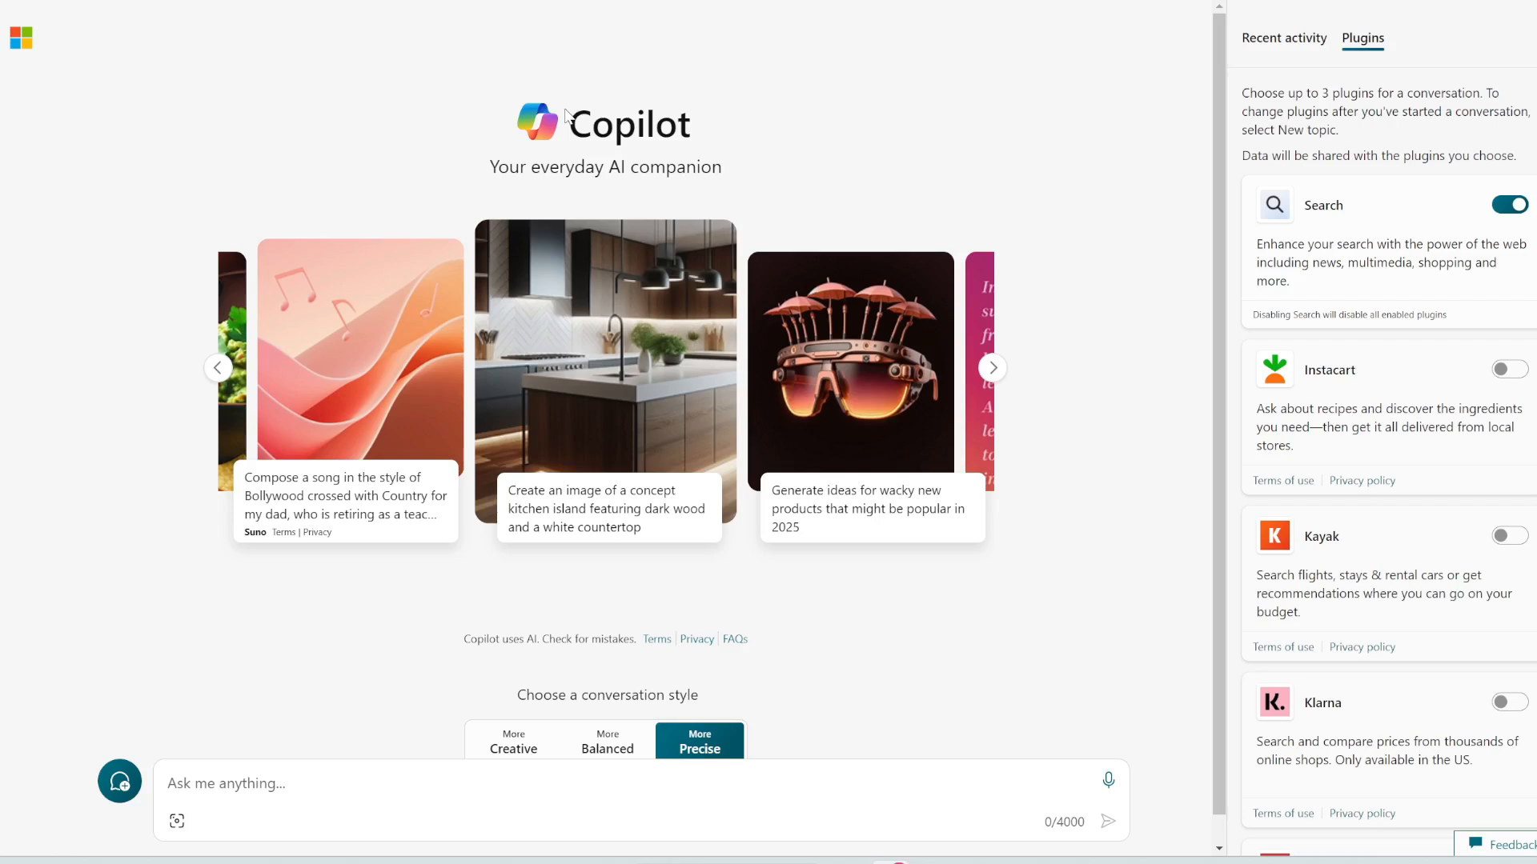
click(993, 368)
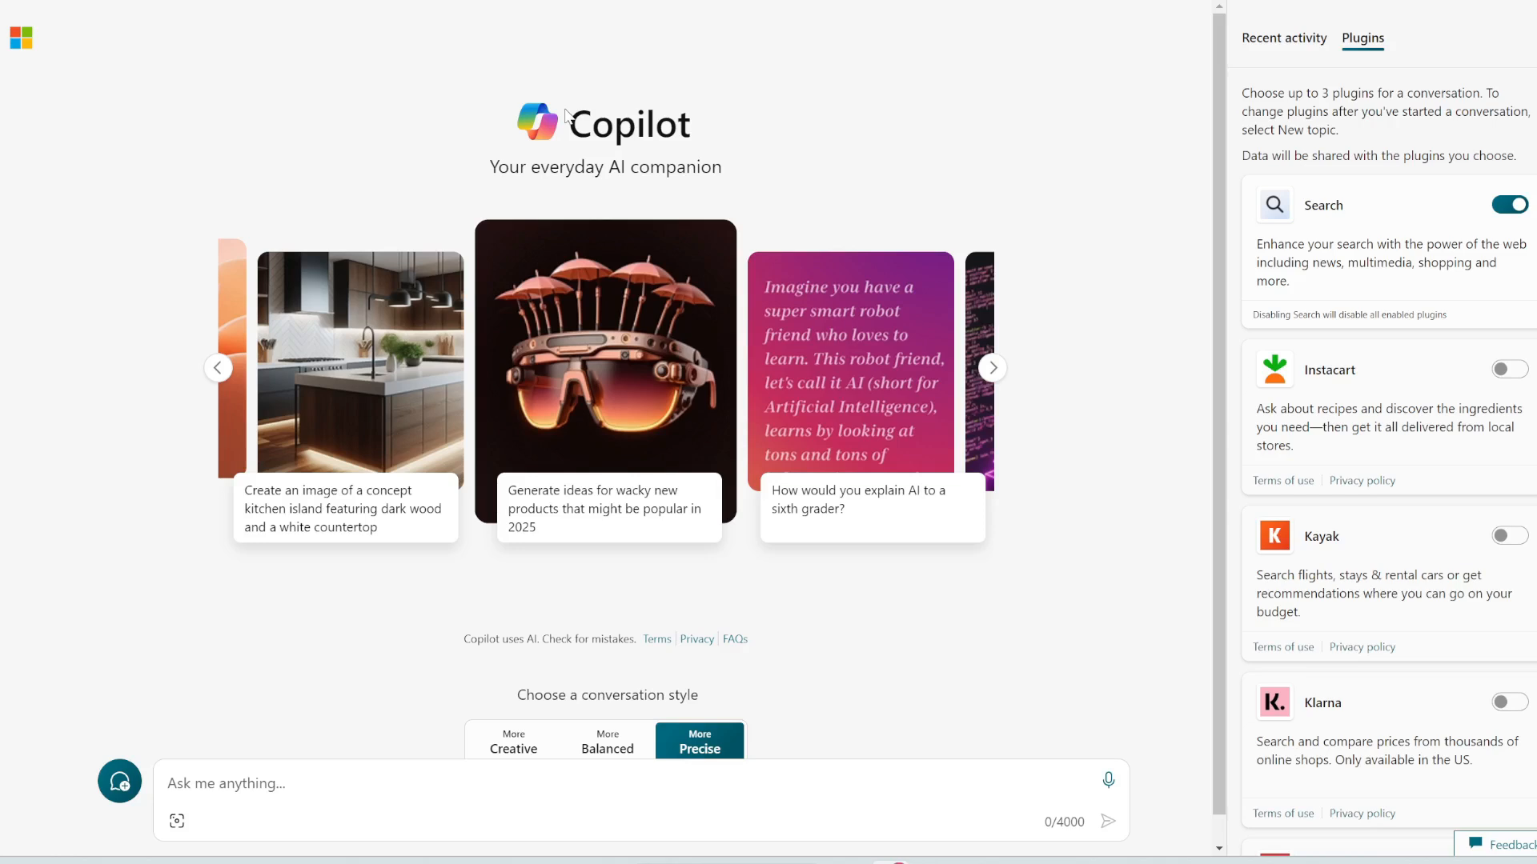
click(991, 368)
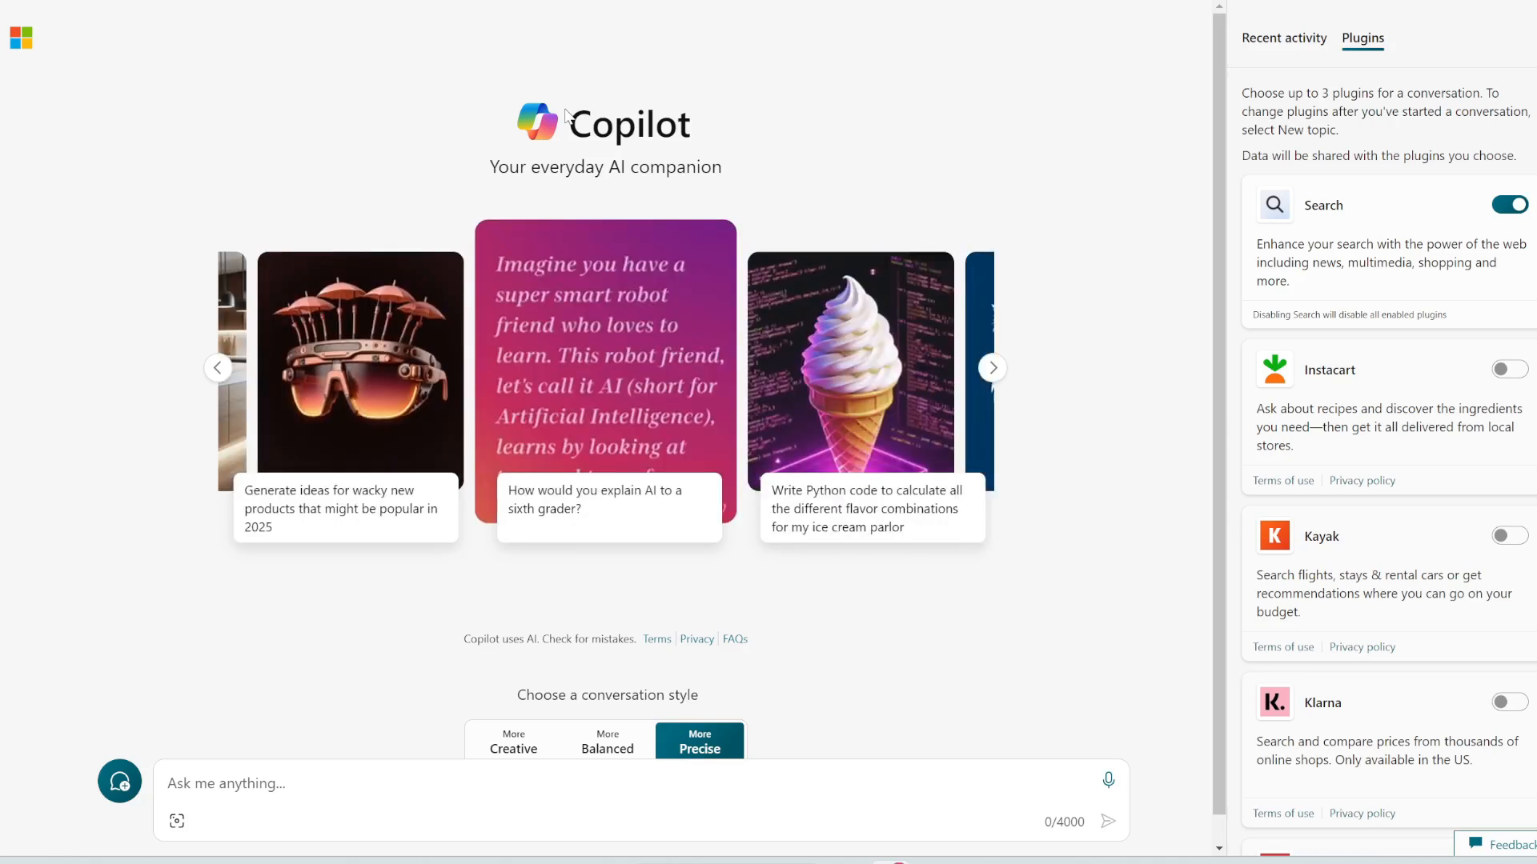
click(219, 368)
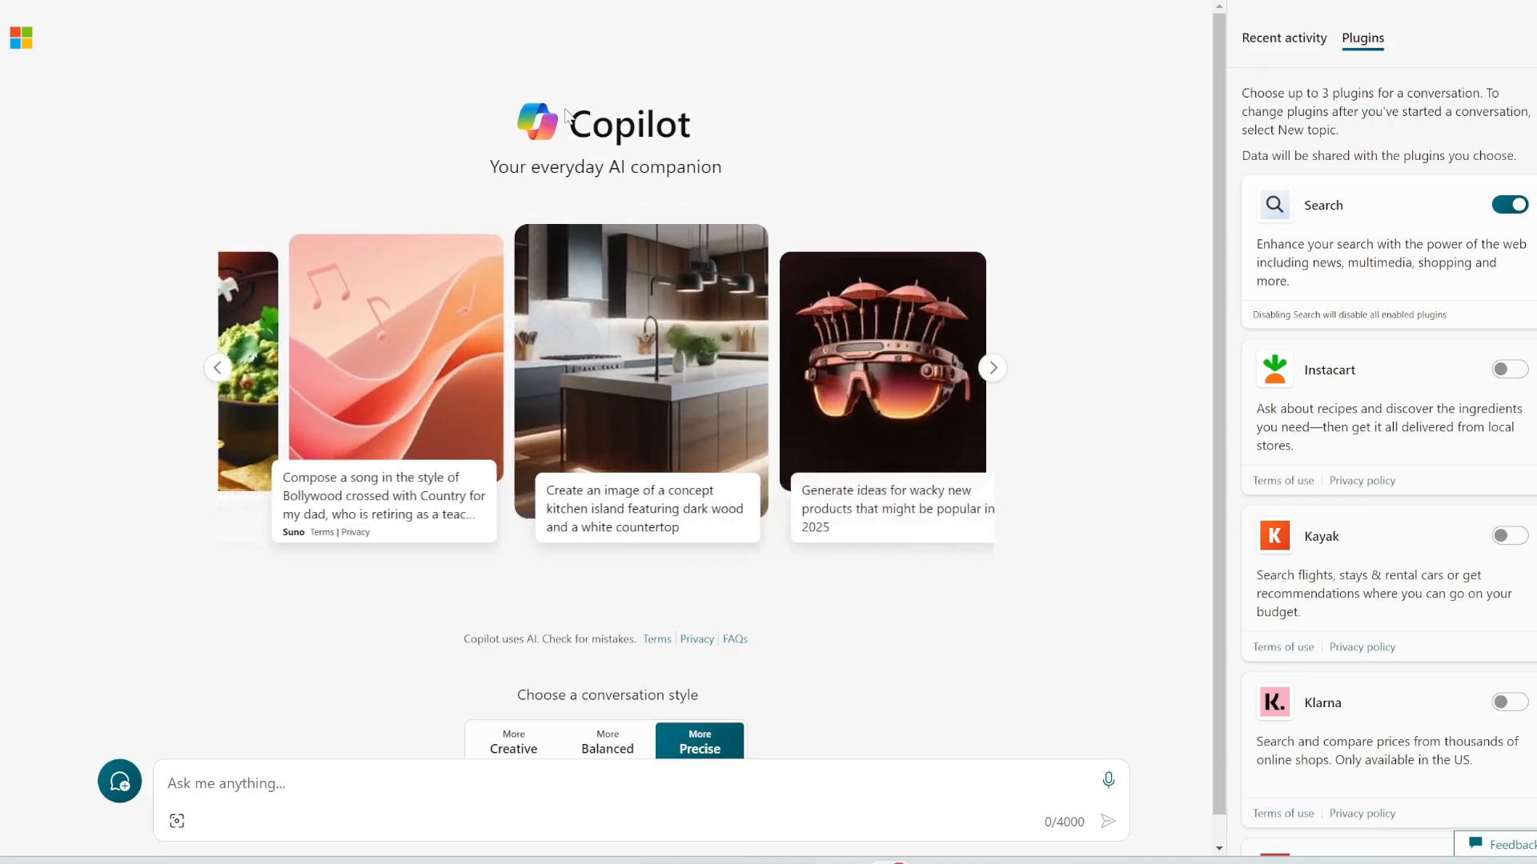
click(992, 369)
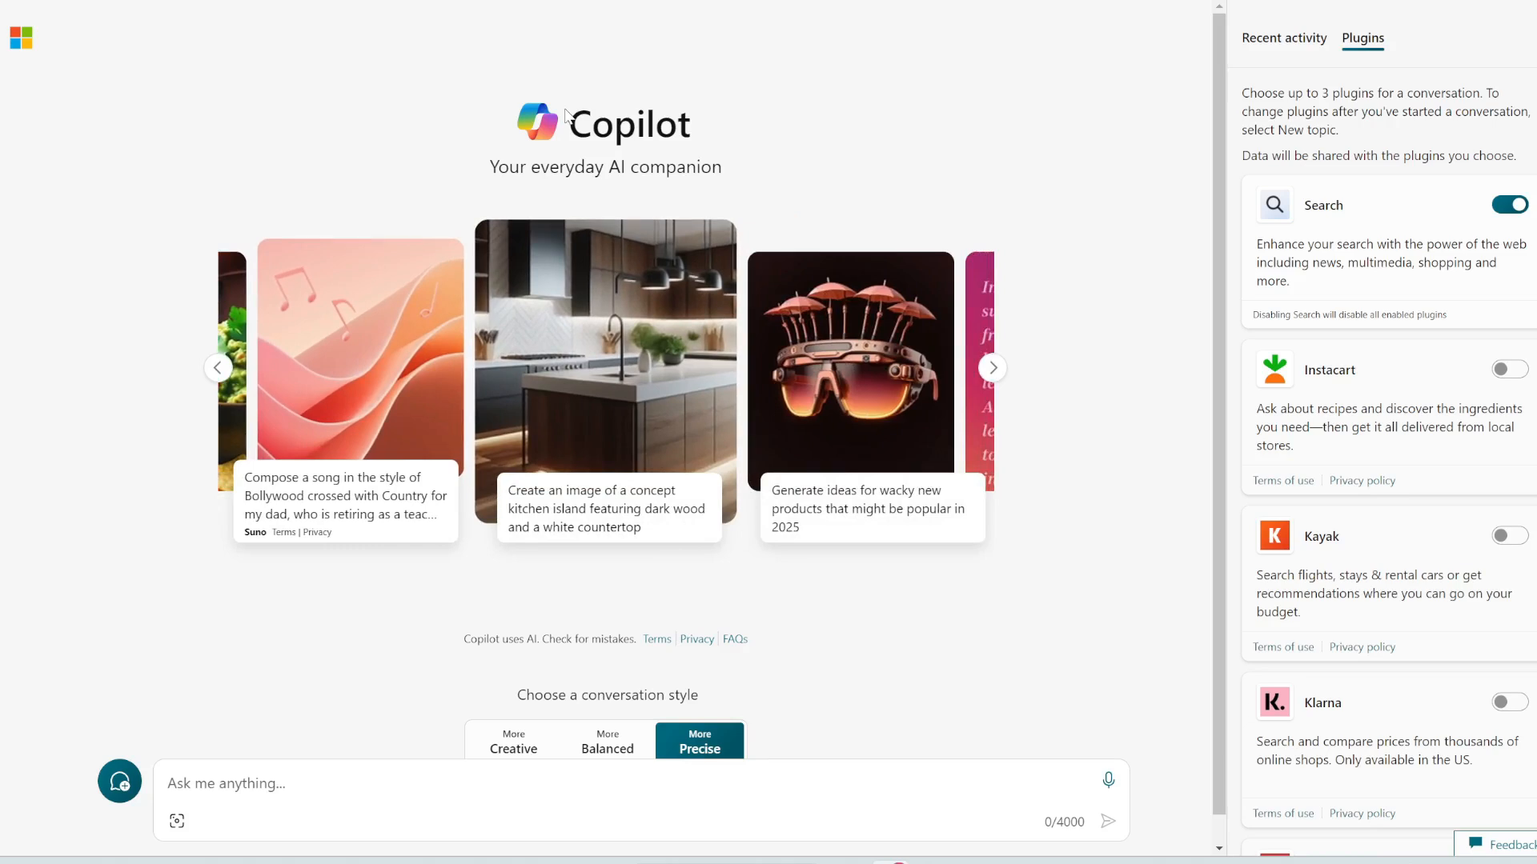
click(991, 368)
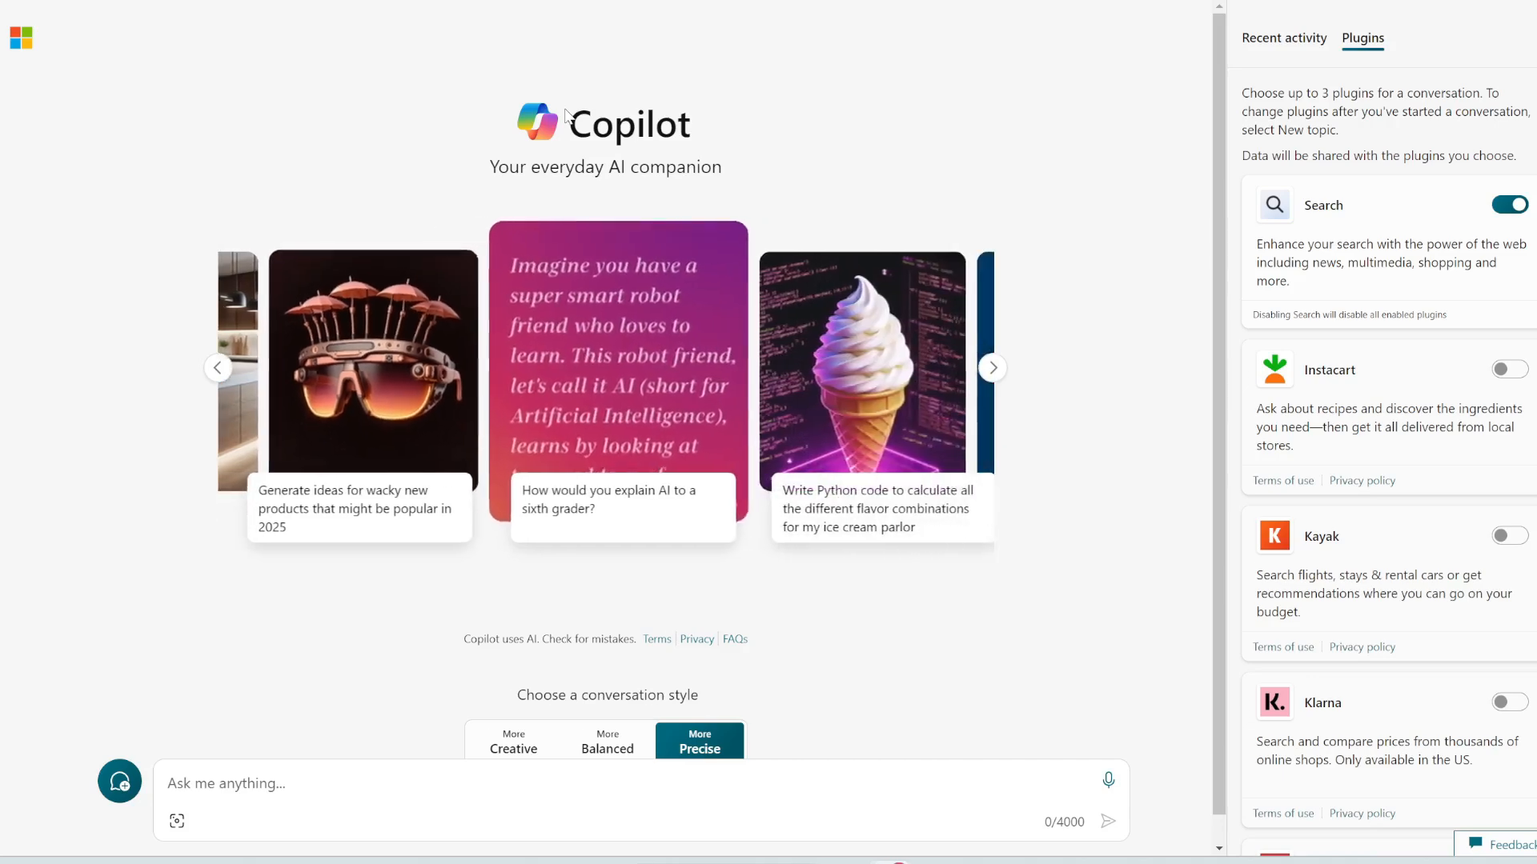